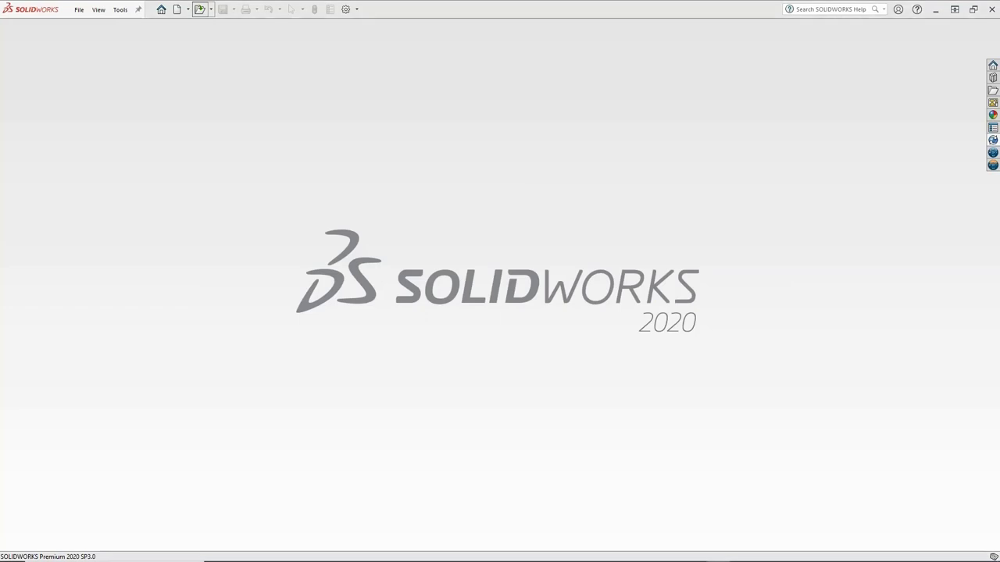
# Open Handle Assembly.sldasm from the 4240 Spreader folder read-only, cancelling the check-out.
pyautogui.click(178, 9)
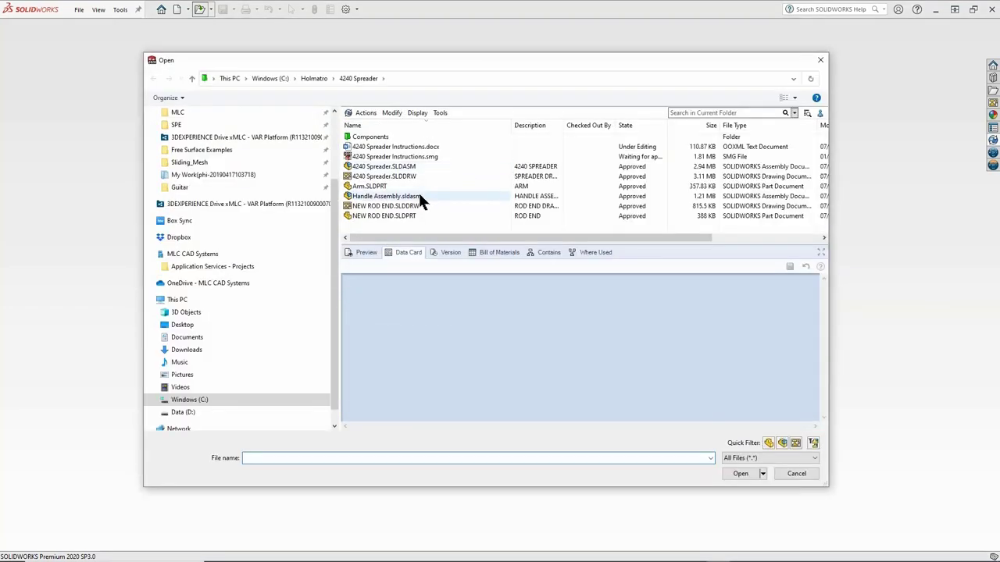
pyautogui.click(387, 196)
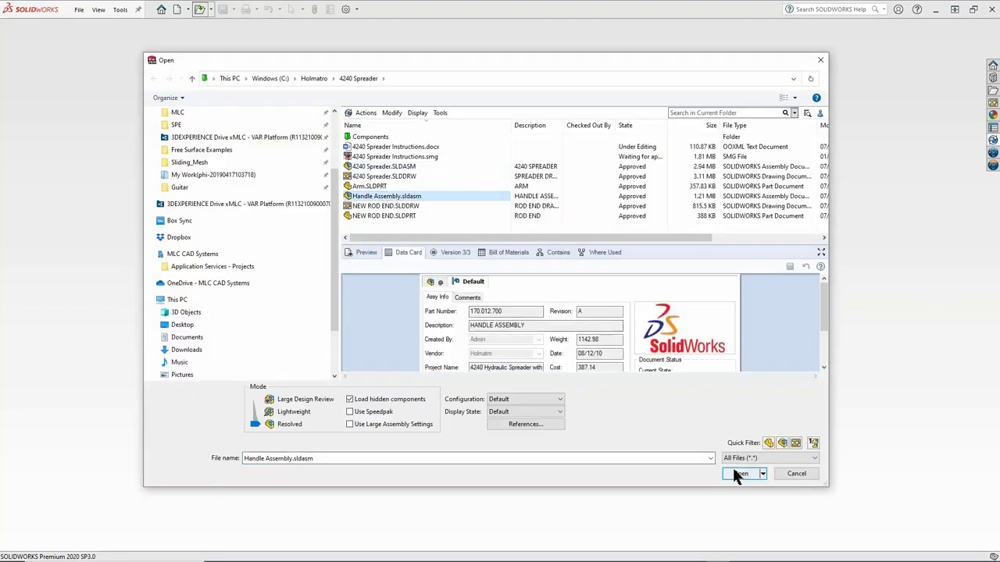
pyautogui.click(737, 473)
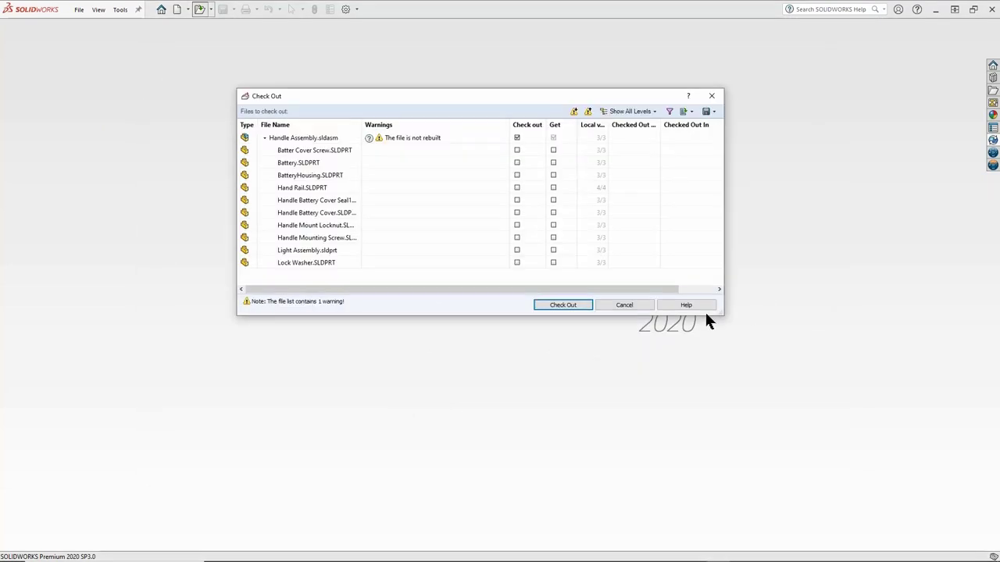
pyautogui.moveTo(625, 305)
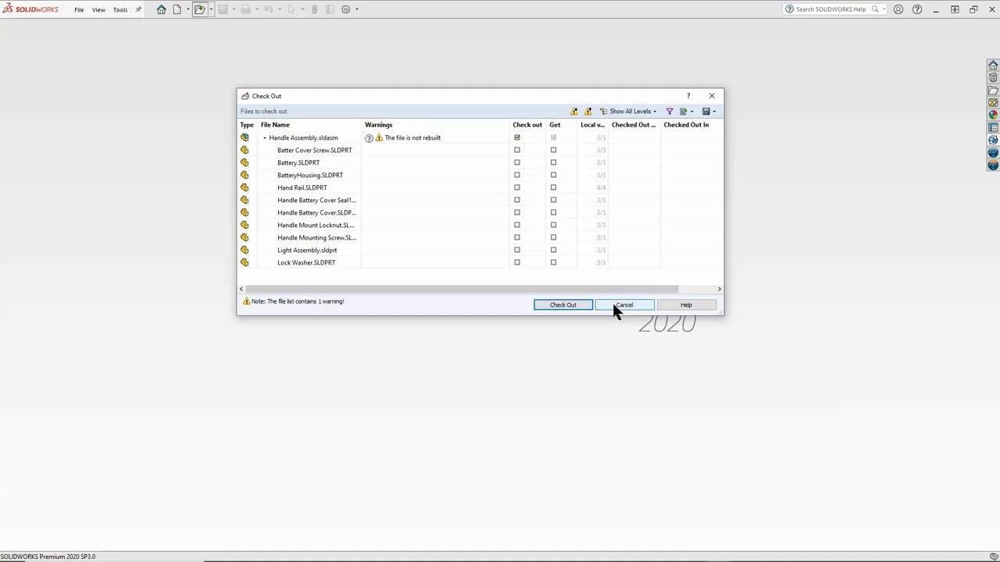
pyautogui.click(624, 305)
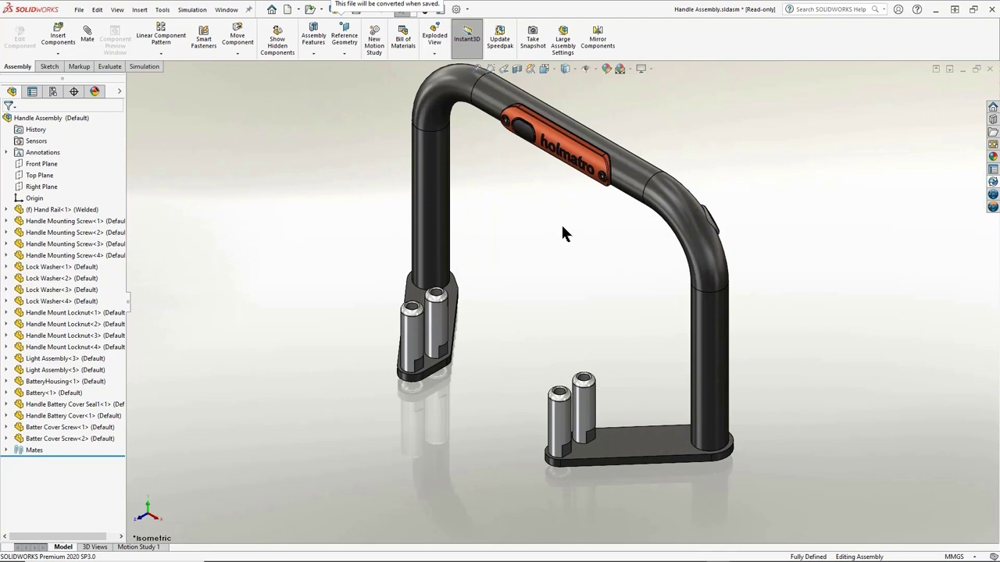
# Open the Hand Rail component as its own part, accepting the read-only warning.
pyautogui.click(638, 445)
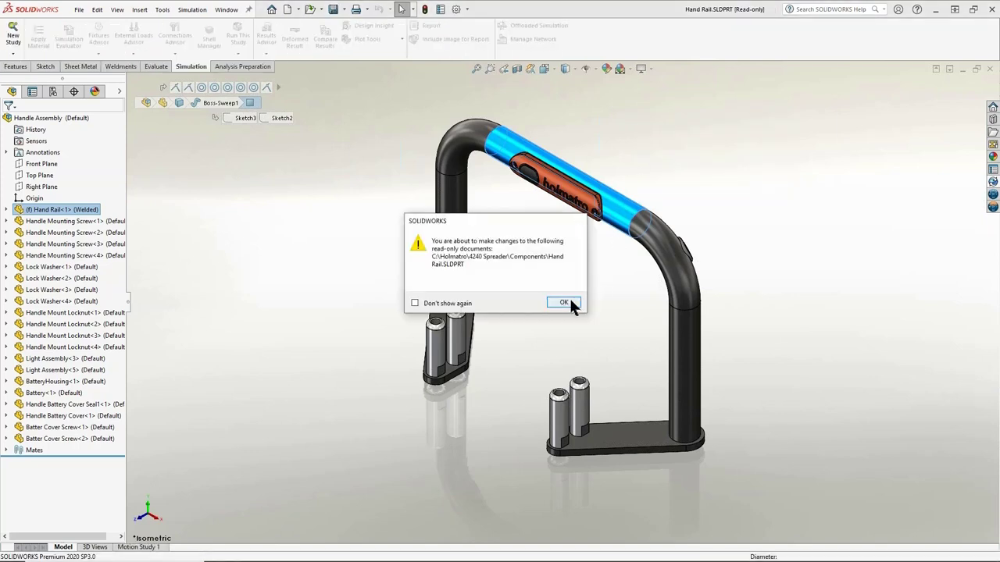
pyautogui.click(562, 303)
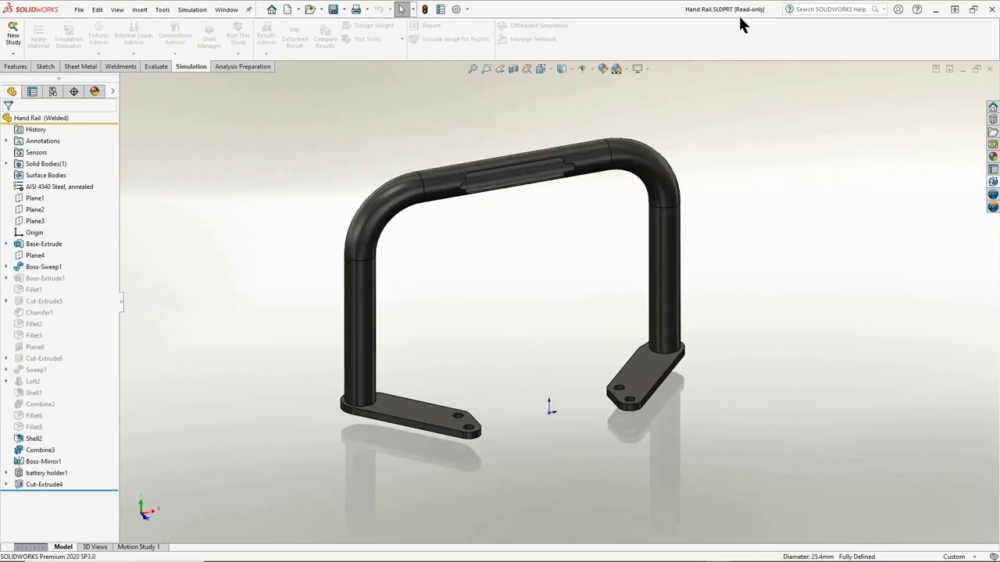
pyautogui.moveTo(750, 97)
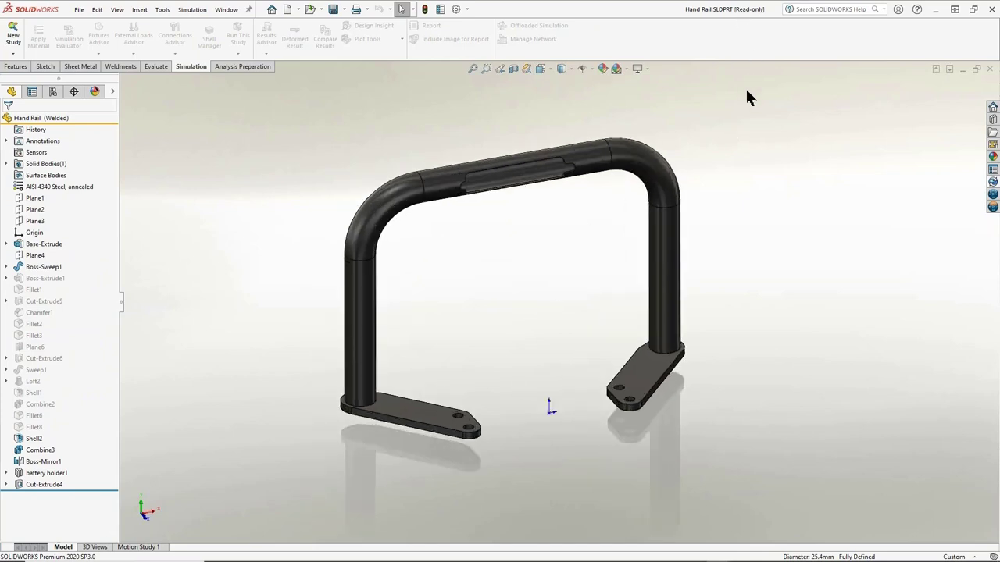
pyautogui.moveTo(568, 103)
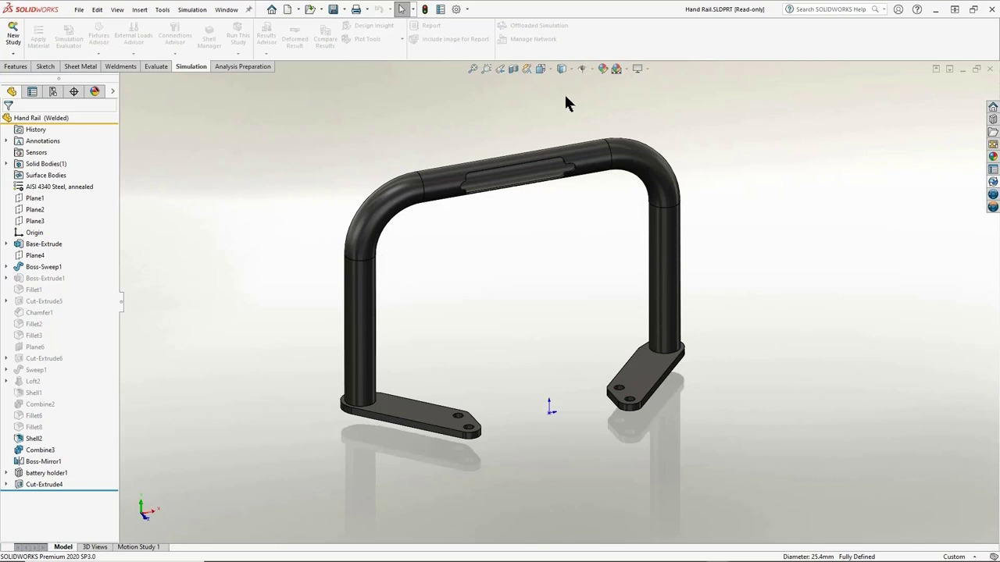
pyautogui.moveTo(378, 131)
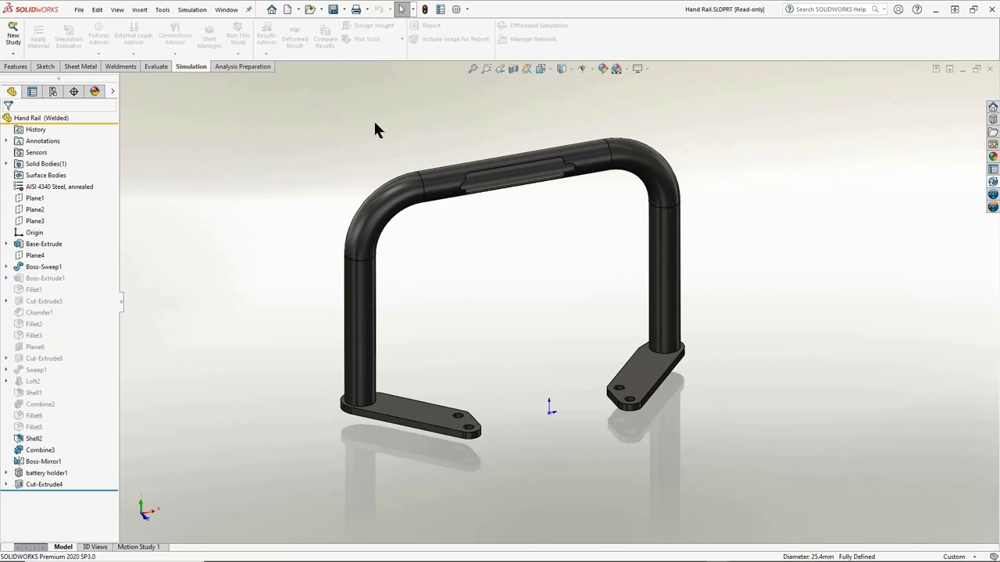
pyautogui.moveTo(414, 79)
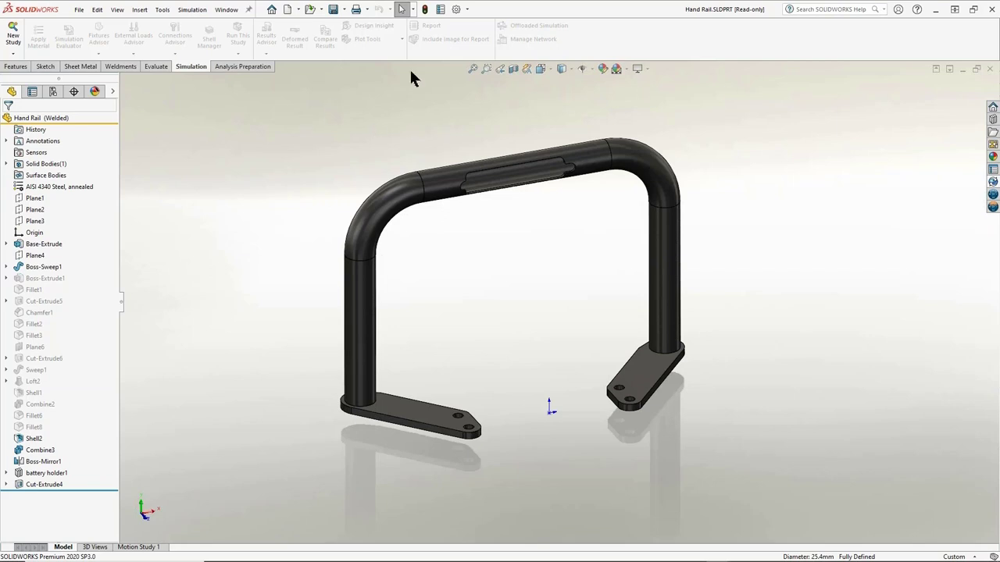
pyautogui.click(456, 9)
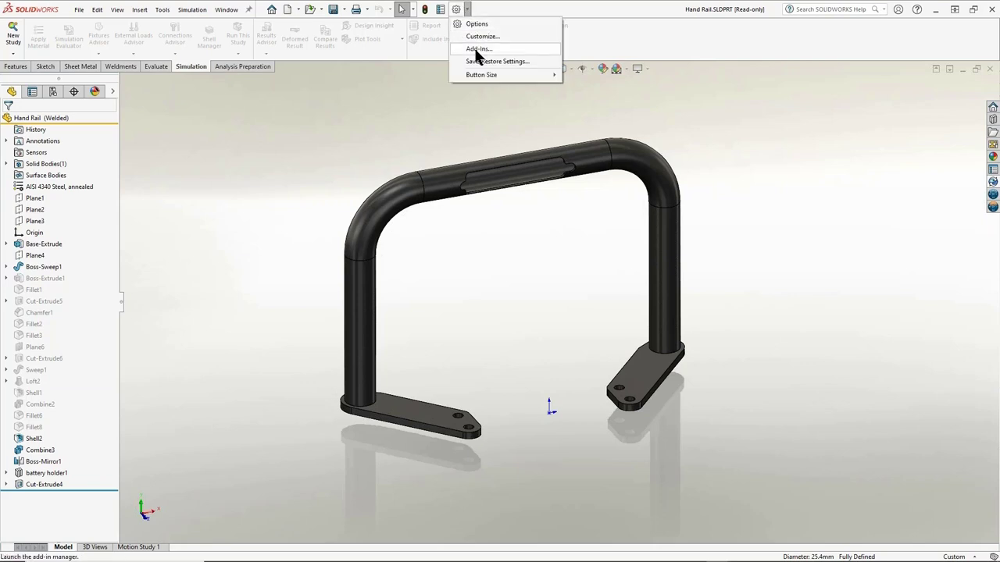
pyautogui.click(478, 49)
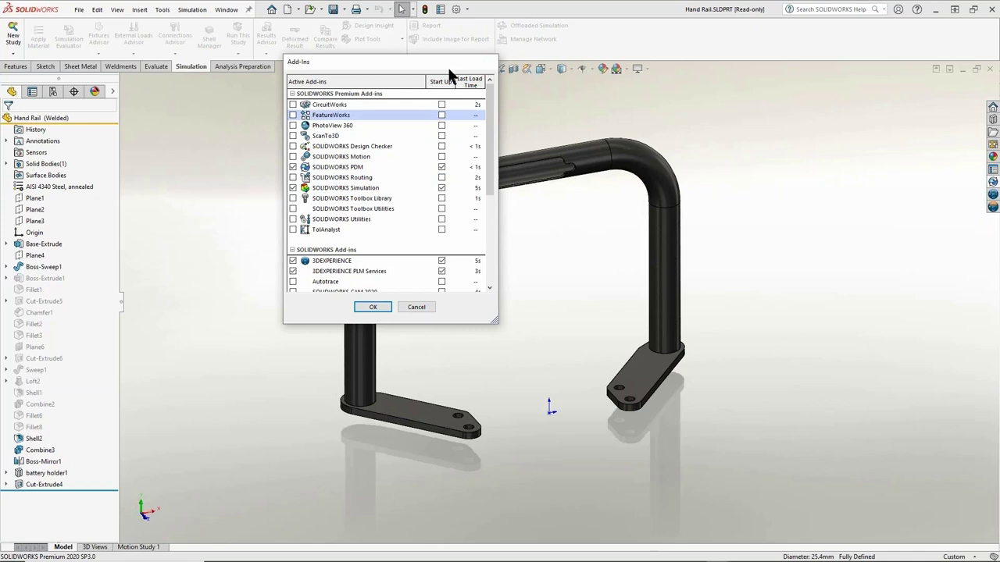
pyautogui.click(372, 306)
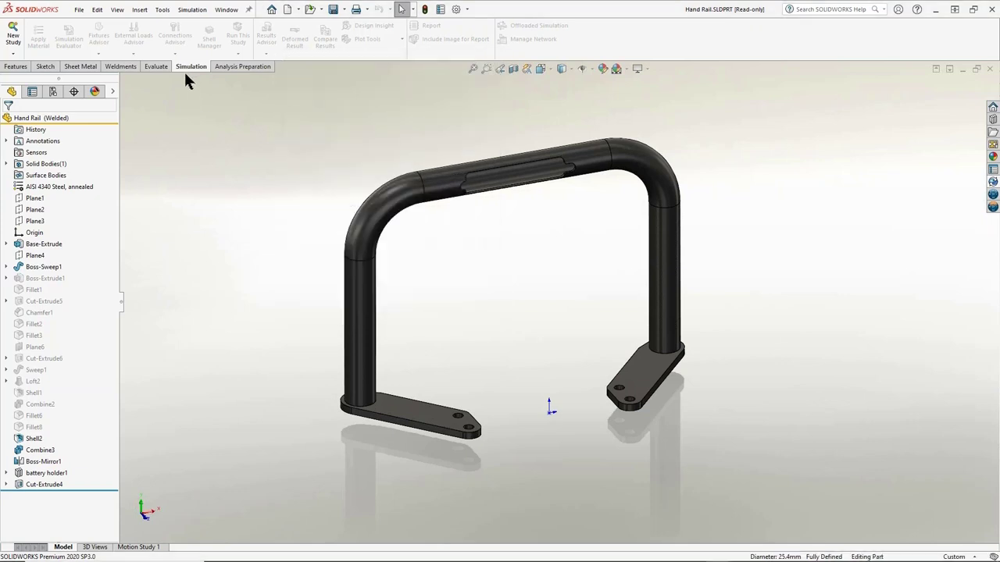
pyautogui.click(191, 9)
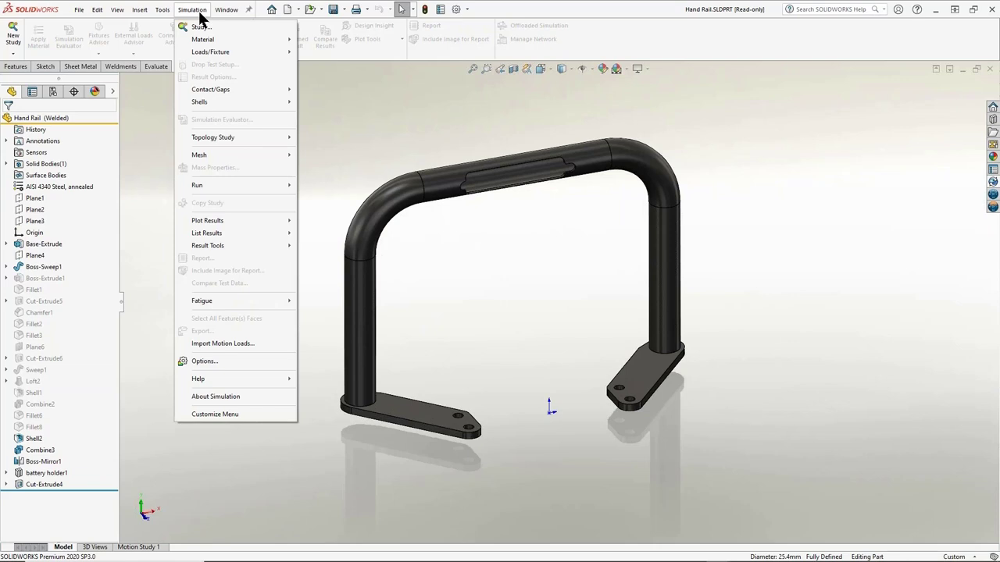
pyautogui.moveTo(226, 270)
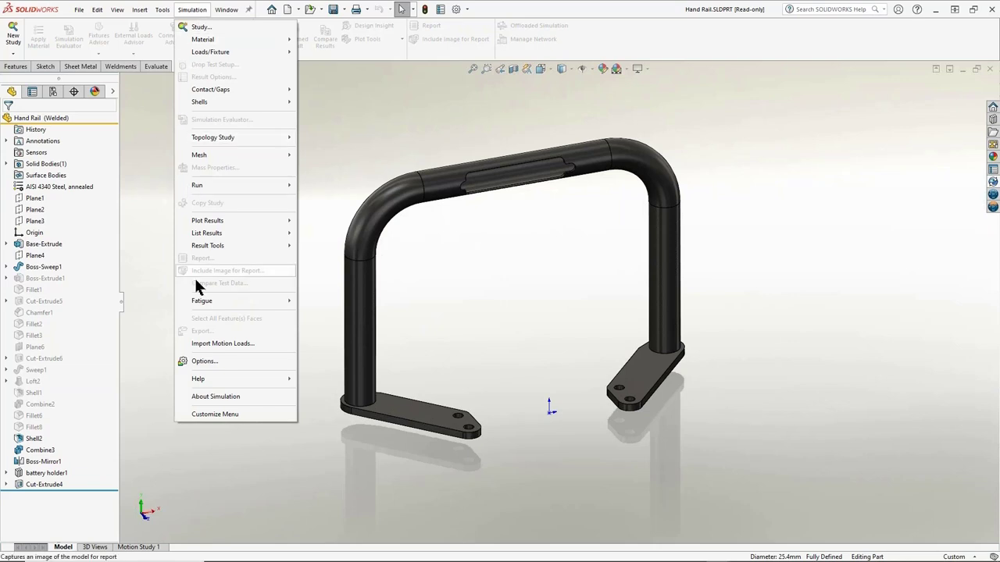
pyautogui.moveTo(225, 361)
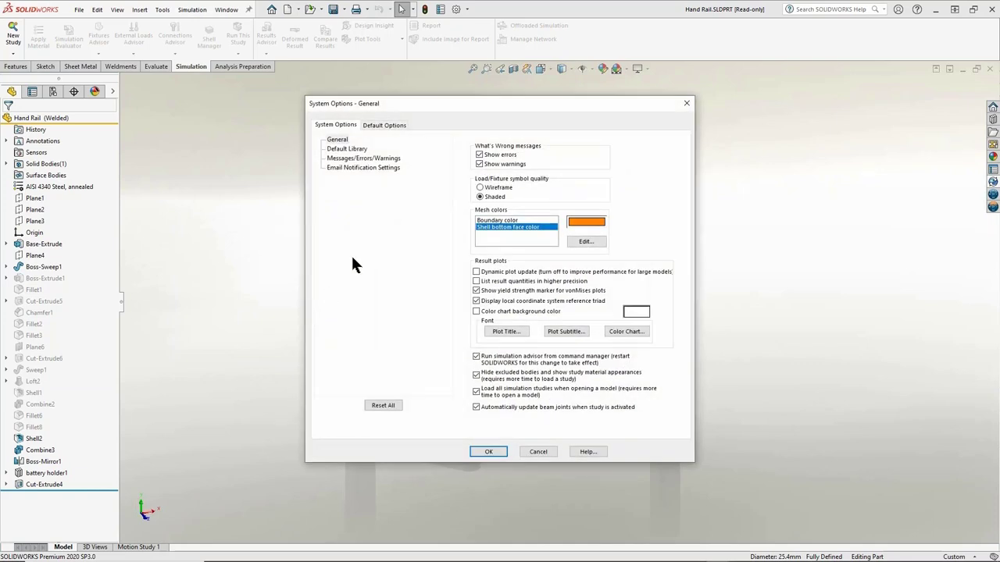
pyautogui.click(385, 125)
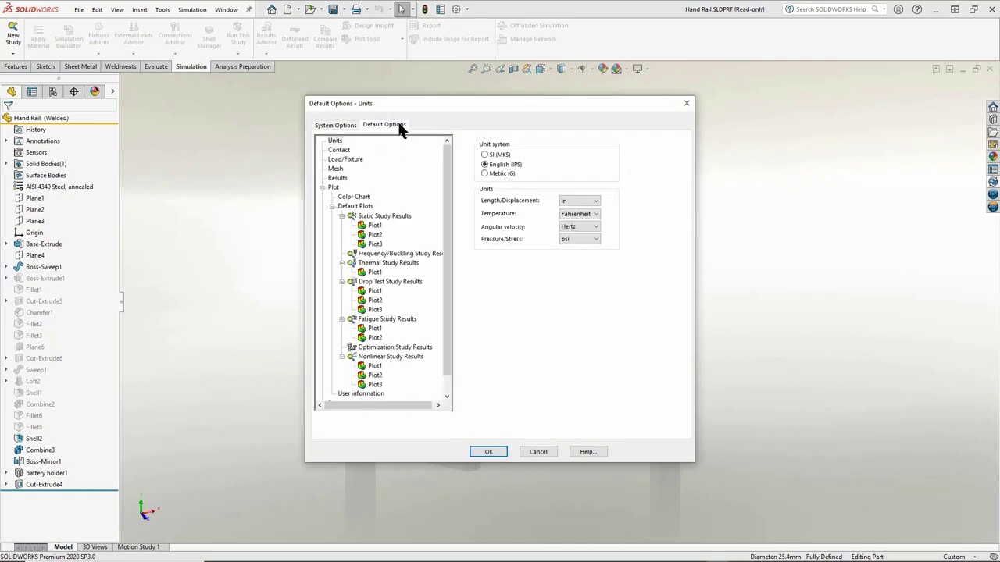
pyautogui.moveTo(394, 140)
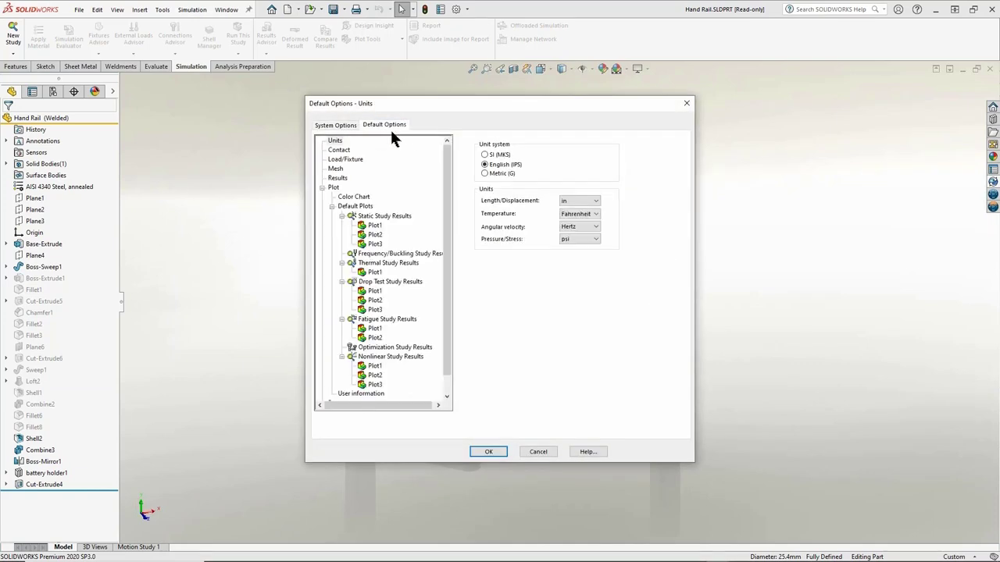
pyautogui.click(337, 178)
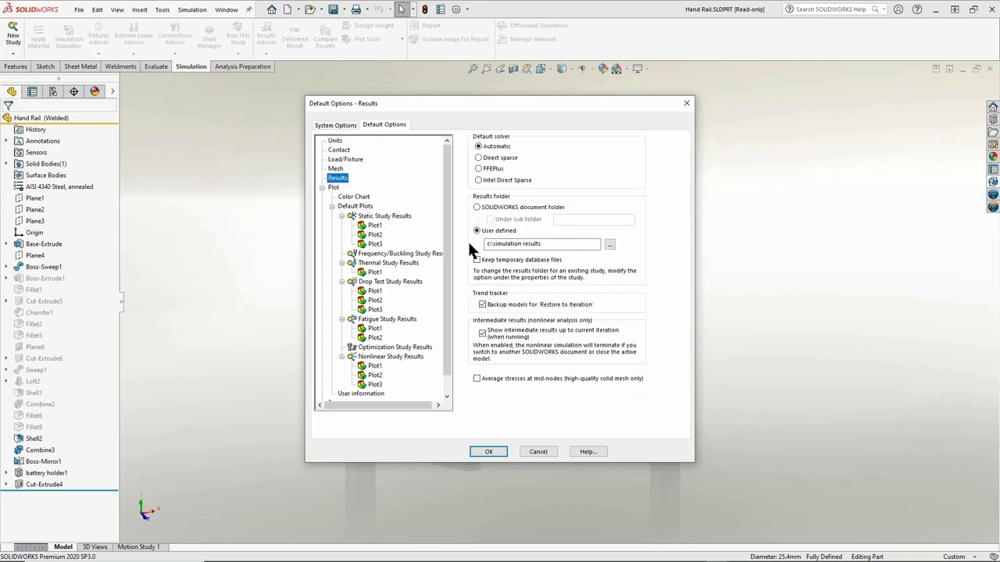
pyautogui.click(542, 244)
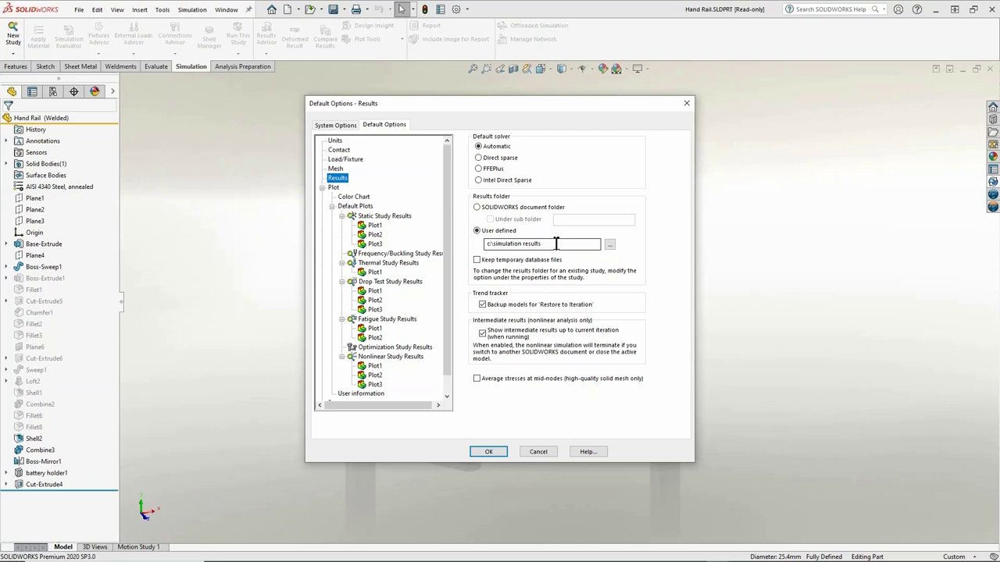
pyautogui.tripleClick(512, 244)
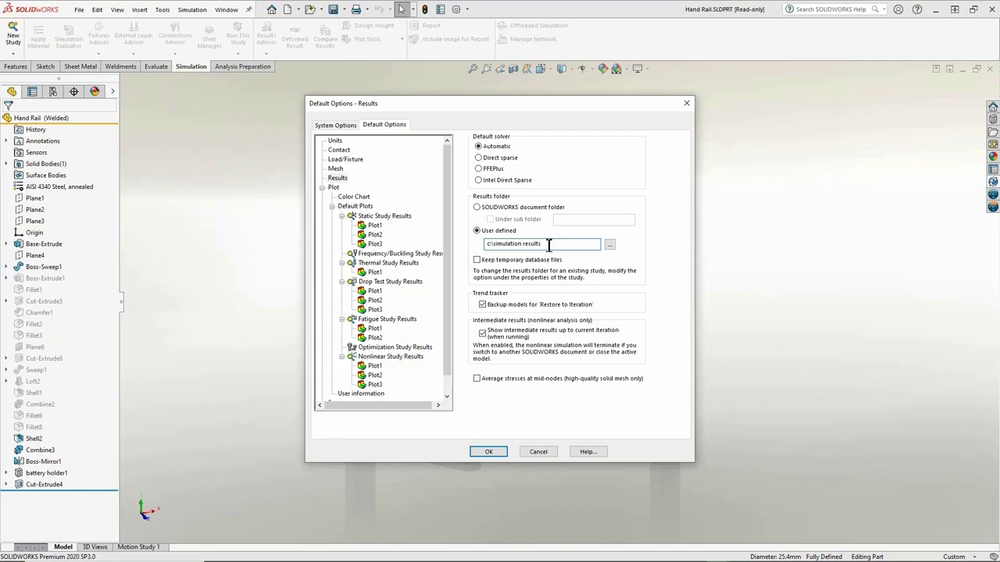
pyautogui.tripleClick(514, 244)
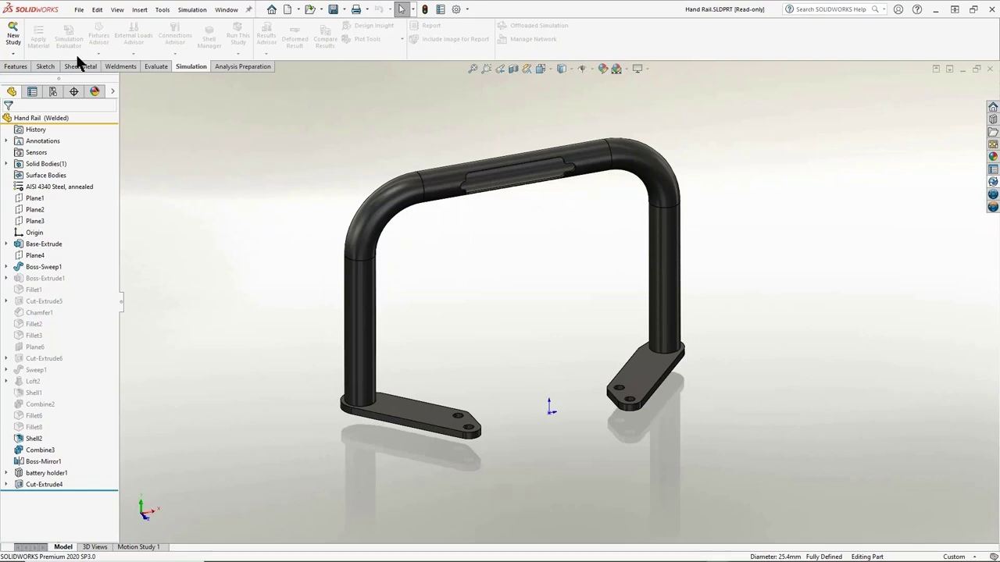
# Start a new static simulation study for the Hand Rail named Static 1.
pyautogui.click(13, 34)
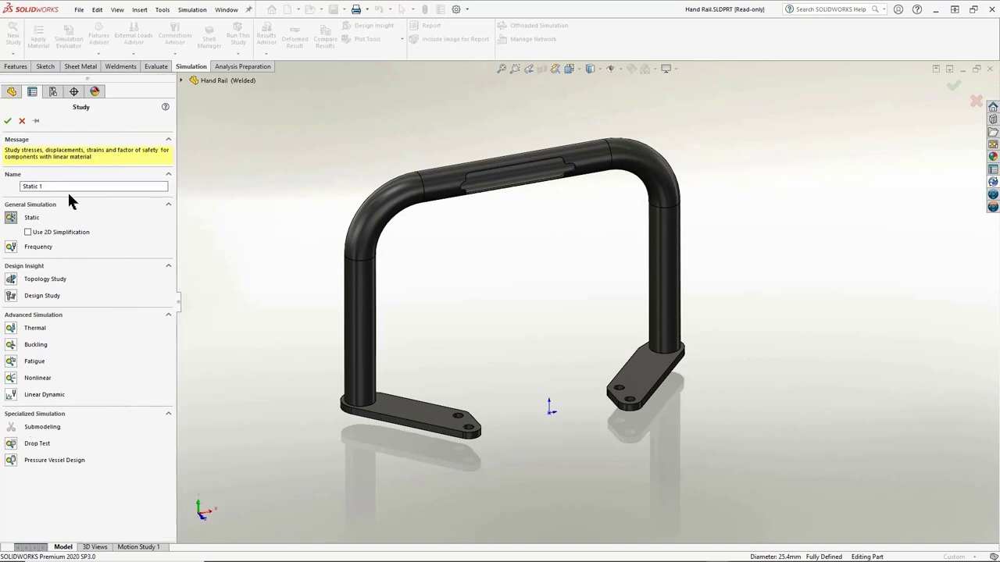
pyautogui.moveTo(11, 217)
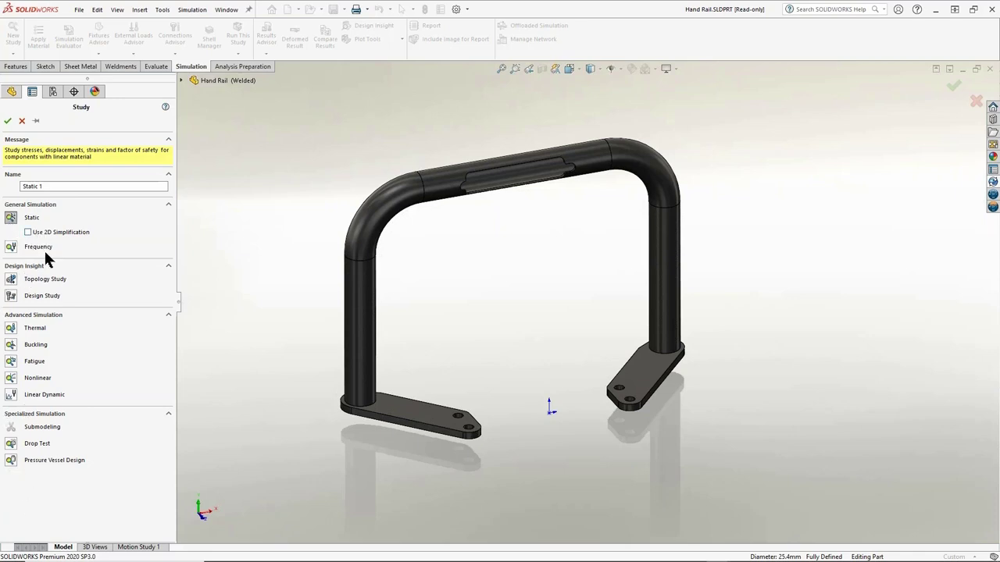
pyautogui.moveTo(13, 399)
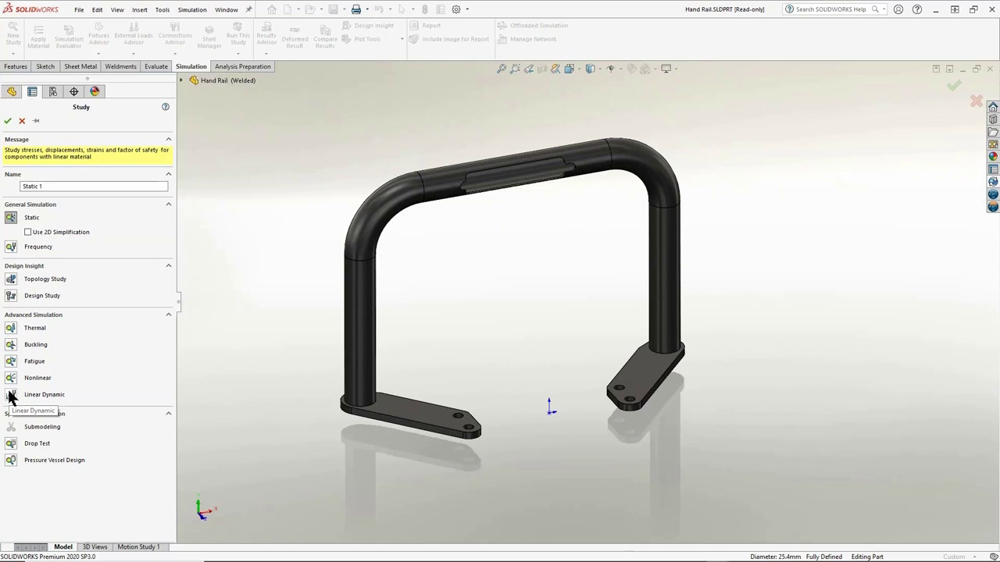
pyautogui.moveTo(14, 281)
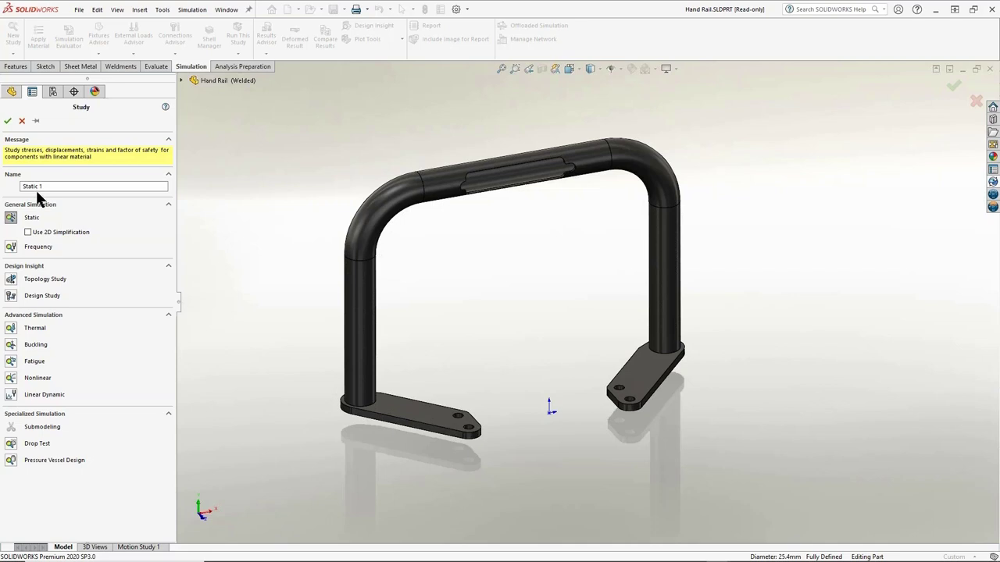
pyautogui.click(8, 120)
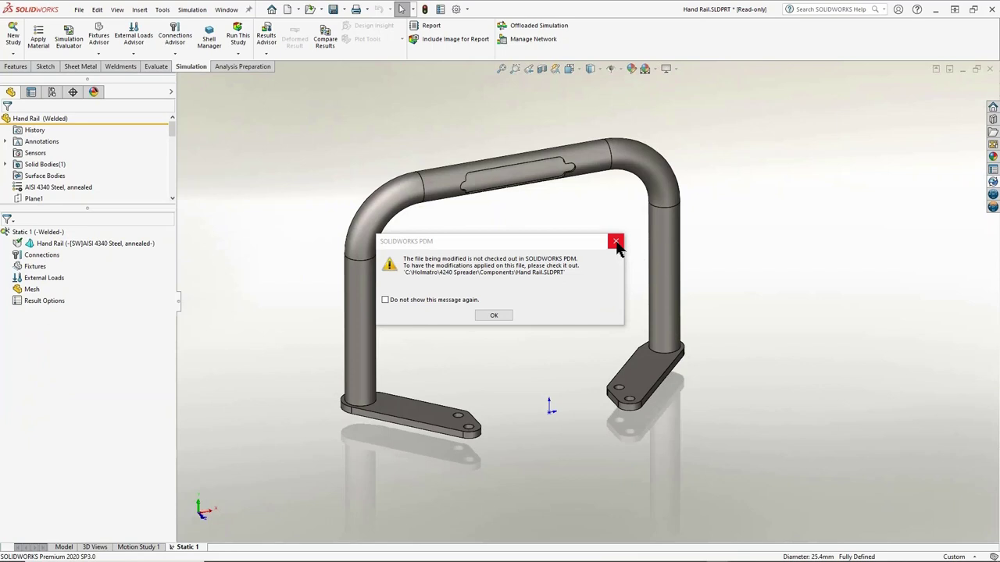
pyautogui.moveTo(616, 241)
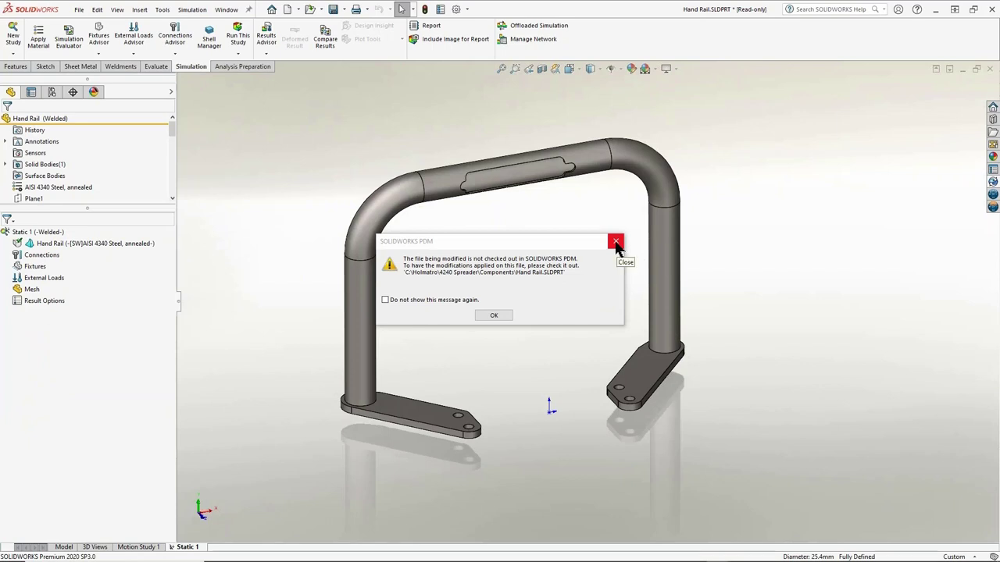
# Dismiss the PDM notice and show the Hand Rail body with AISI 4340 annealed steel in Static 1.
pyautogui.click(615, 241)
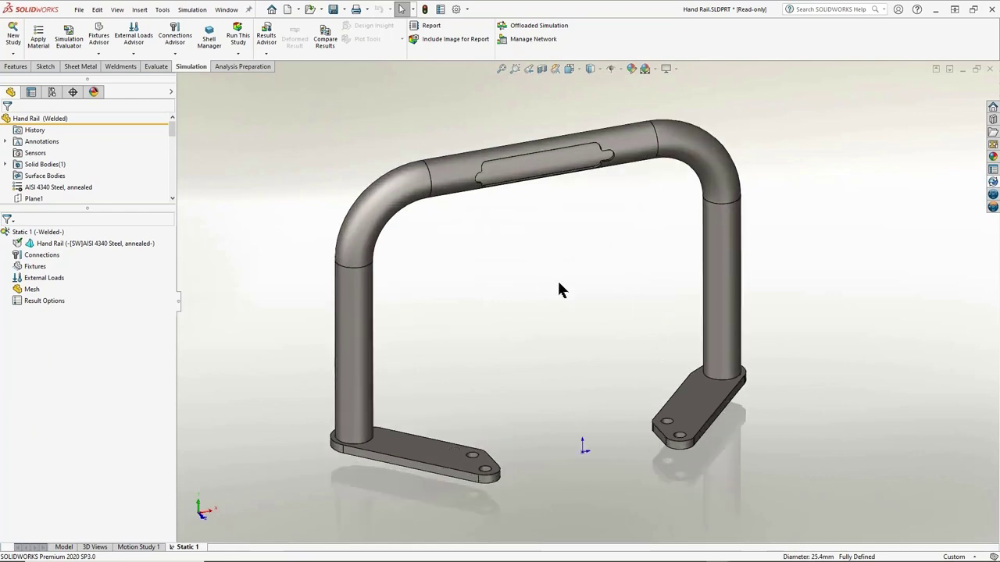
pyautogui.moveTo(253, 237)
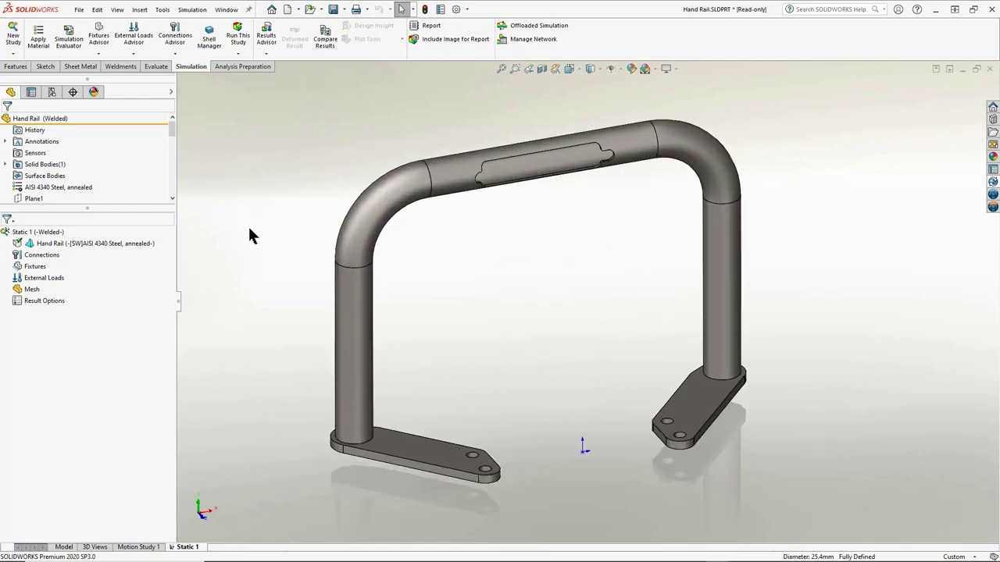
pyautogui.click(94, 244)
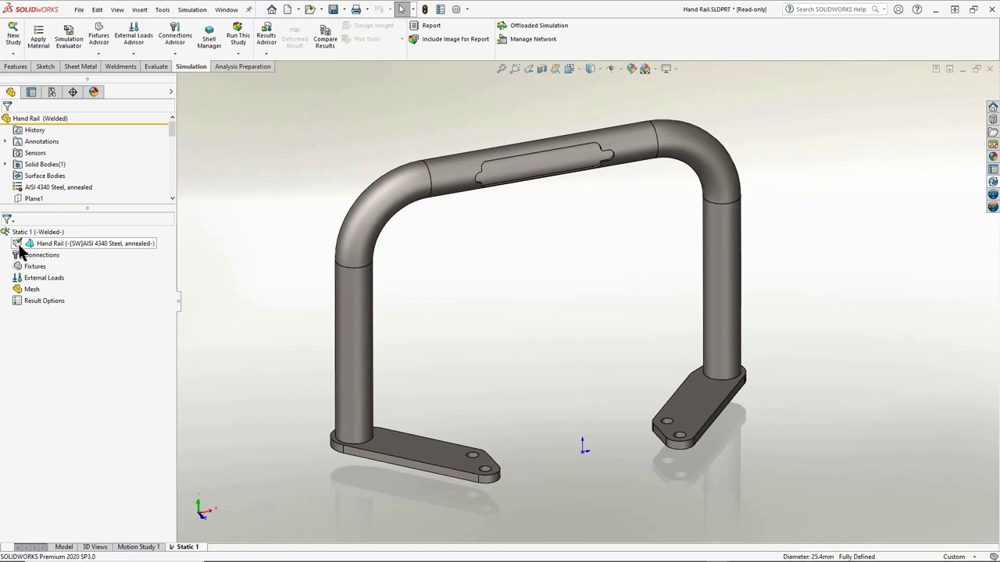
pyautogui.moveTo(119, 248)
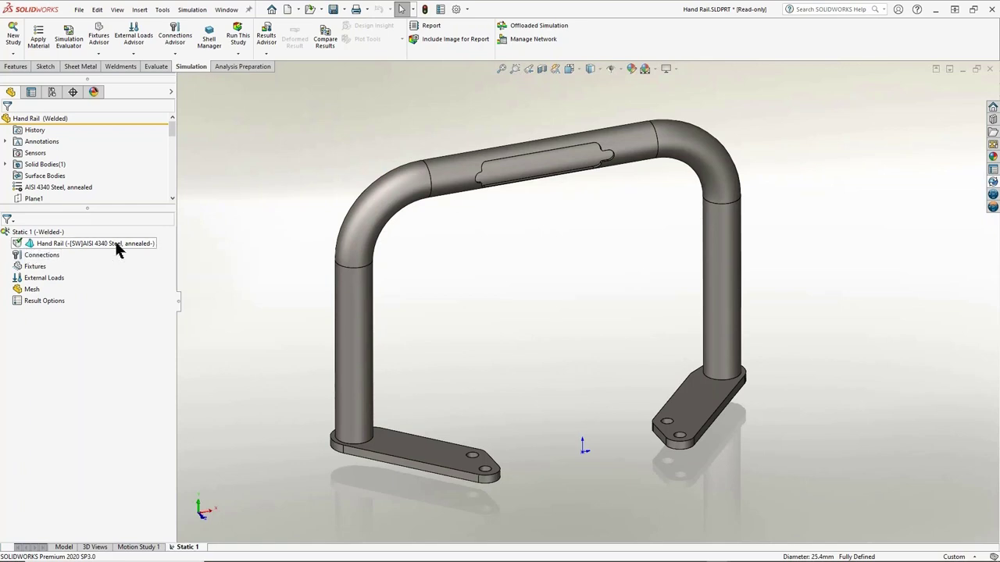
pyautogui.rightClick(78, 244)
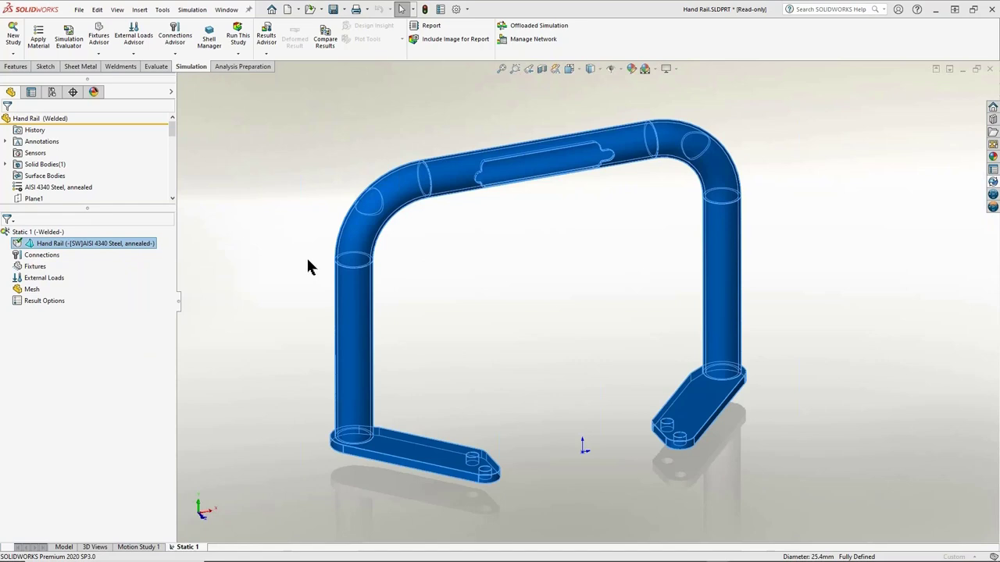
pyautogui.moveTo(319, 253)
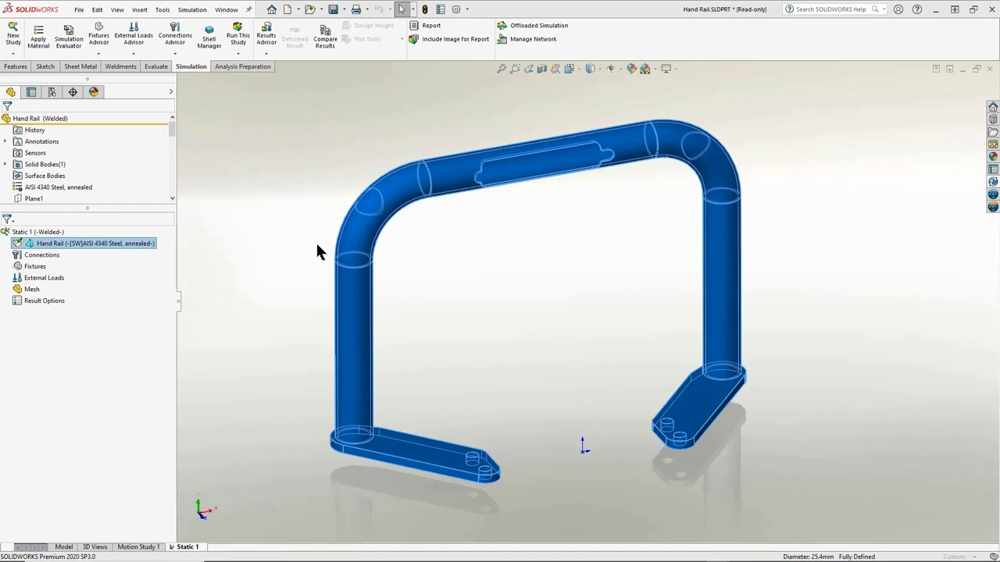
pyautogui.moveTo(315, 254)
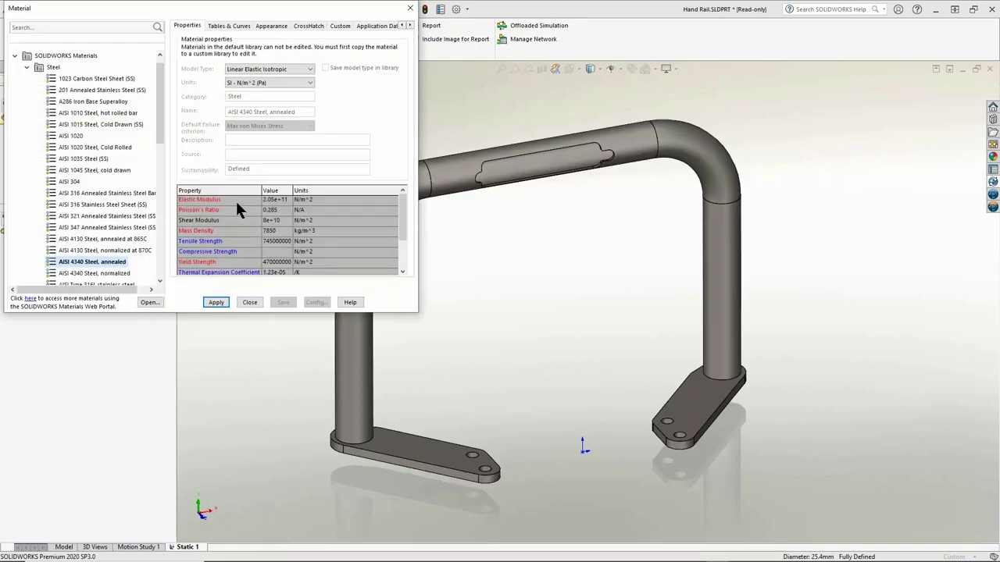
pyautogui.moveTo(236, 249)
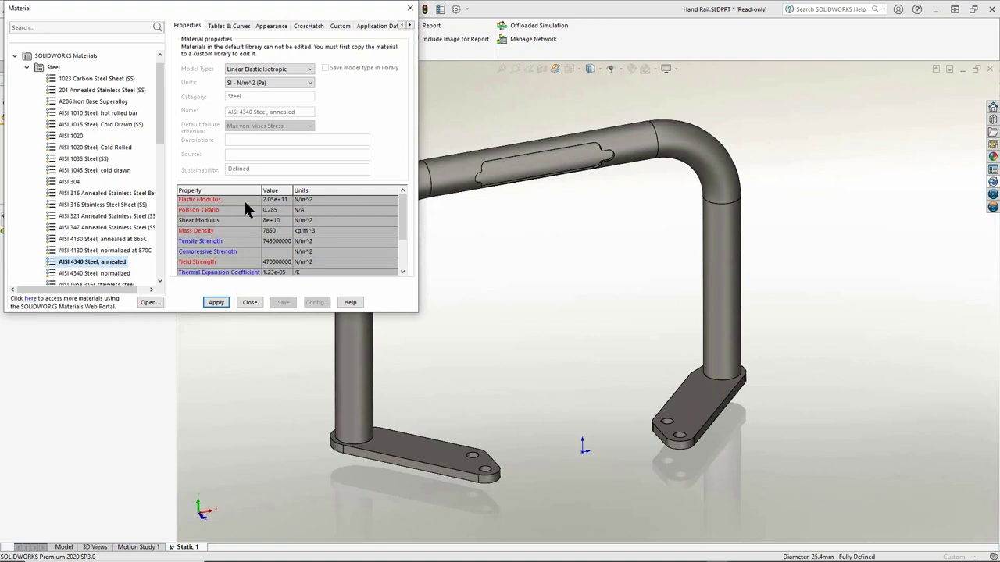
pyautogui.moveTo(241, 215)
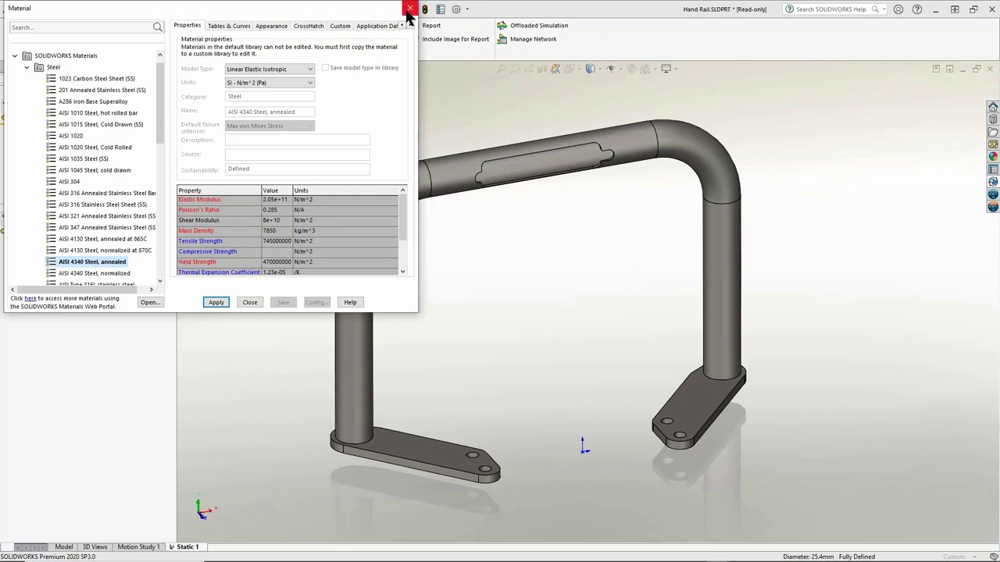
pyautogui.moveTo(409, 9)
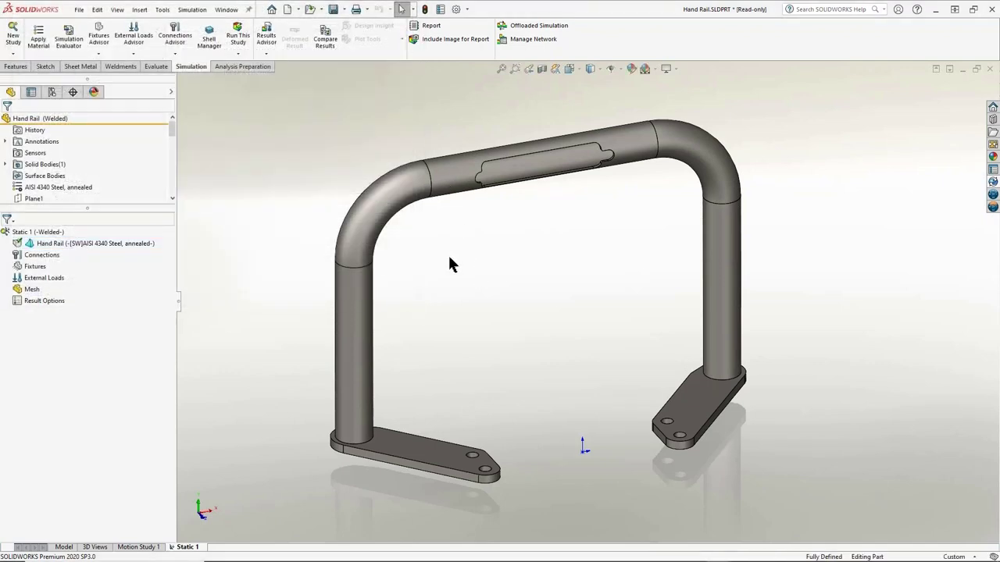
# Bring up the fixture choices for the Static 1 study from the Fixtures folder.
pyautogui.click(12, 33)
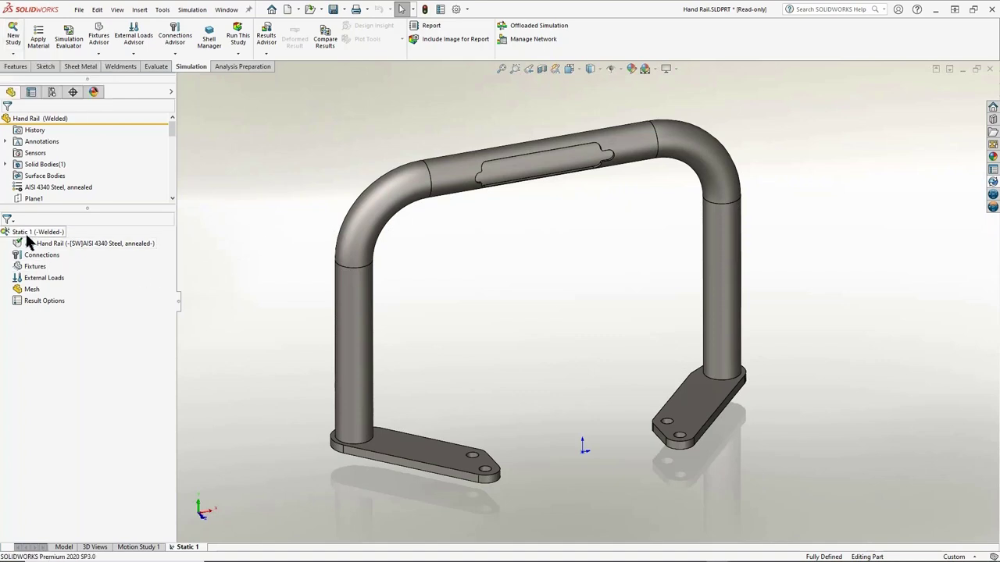
pyautogui.moveTo(42, 254)
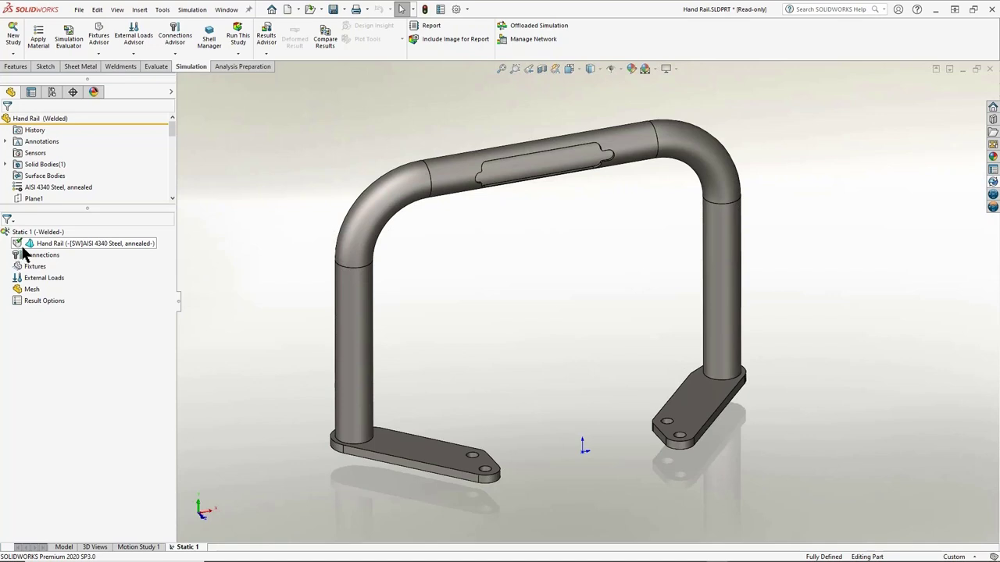
pyautogui.moveTo(126, 250)
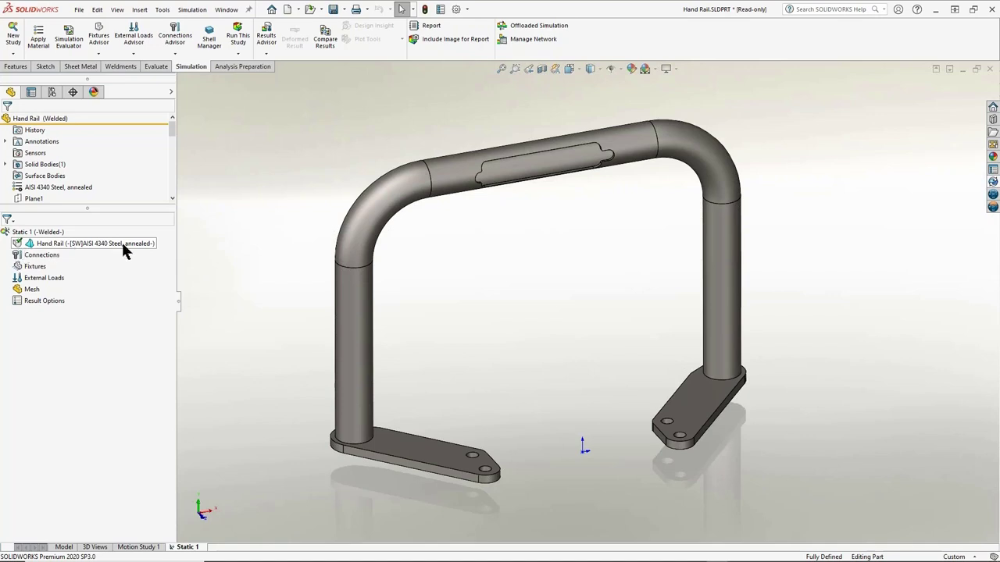
pyautogui.moveTo(37, 247)
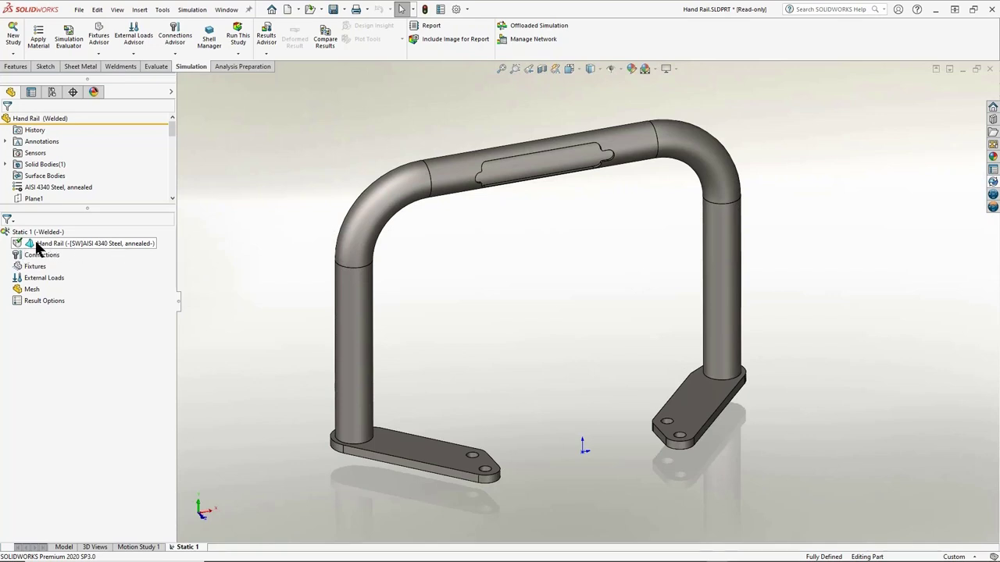
pyautogui.moveTo(42, 256)
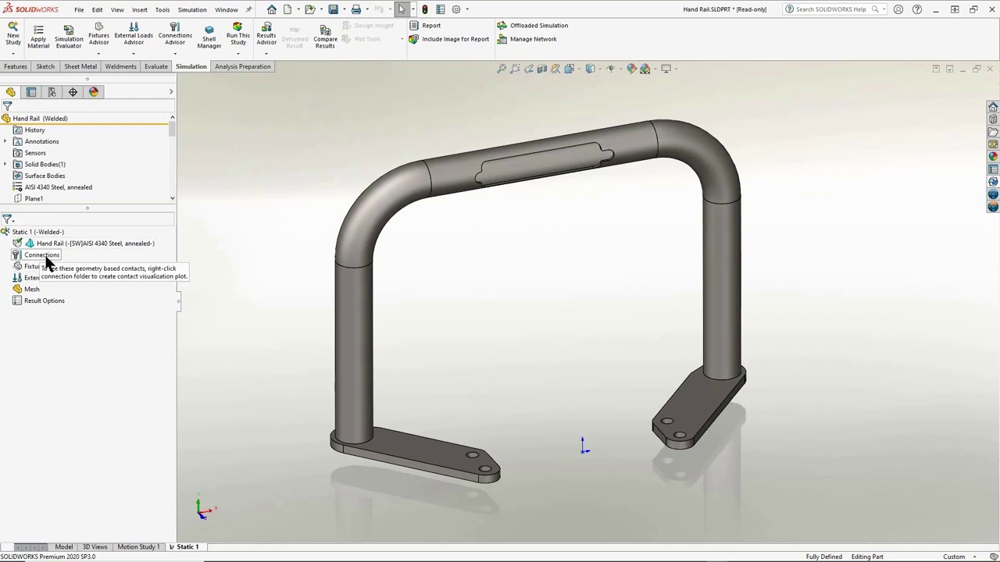
pyautogui.rightClick(32, 266)
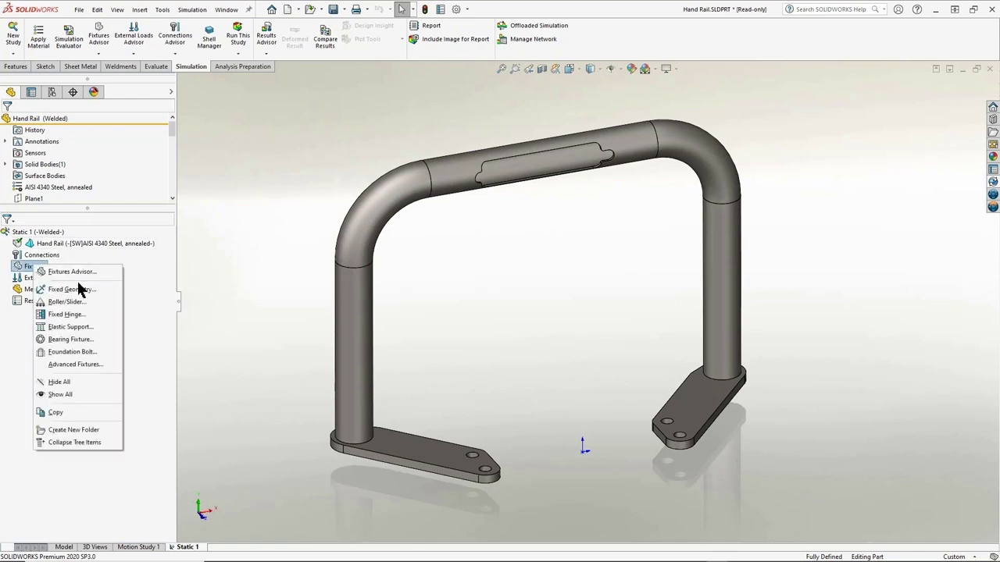
pyautogui.moveTo(69, 289)
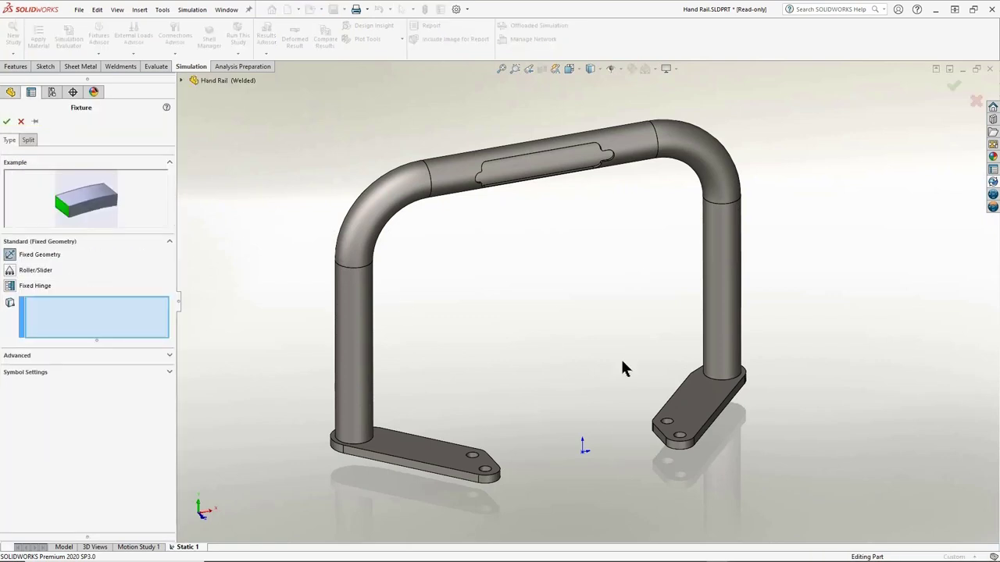
pyautogui.moveTo(669, 422)
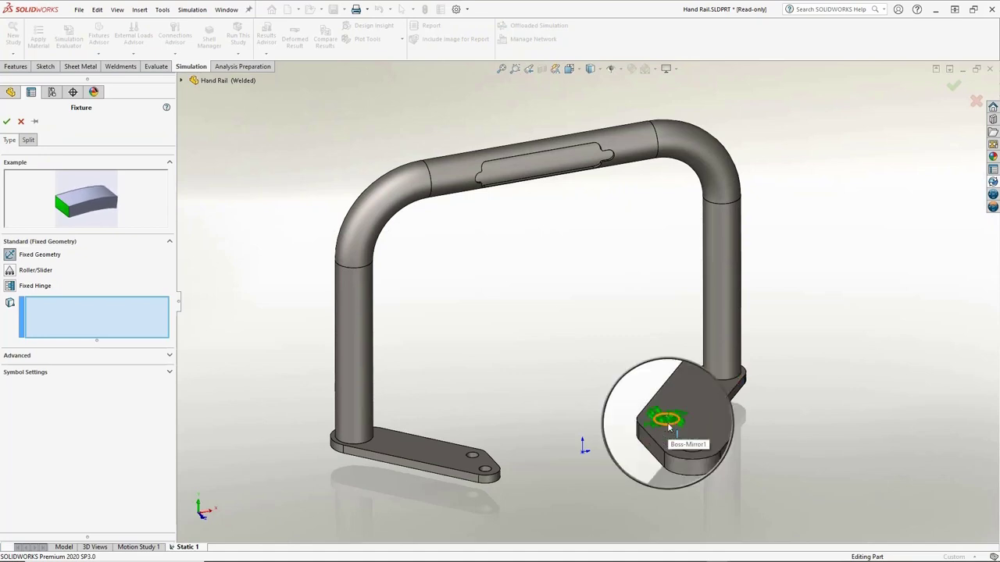
# Apply a Fixed Geometry fixture to the four hole faces on both hand rail feet.
pyautogui.click(679, 438)
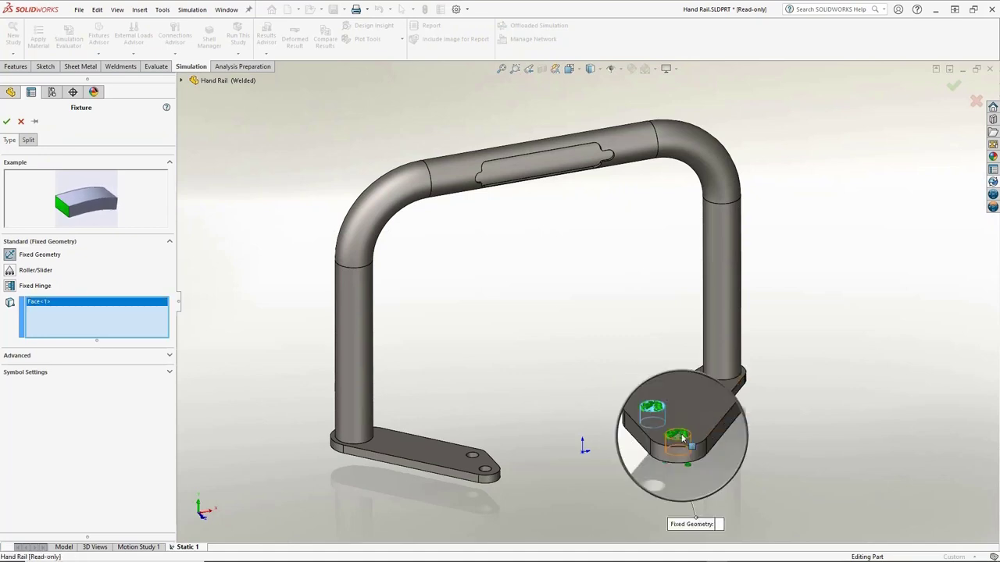
pyautogui.click(678, 438)
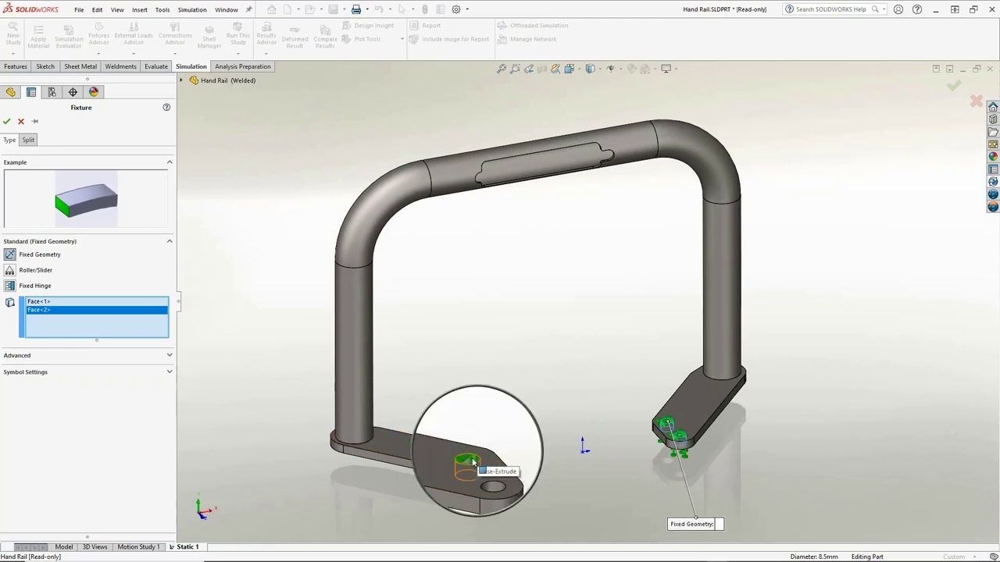
pyautogui.click(483, 475)
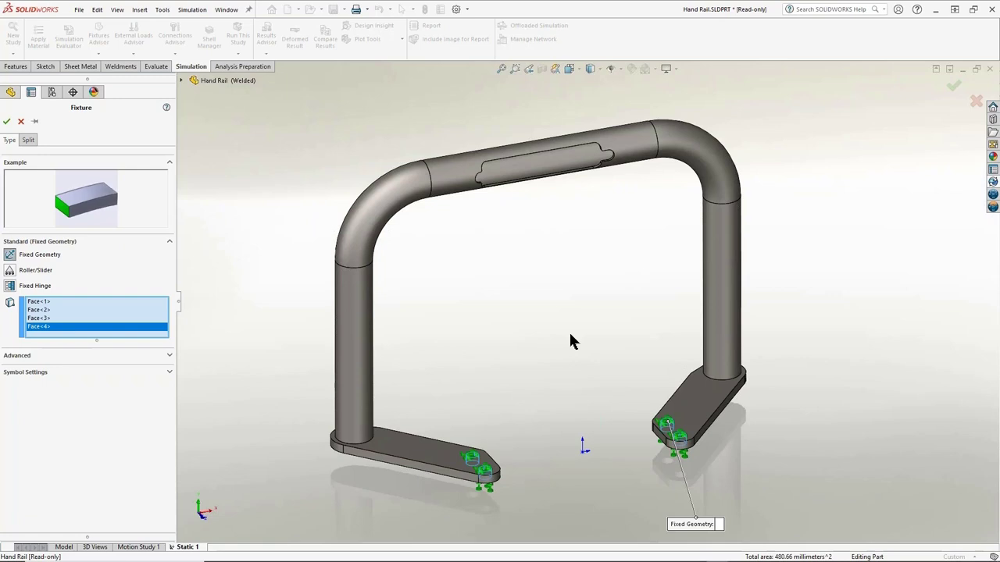
pyautogui.moveTo(544, 328)
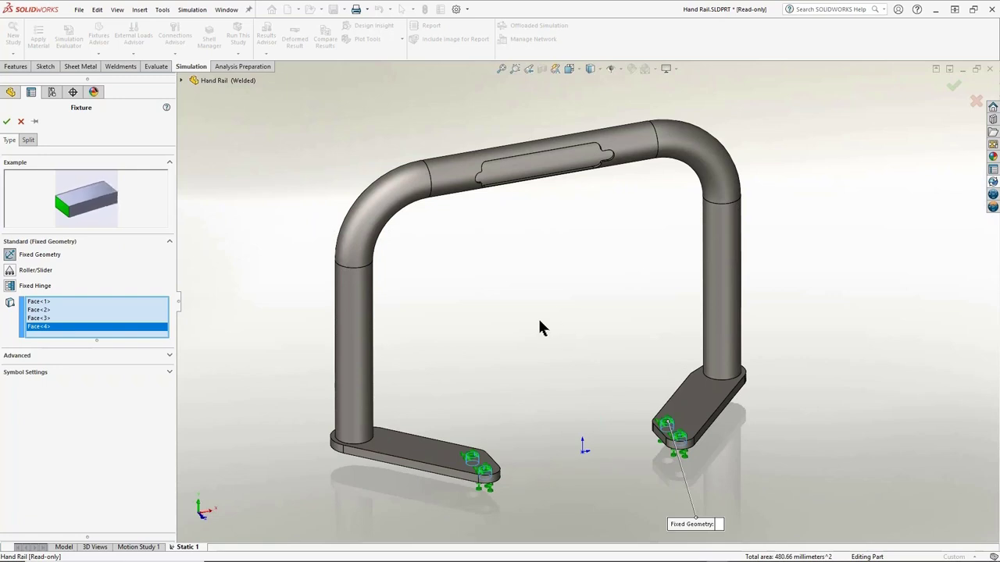
pyautogui.moveTo(544, 316)
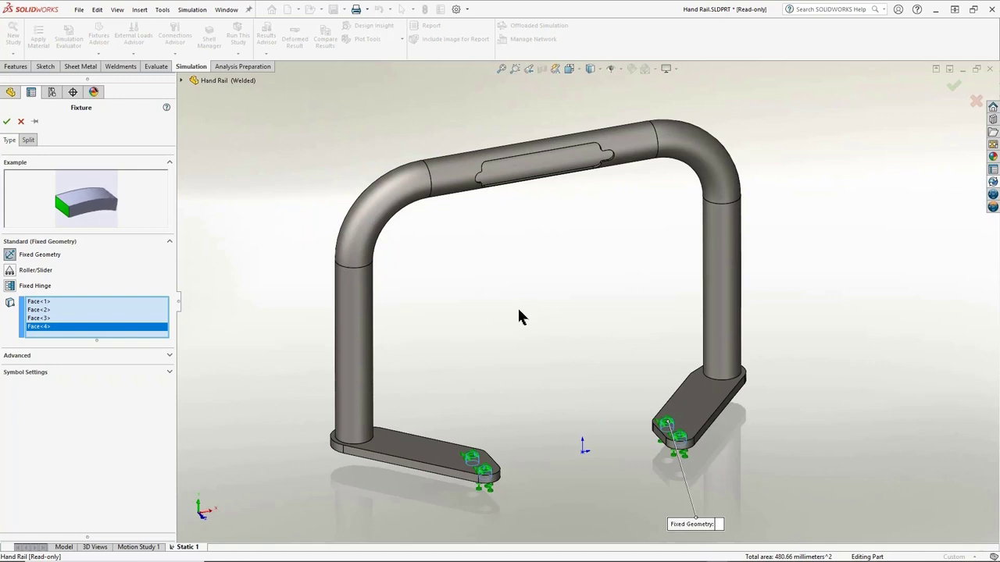
pyautogui.moveTo(519, 297)
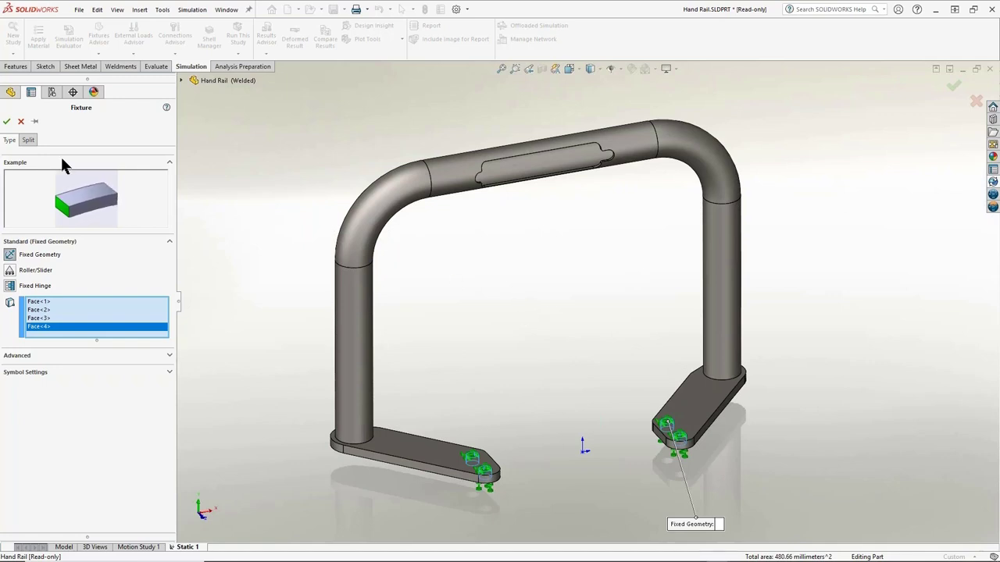
pyautogui.click(7, 122)
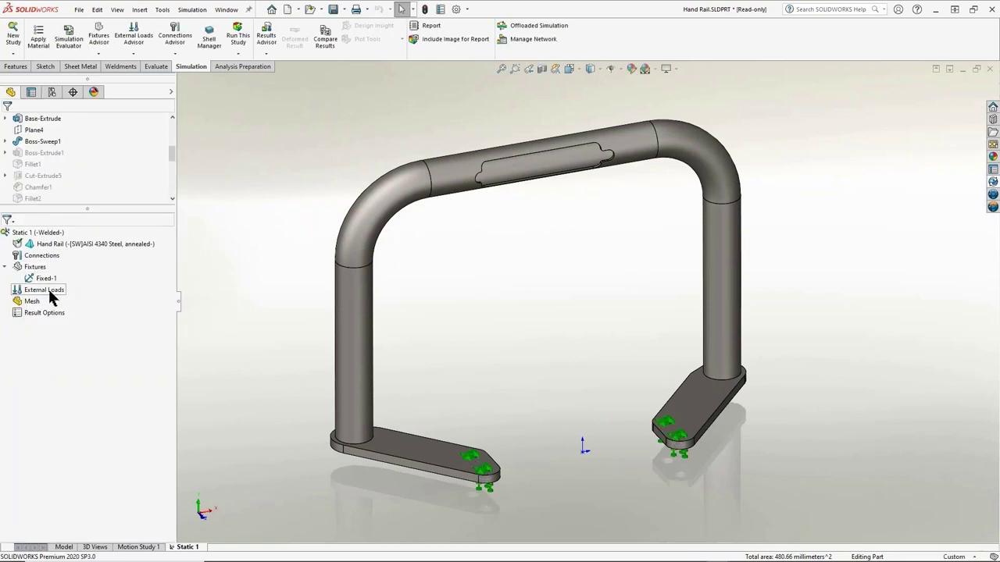
# Apply a reversed 500 N force on the top bar face, directed normal to Plane1.
pyautogui.rightClick(44, 289)
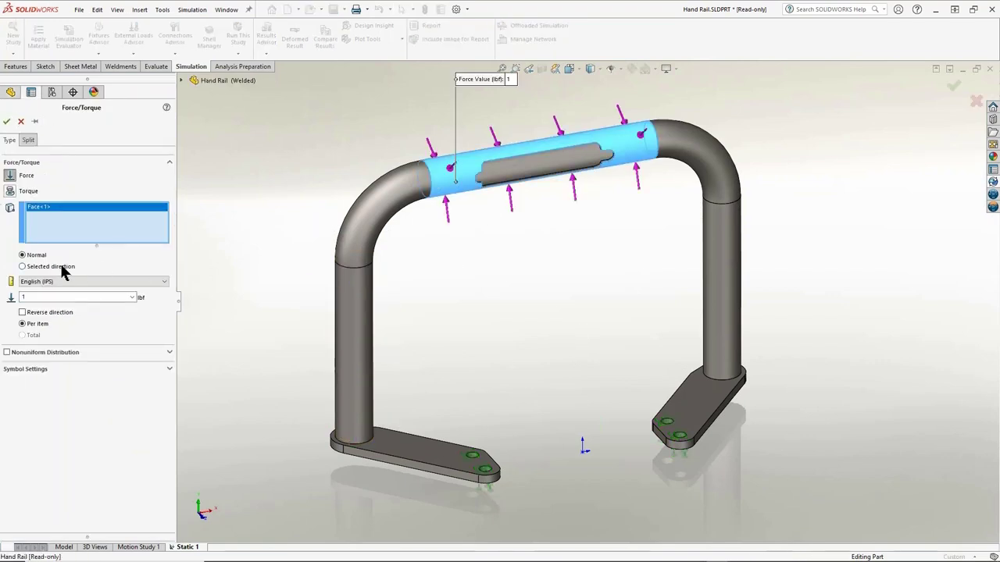
pyautogui.click(21, 266)
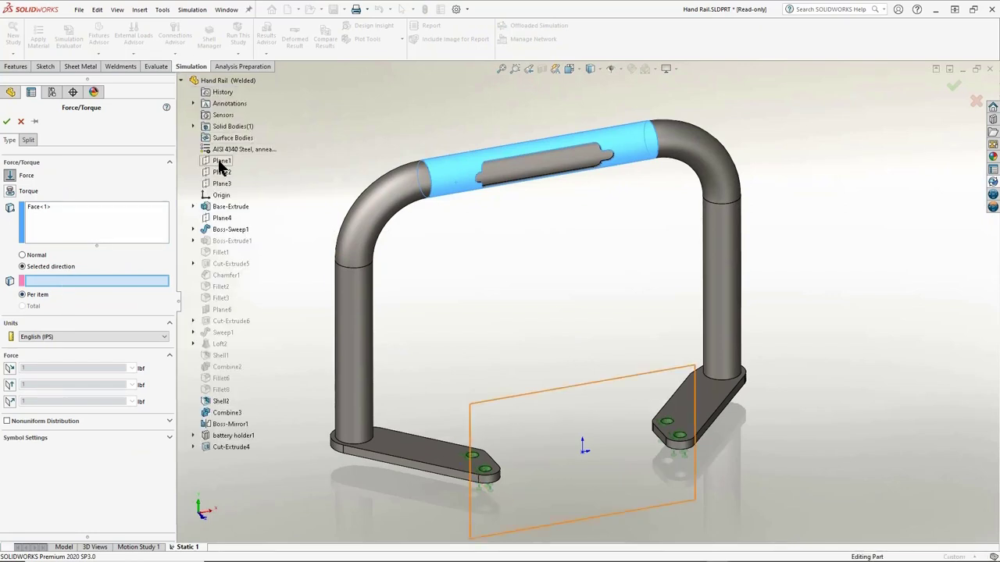
pyautogui.click(222, 159)
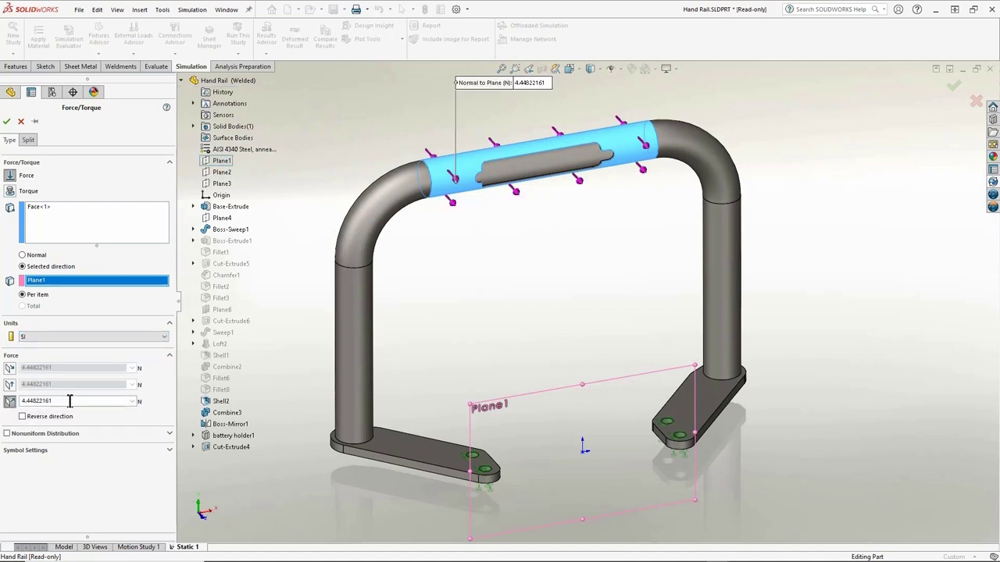
pyautogui.write('500')
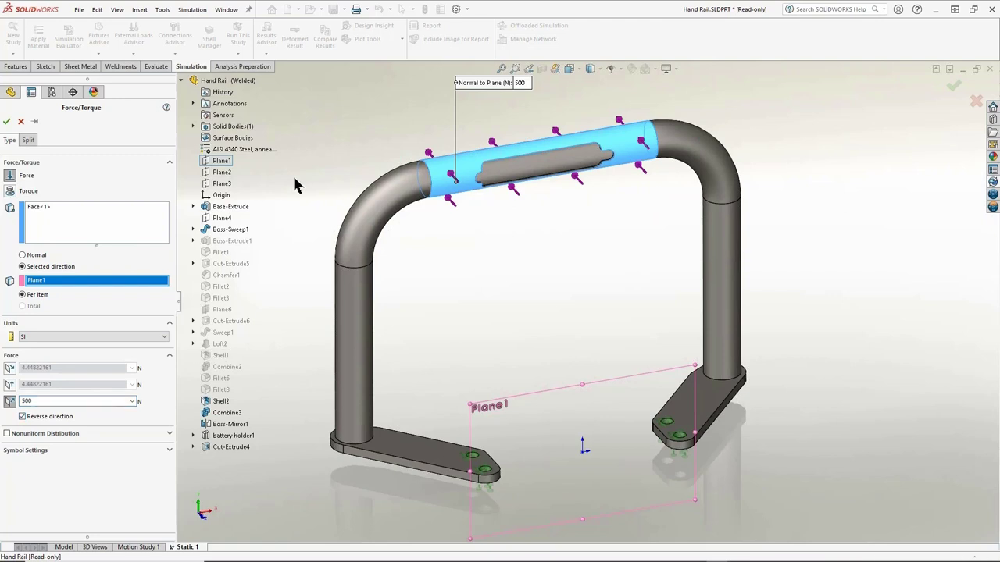
pyautogui.moveTo(339, 350)
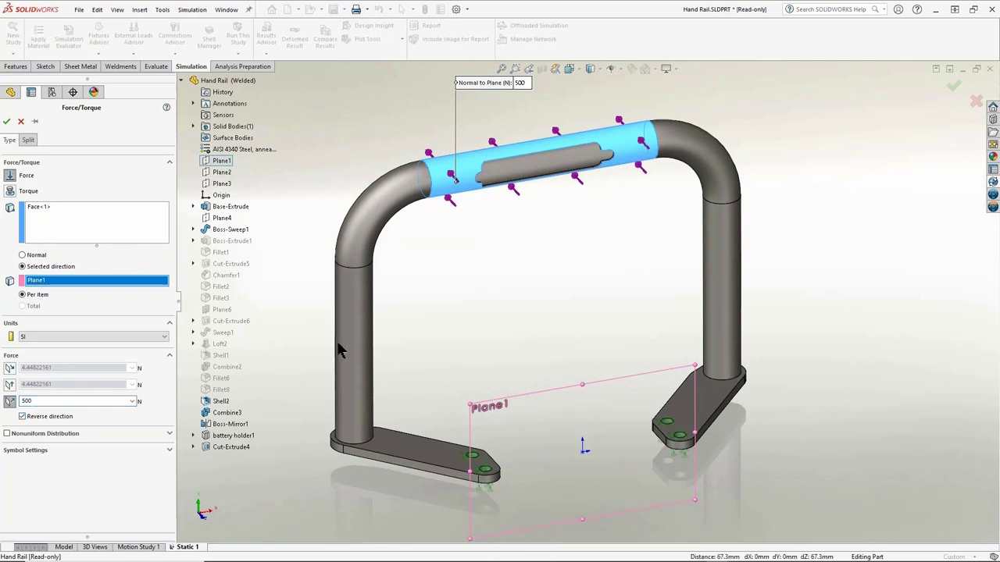
pyautogui.moveTo(286, 243)
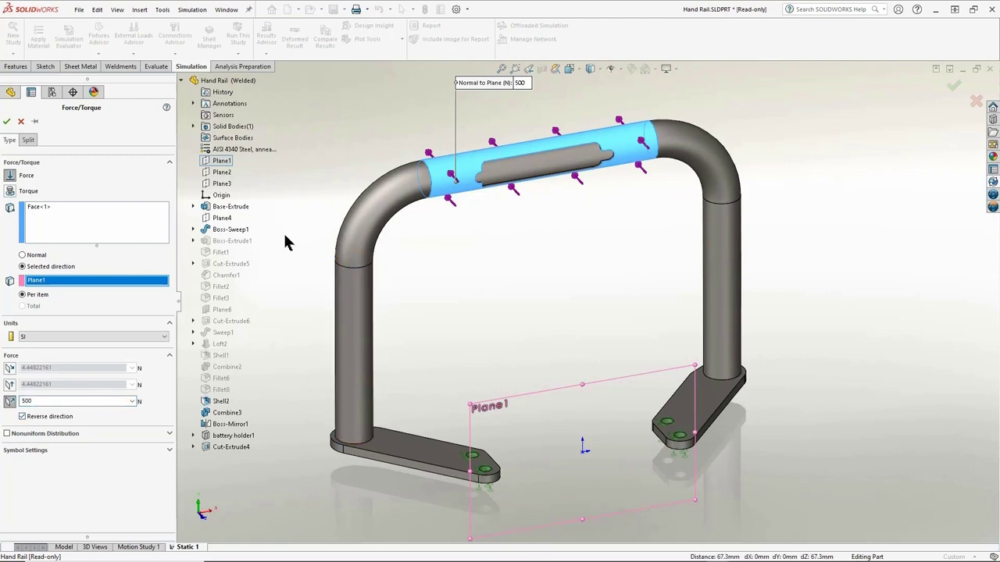
pyautogui.click(6, 121)
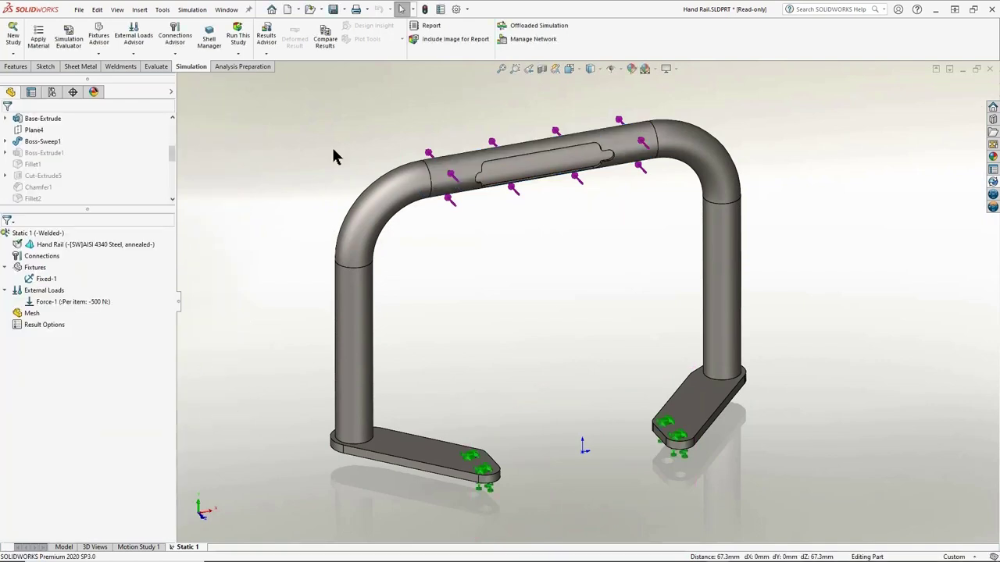
pyautogui.moveTo(329, 209)
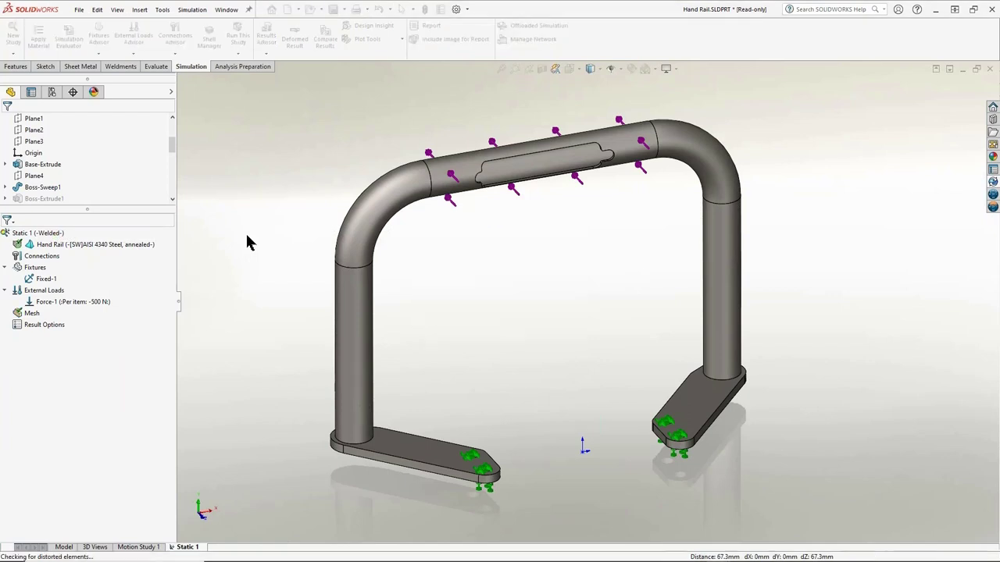
# Run Static 1 to mesh and solve, producing stress, displacement and strain results.
pyautogui.click(238, 38)
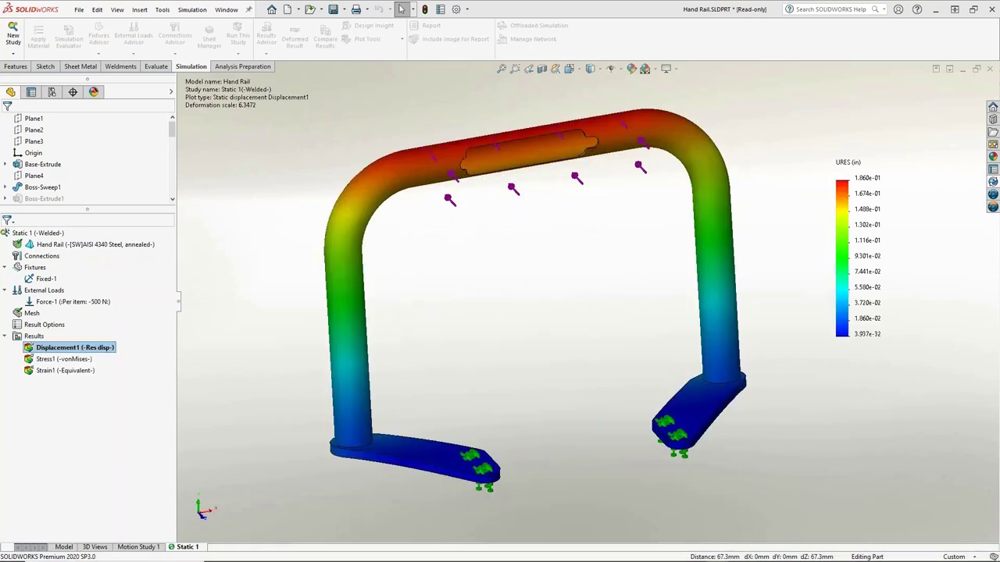
# Show the Displacement1 result plot and bring up its available actions.
pyautogui.click(181, 81)
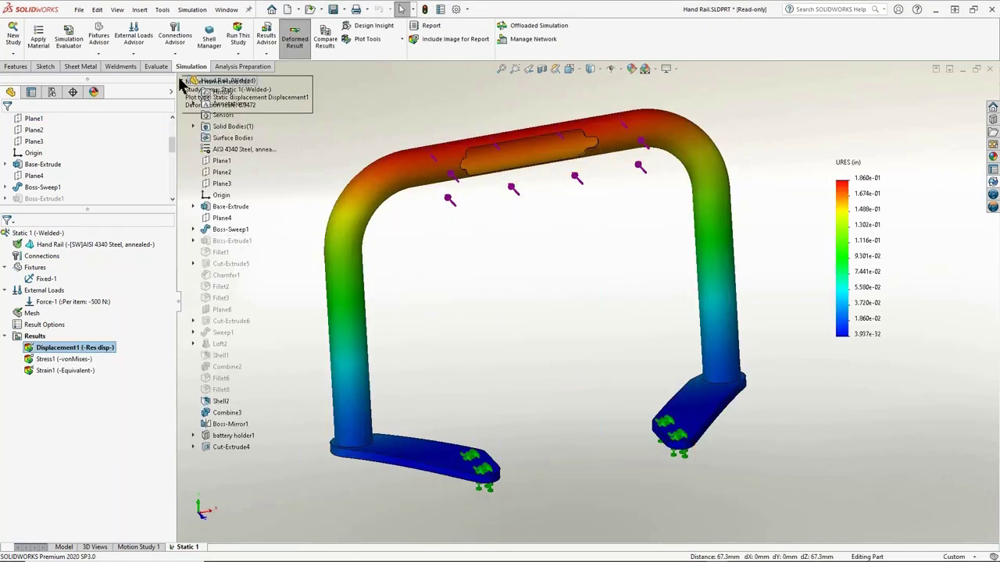
pyautogui.click(231, 228)
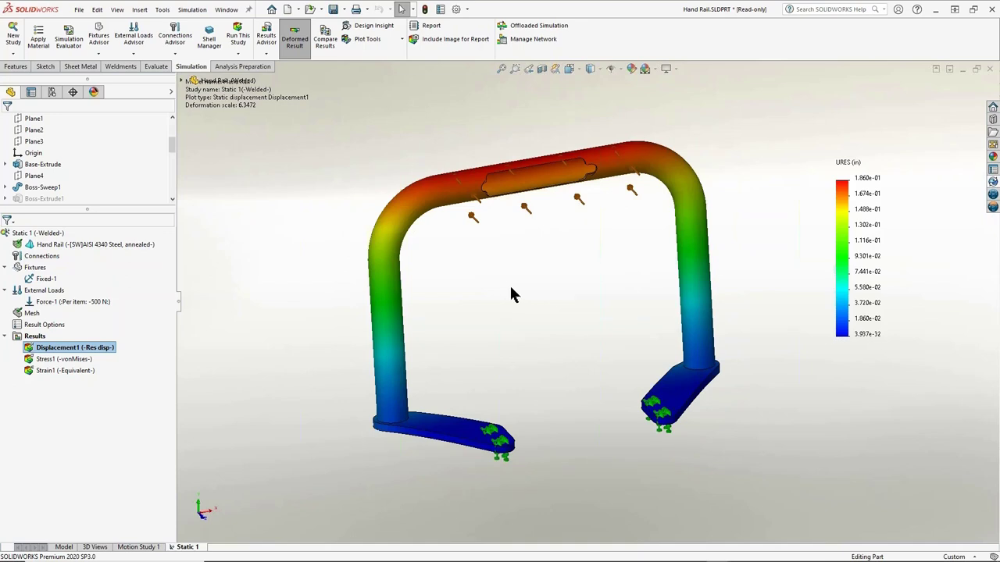
pyautogui.moveTo(533, 308)
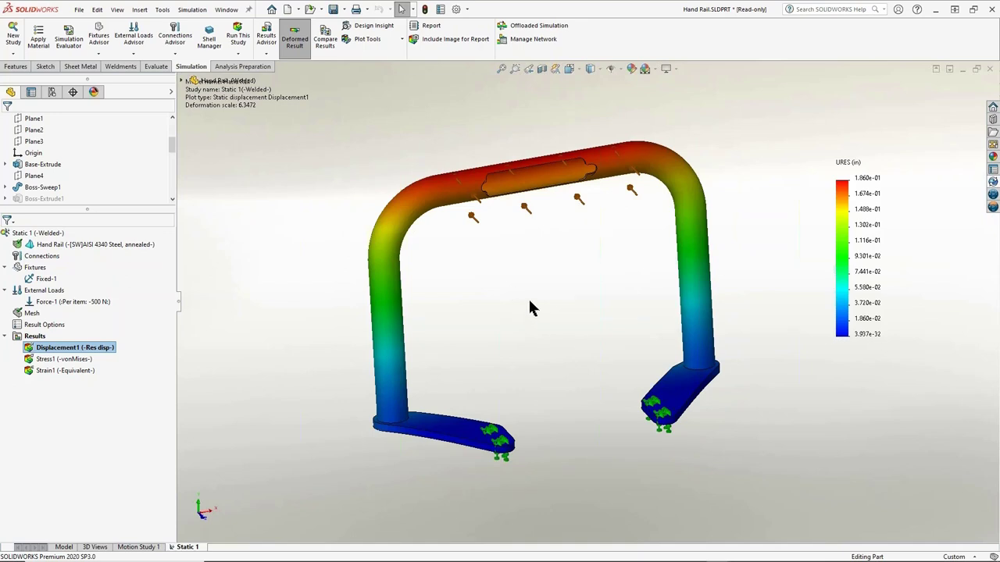
pyautogui.moveTo(249, 116)
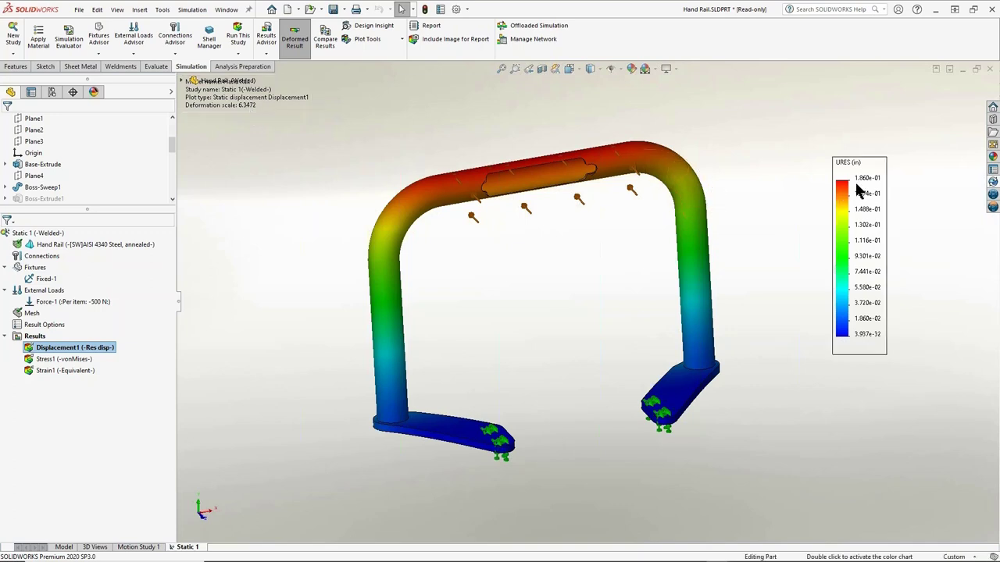
pyautogui.rightClick(75, 347)
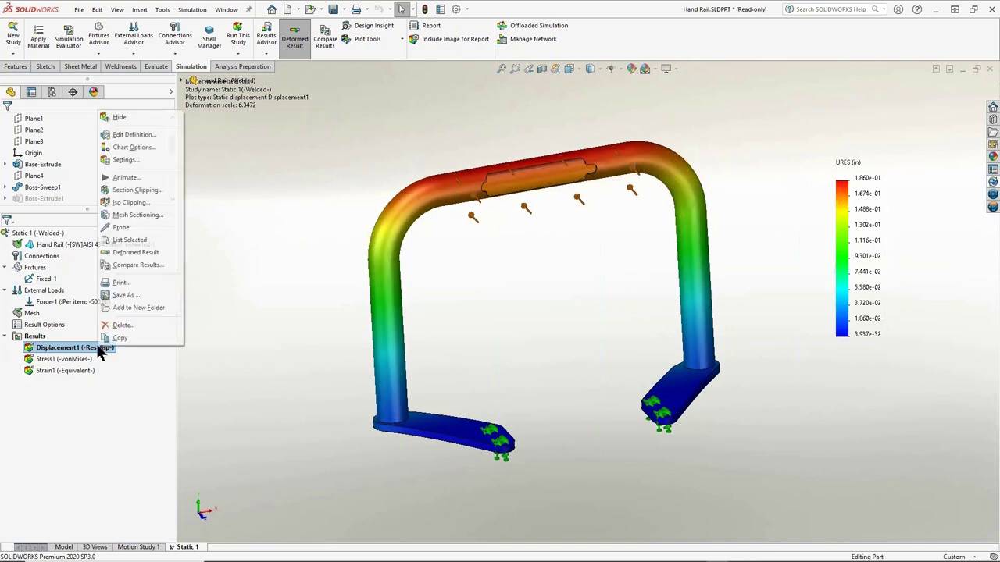
# Animate the Displacement1 plot, adjust playback speed, then close the animation.
pyautogui.click(125, 178)
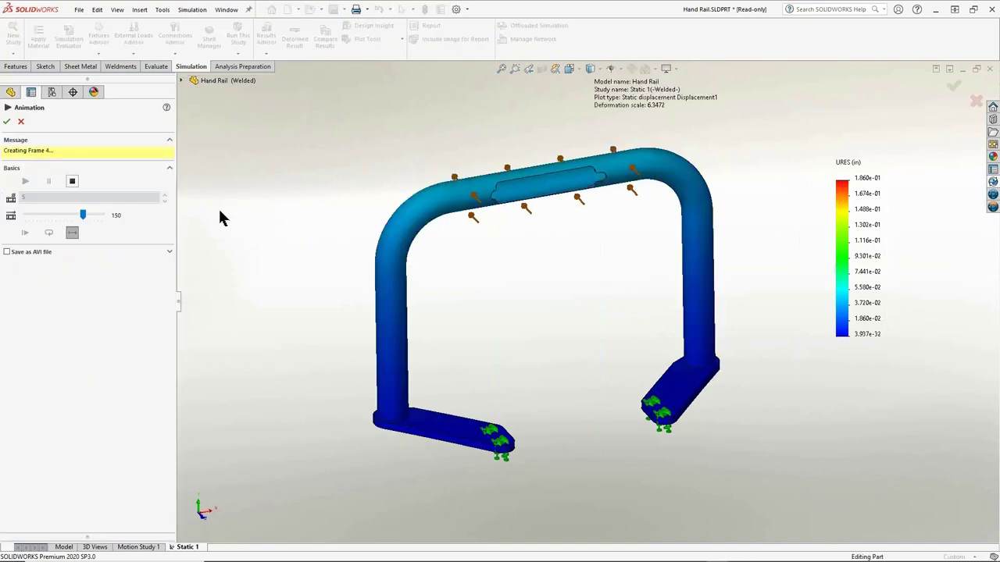
pyautogui.click(25, 187)
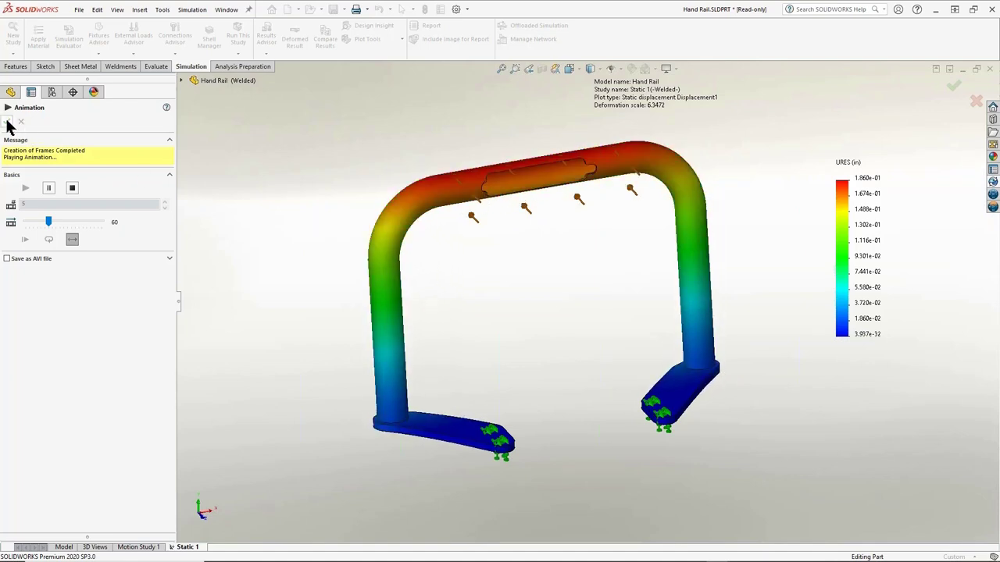
pyautogui.click(22, 122)
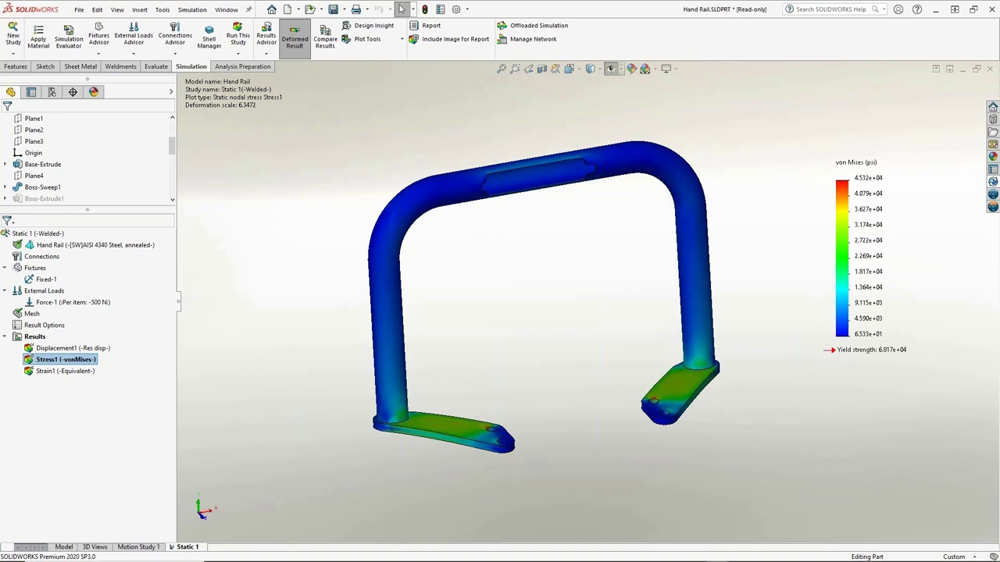
pyautogui.moveTo(263, 275)
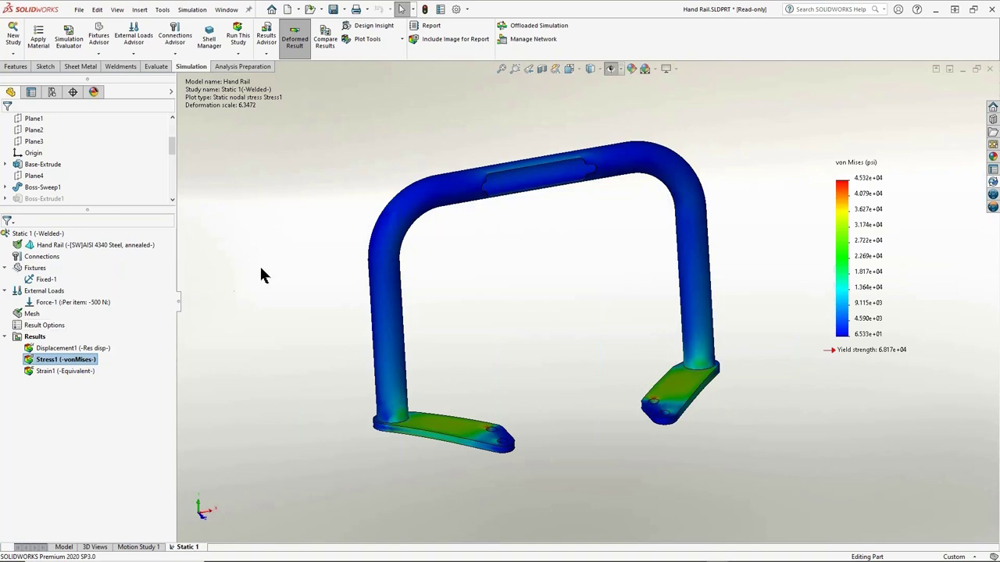
pyautogui.moveTo(703, 420)
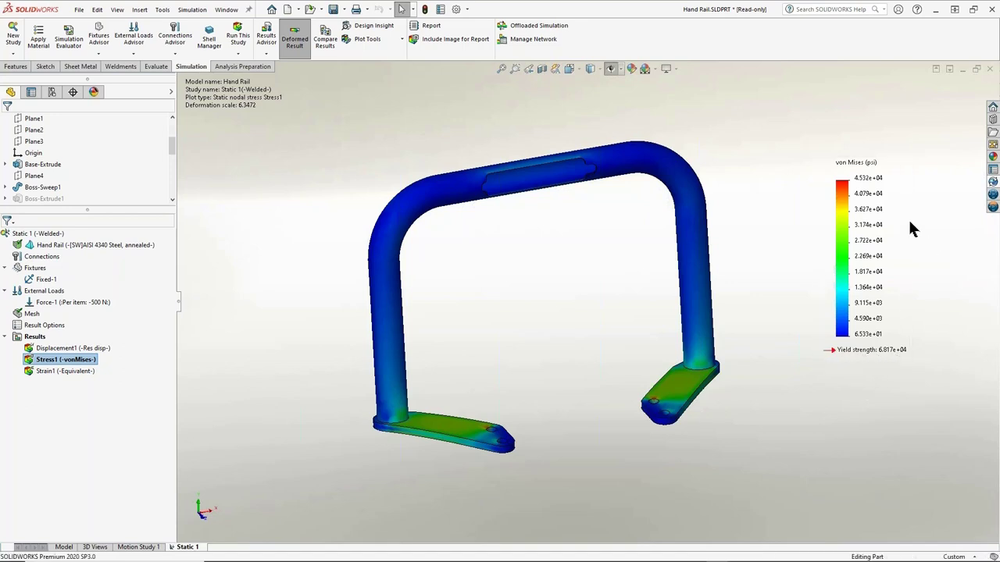
pyautogui.moveTo(763, 144)
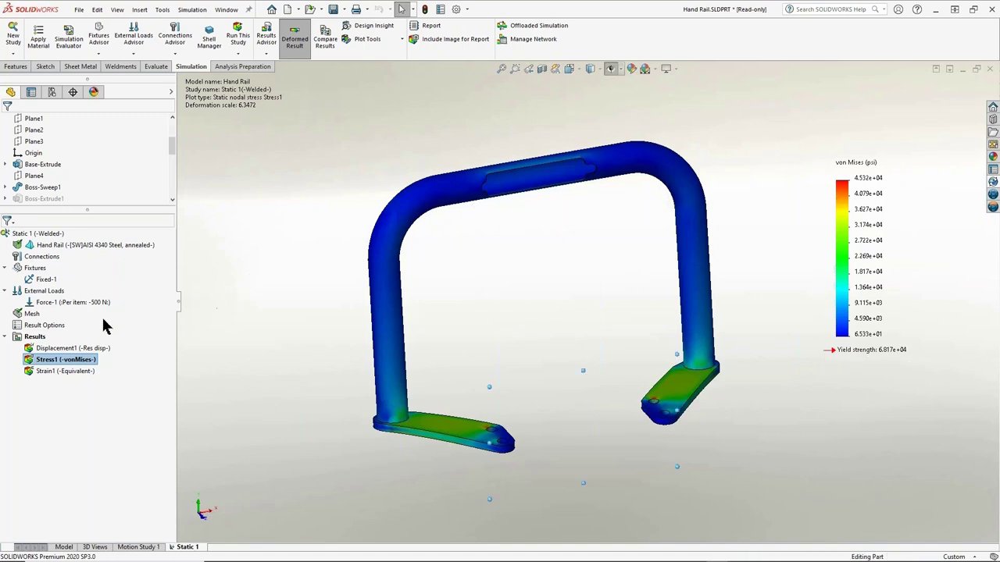
# Add a Factor of Safety plot on all bodies with automatic criterion, showing minimum about 1.5.
pyautogui.rightClick(34, 337)
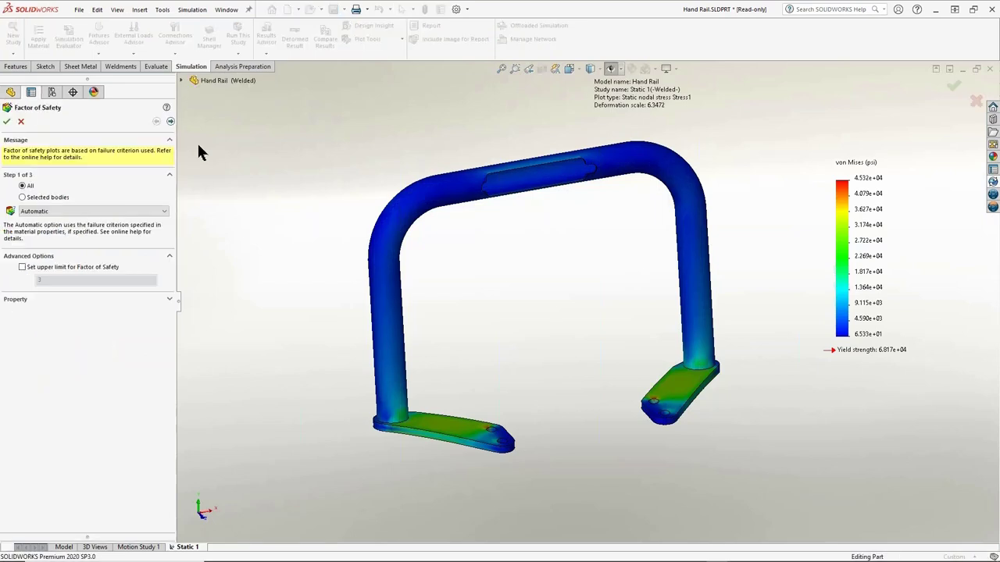
pyautogui.moveTo(217, 169)
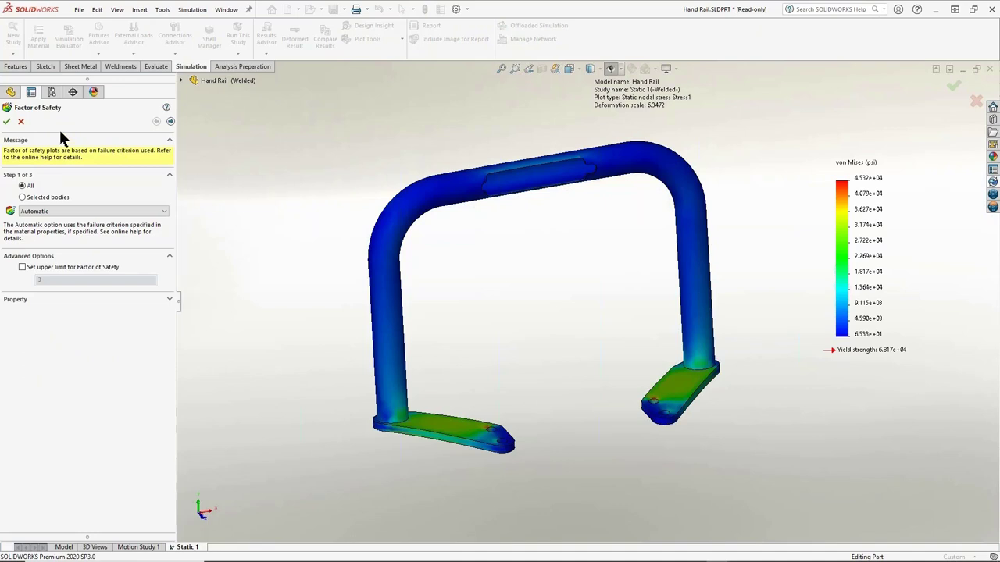
pyautogui.click(6, 122)
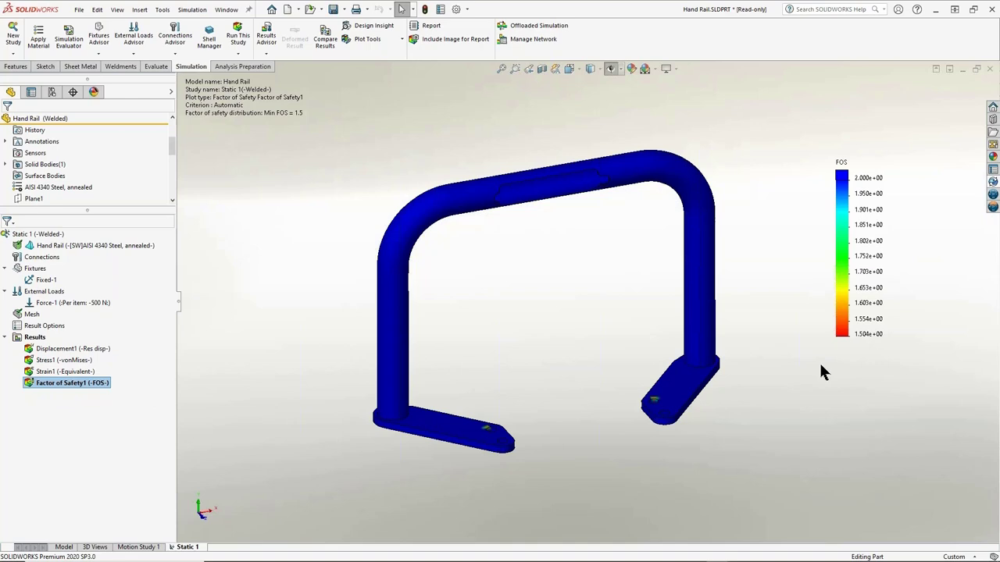
pyautogui.moveTo(822, 369)
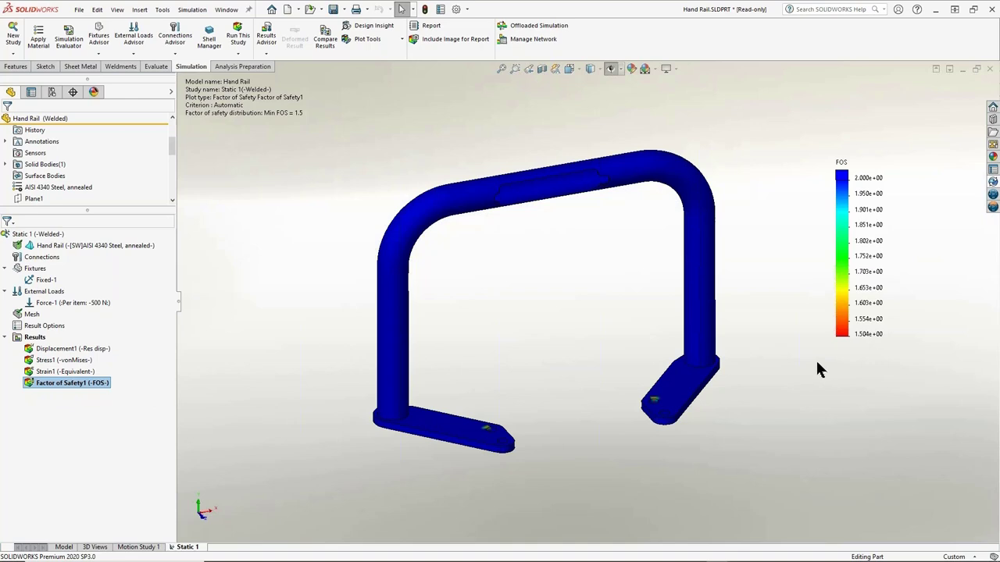
pyautogui.moveTo(328, 131)
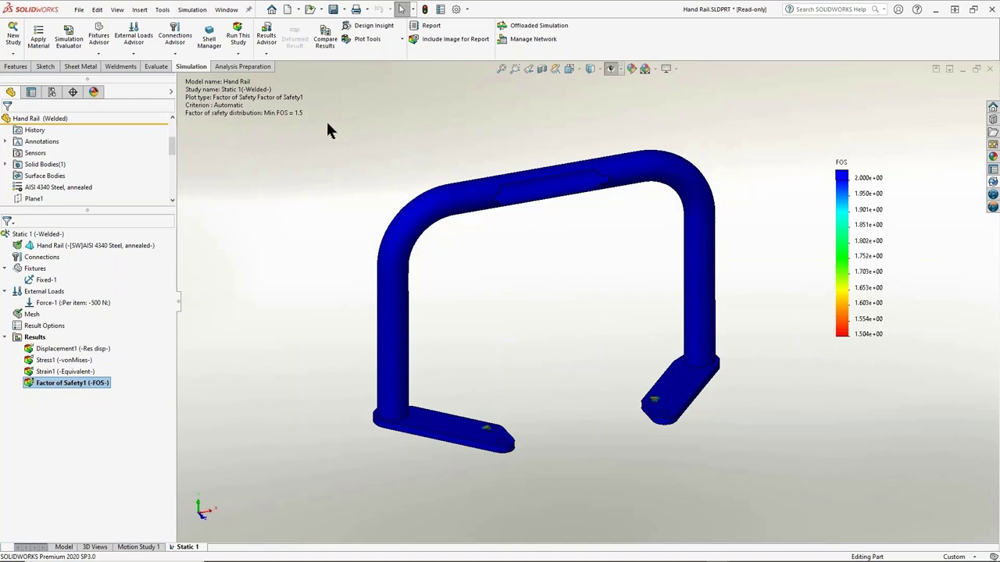
pyautogui.moveTo(141, 9)
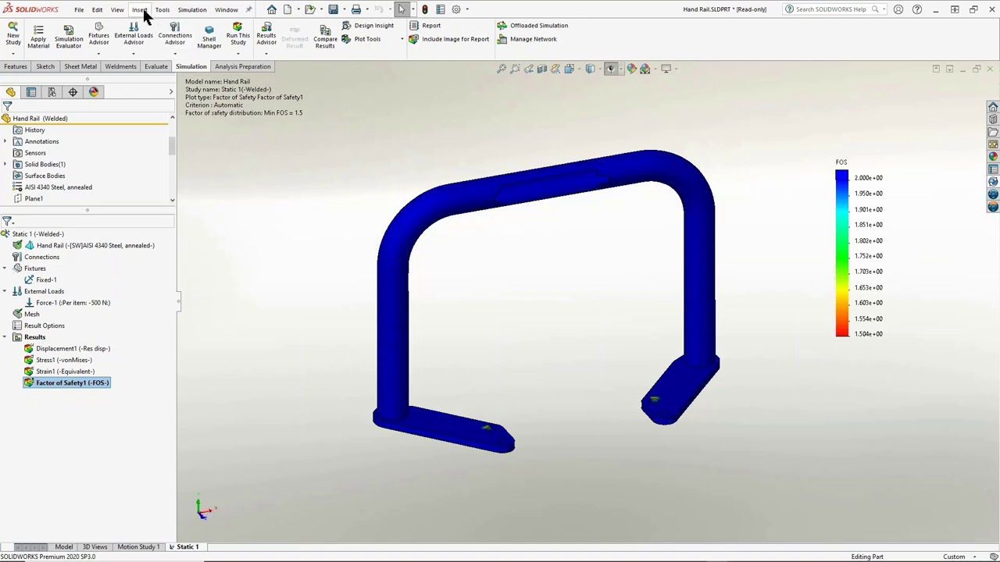
# Create Design Study 1 and begin adding its first variable.
pyautogui.click(141, 10)
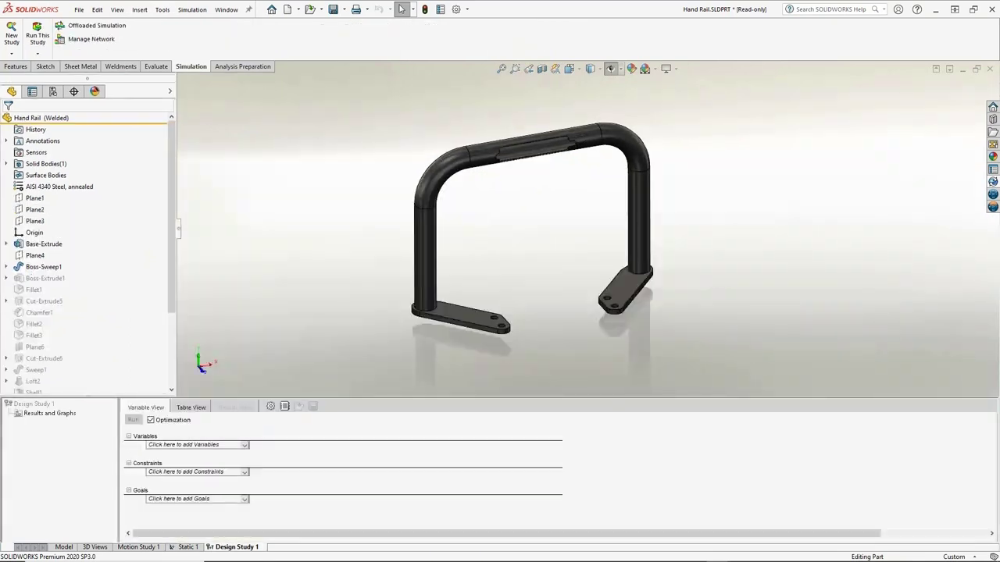
pyautogui.moveTo(274, 353)
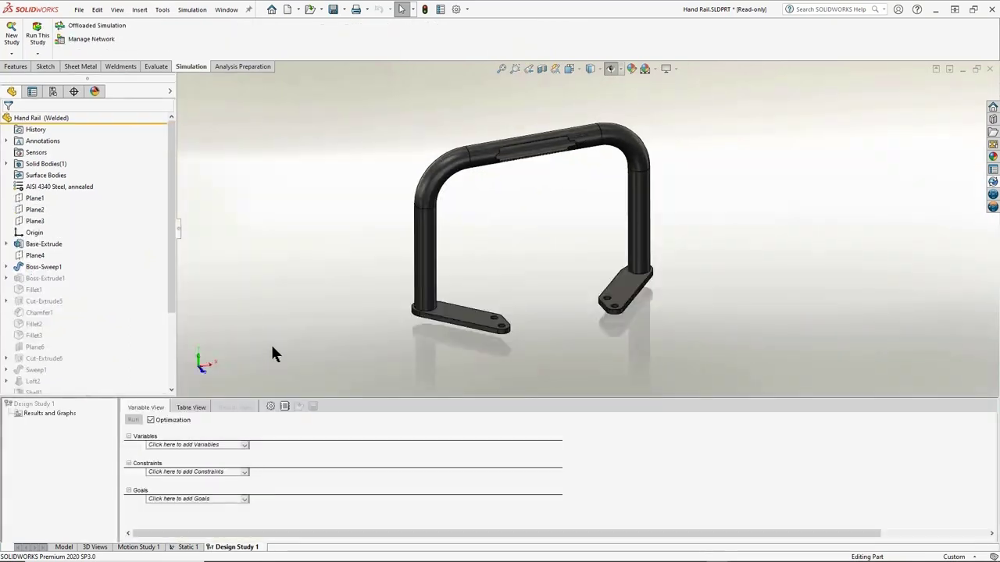
pyautogui.click(243, 444)
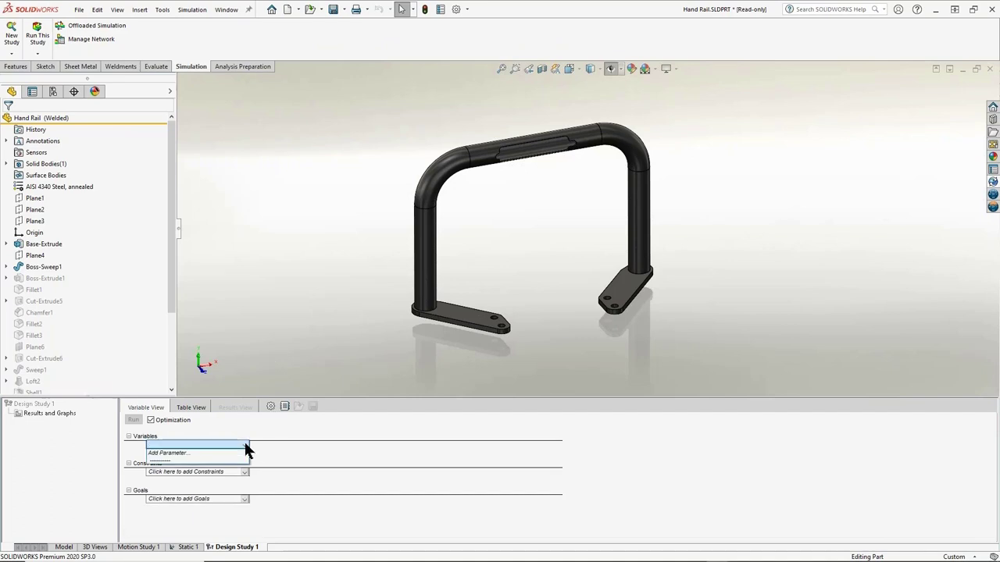
# Define a Thickness parameter linked to the Base-Extrude foot thickness dimension.
pyautogui.click(168, 453)
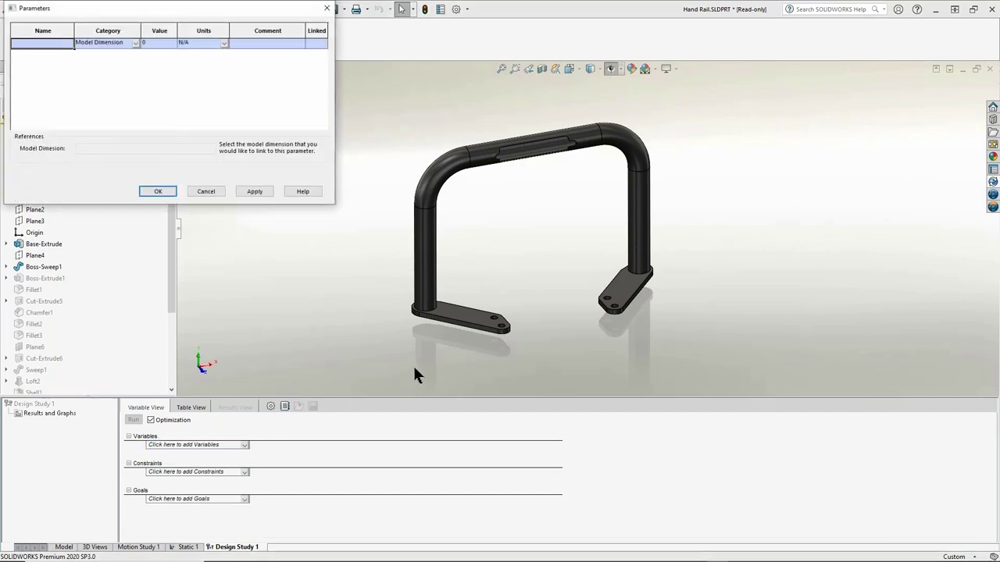
pyautogui.click(43, 244)
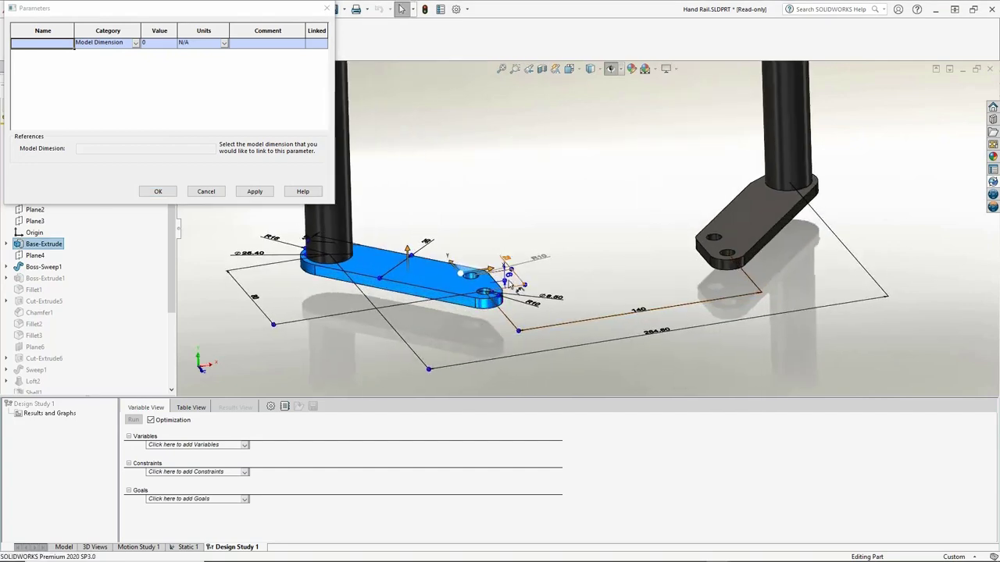
pyautogui.click(507, 268)
pyautogui.write('Thickness')
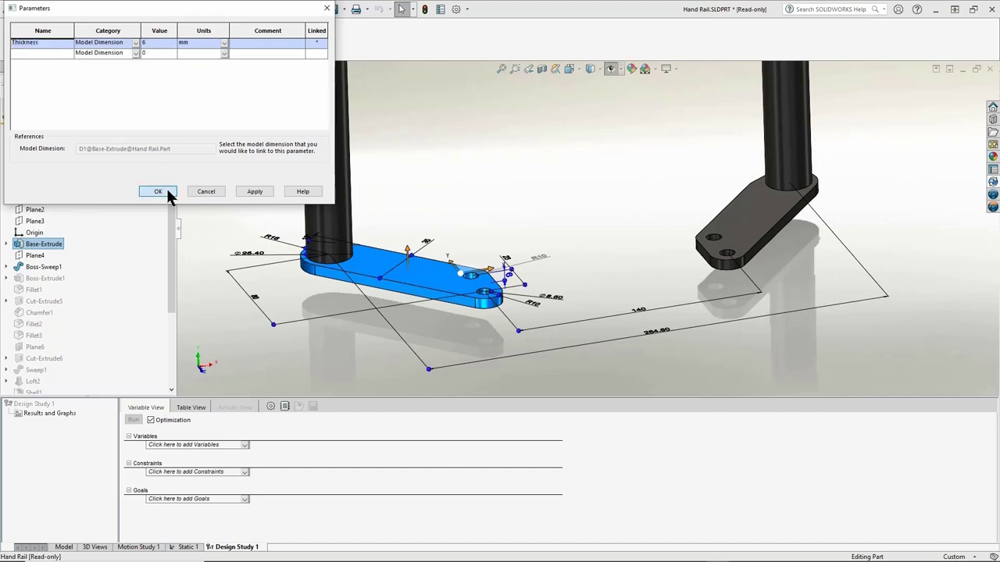
pyautogui.click(156, 190)
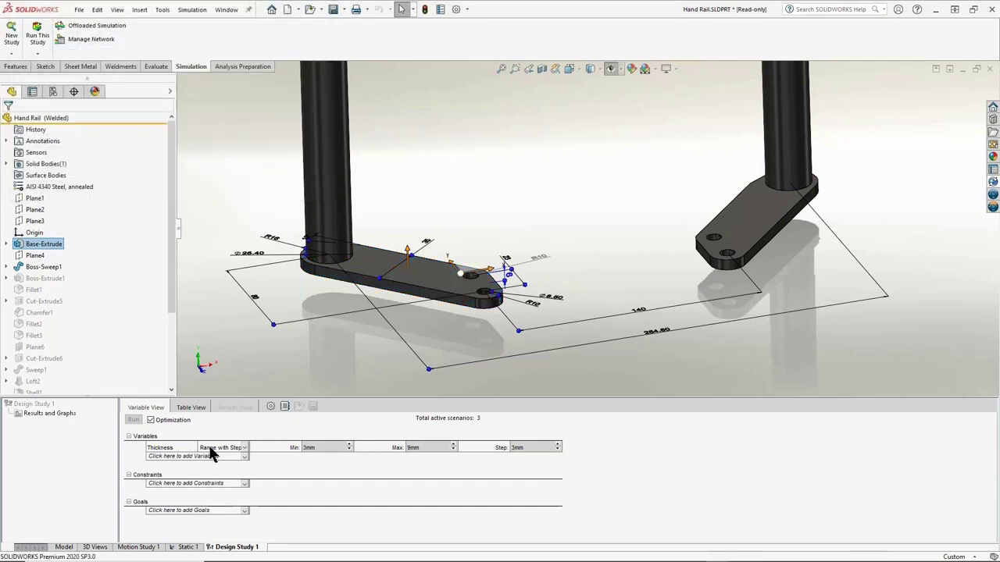
pyautogui.moveTo(358, 463)
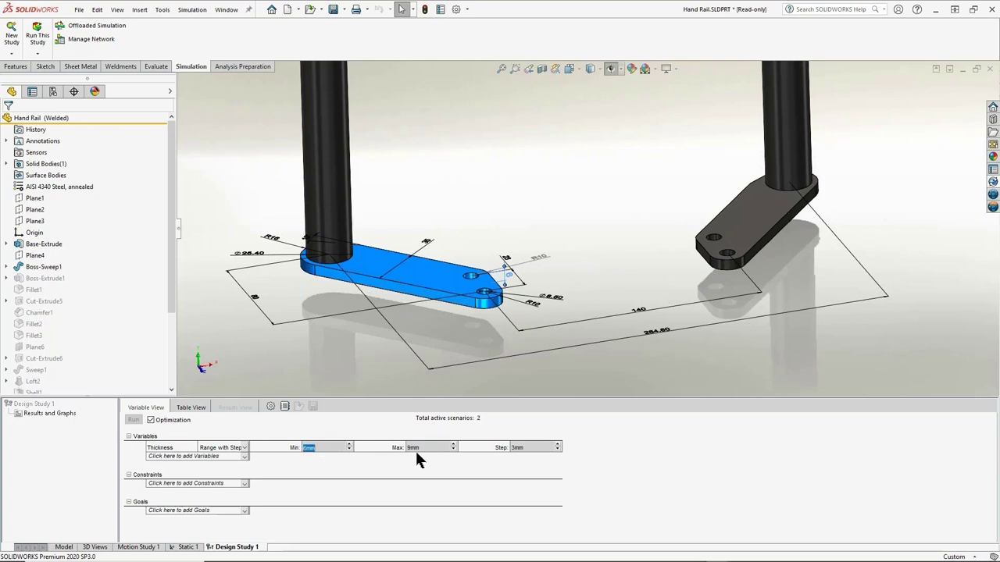
pyautogui.moveTo(446, 465)
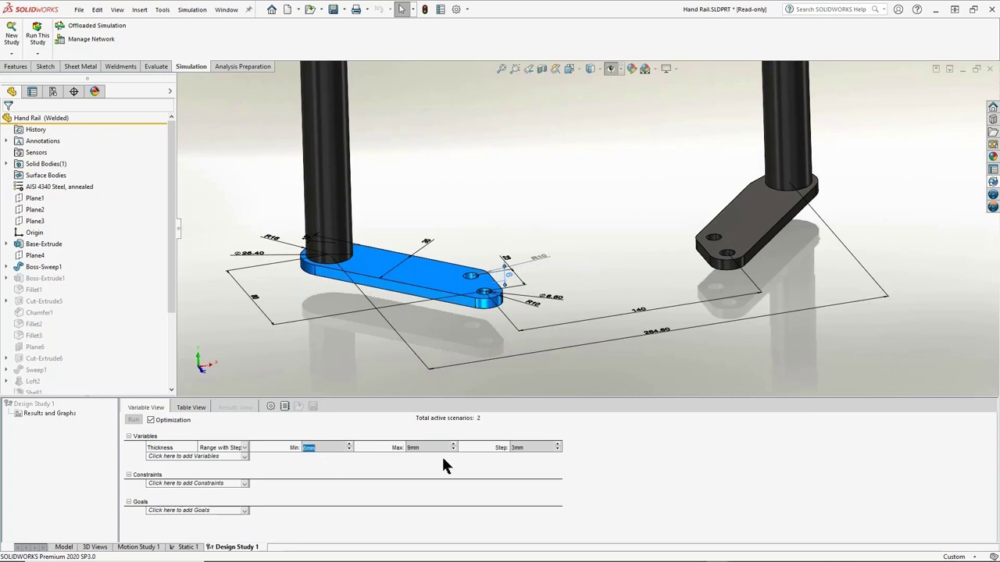
pyautogui.moveTo(472, 477)
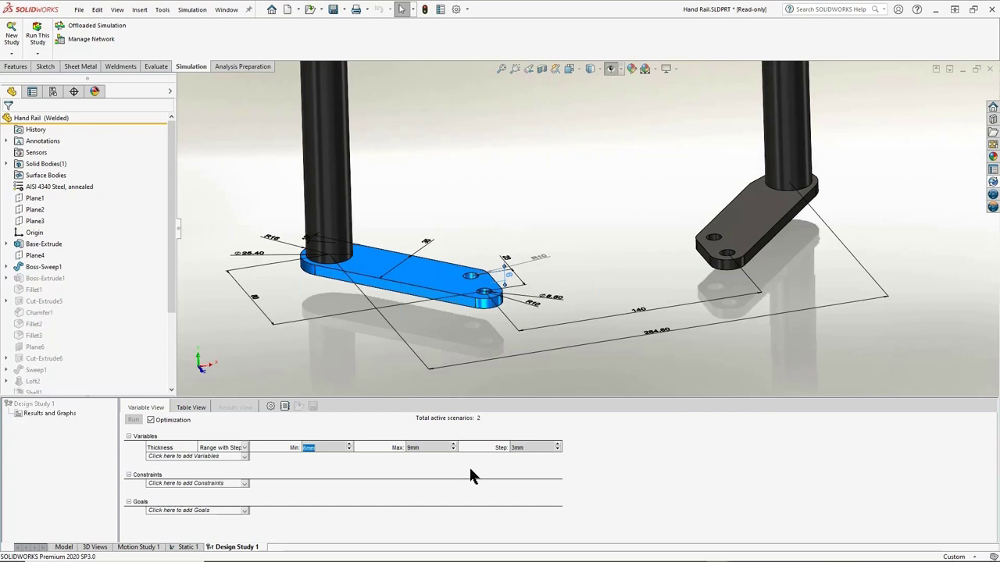
# Set the Thickness variable to vary as a min-max Range and edit its minimum.
pyautogui.click(222, 447)
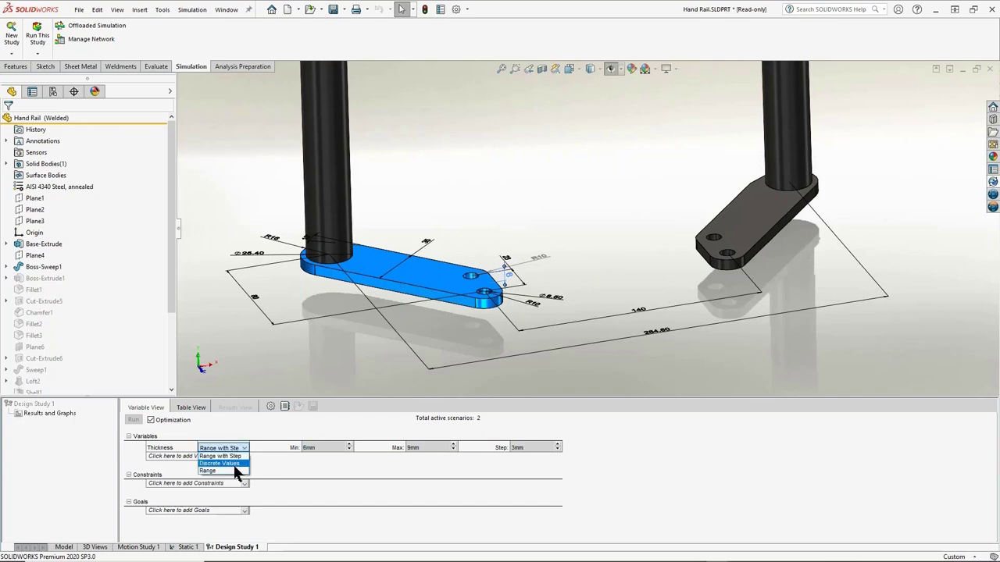
pyautogui.click(207, 472)
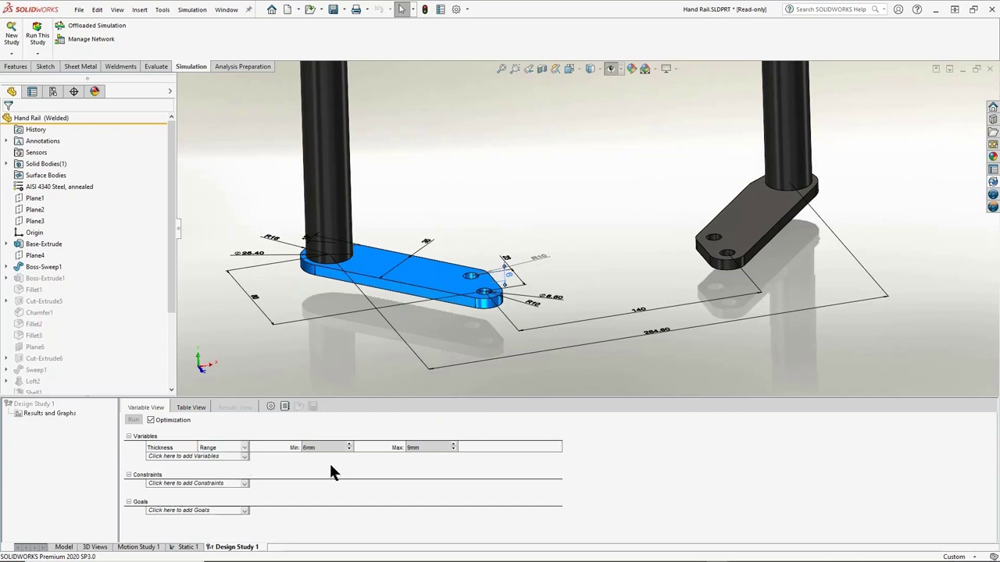
pyautogui.tripleClick(320, 447)
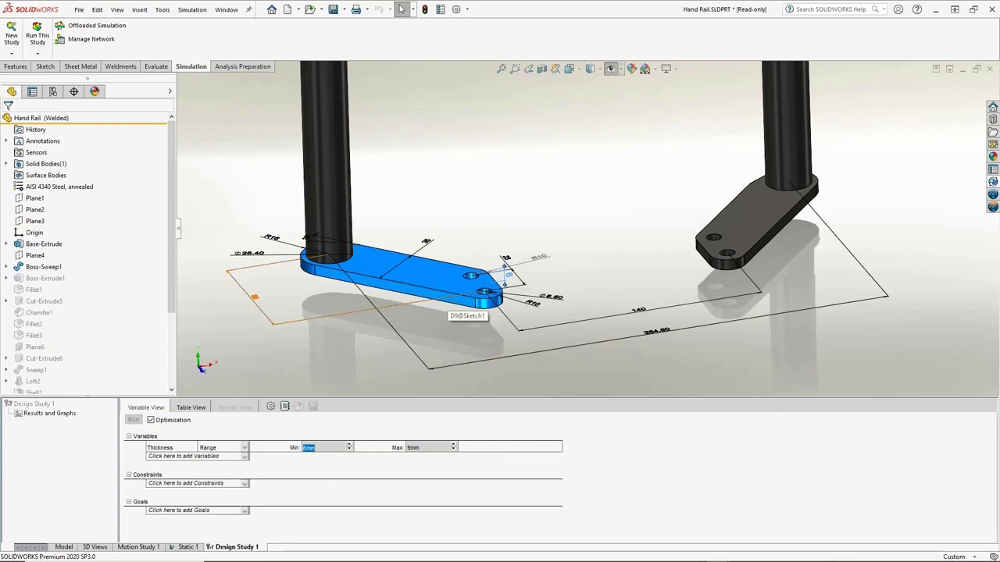
pyautogui.moveTo(428, 469)
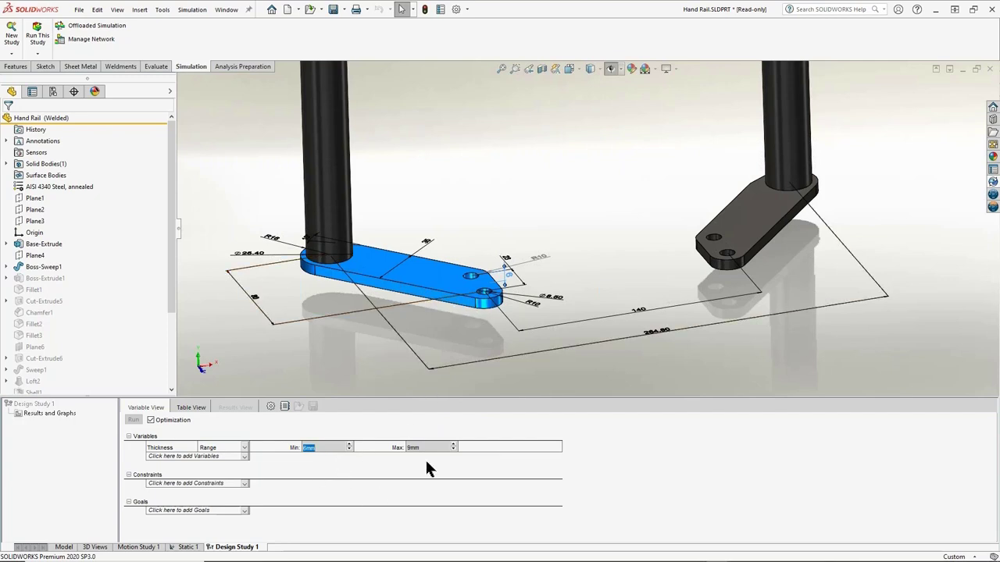
pyautogui.moveTo(246, 488)
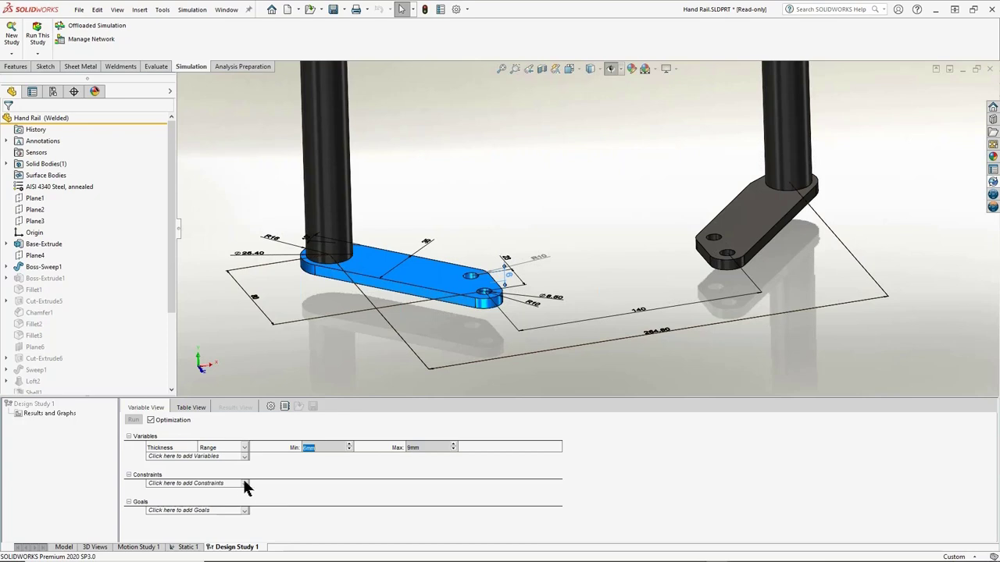
# Add a constraint sensor measuring Simulation Data Factor of Safety (Model Min).
pyautogui.click(246, 482)
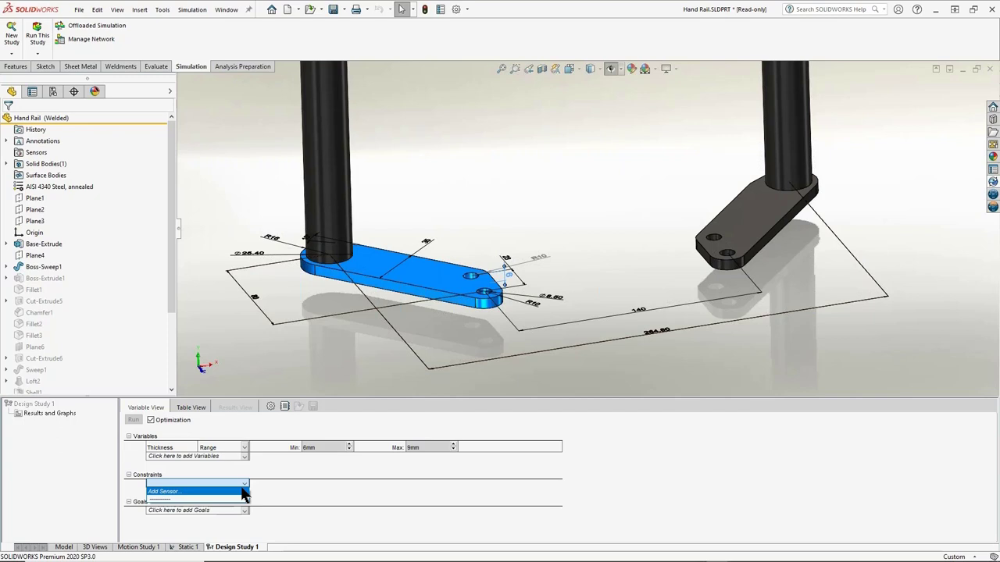
pyautogui.click(163, 490)
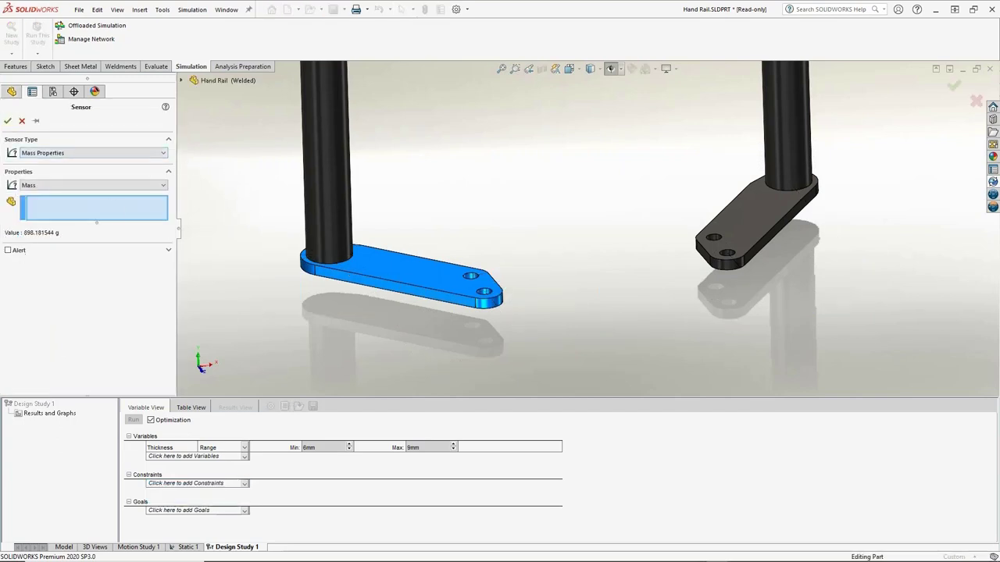
pyautogui.moveTo(85, 159)
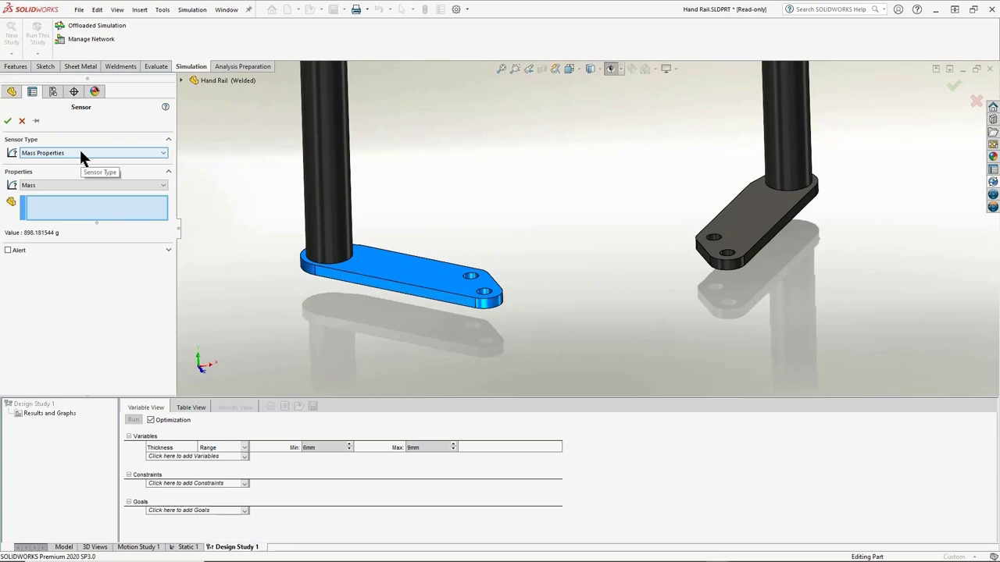
pyautogui.click(91, 153)
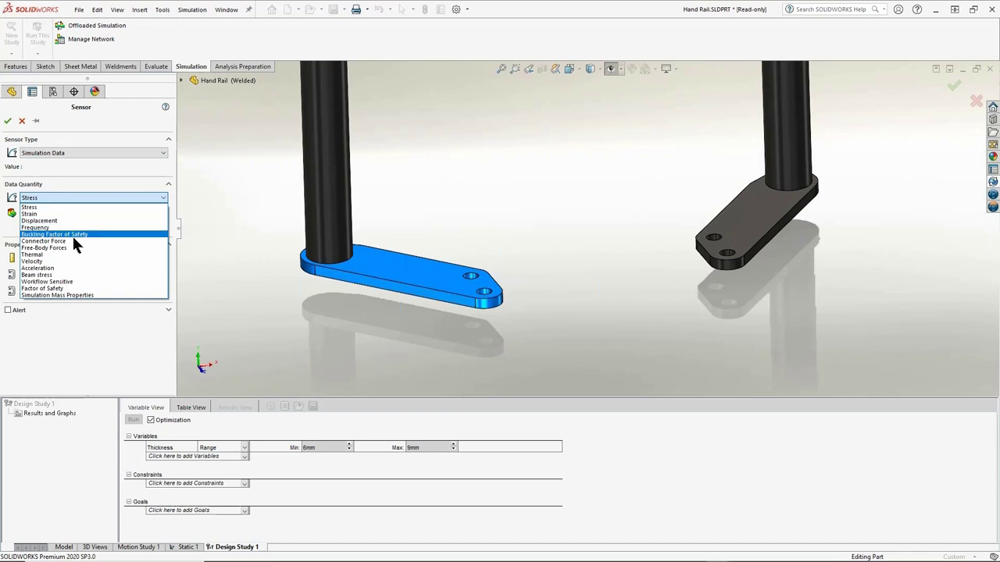
pyautogui.click(42, 287)
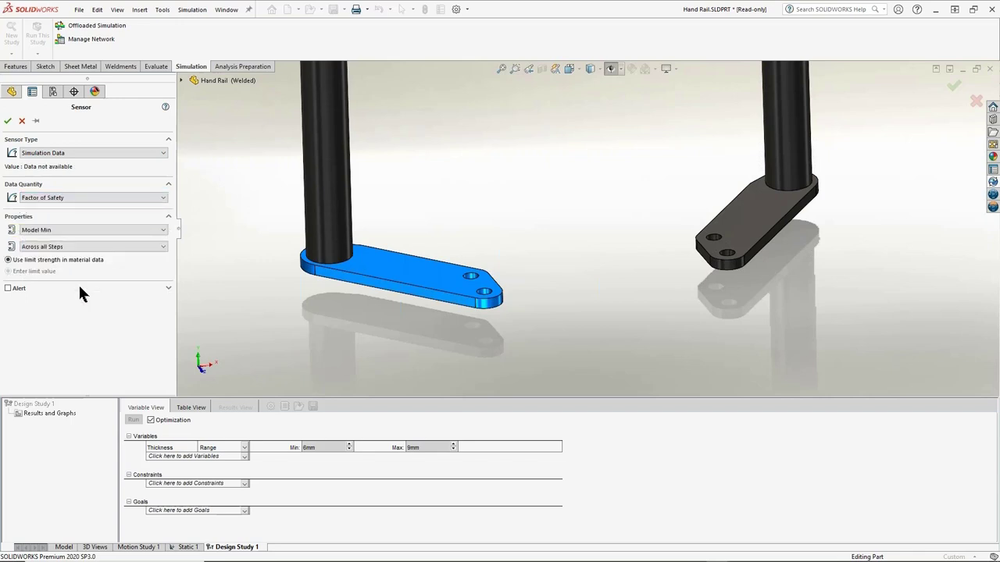
pyautogui.click(187, 483)
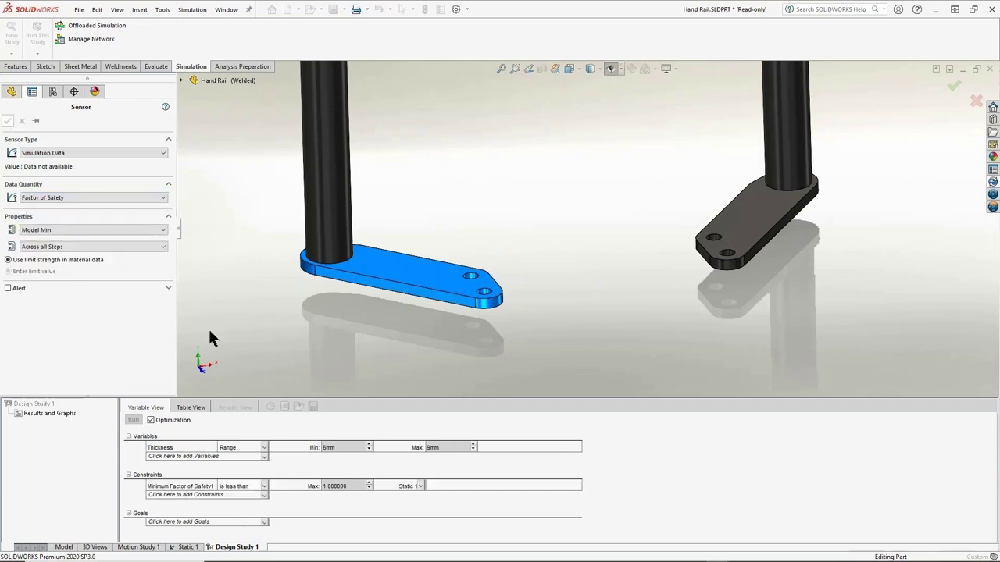
pyautogui.click(8, 122)
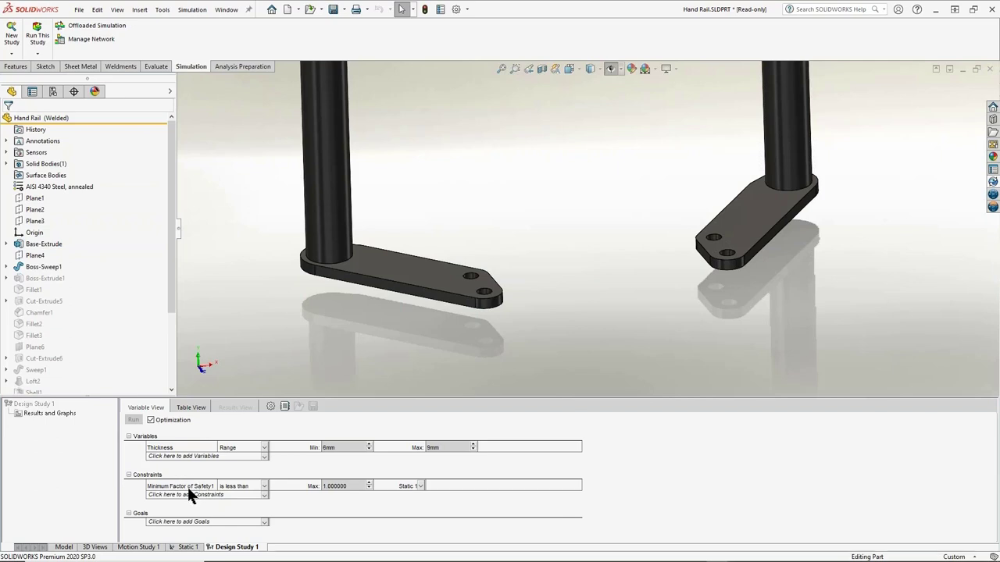
# Require the factor of safety to be greater than 2.
pyautogui.click(264, 486)
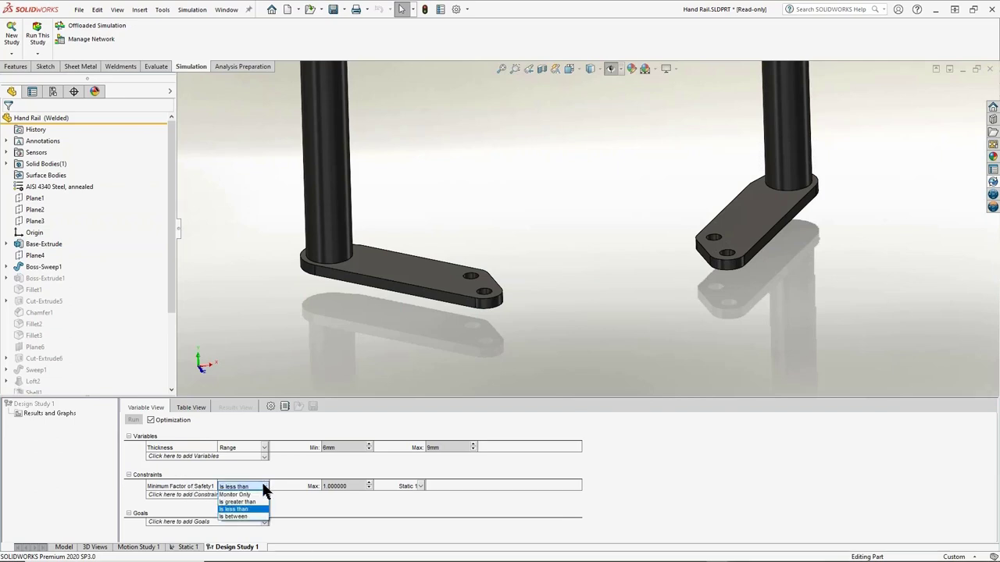
pyautogui.click(238, 501)
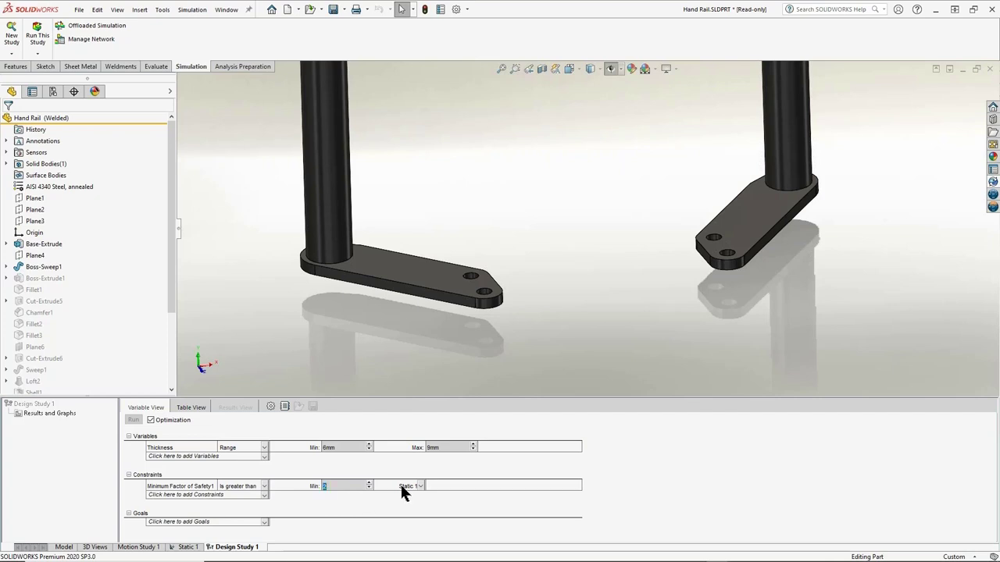
pyautogui.click(266, 521)
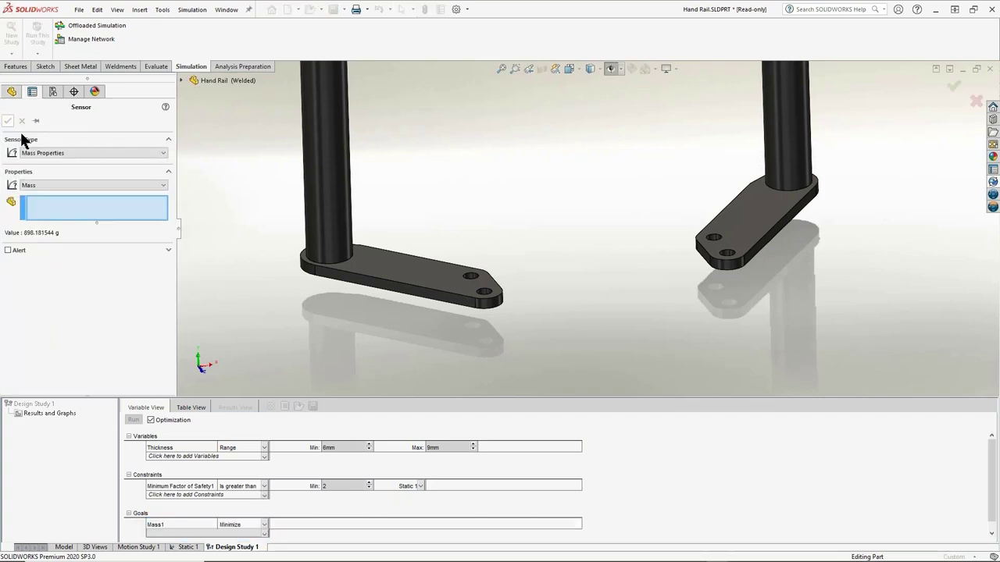
# Confirm the Mass Properties sensor as the study's minimize-mass goal.
pyautogui.click(7, 122)
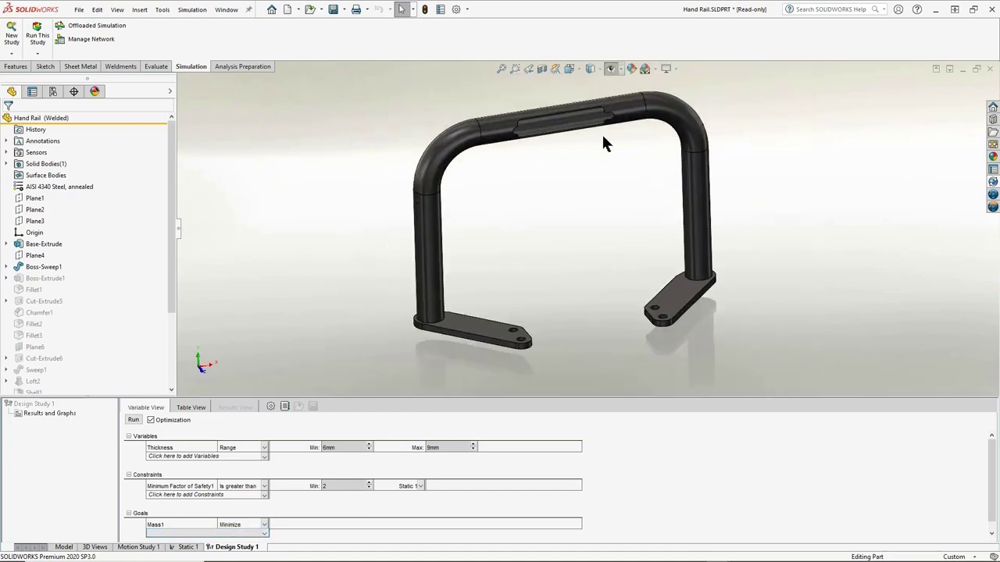
pyautogui.moveTo(311, 499)
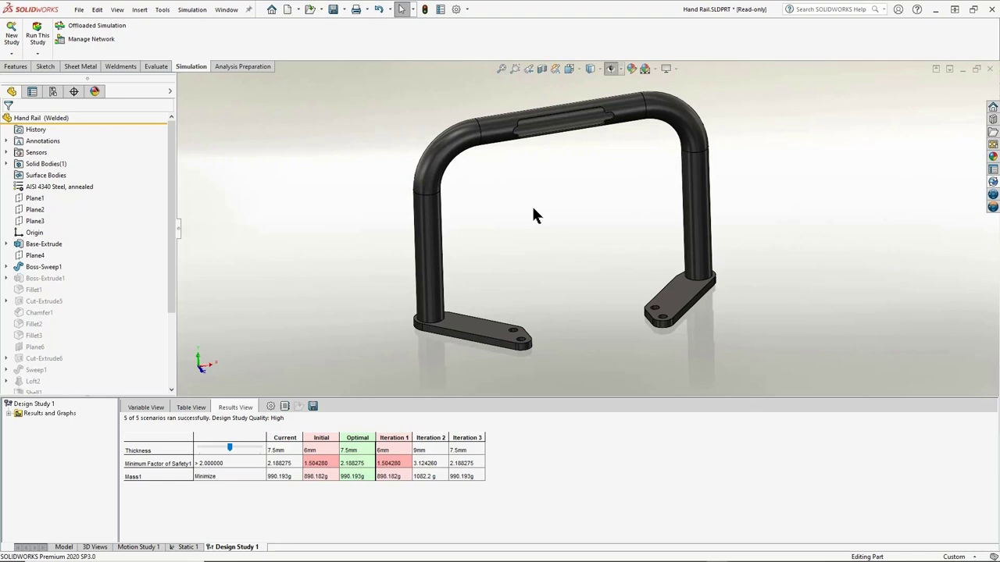
pyautogui.moveTo(553, 331)
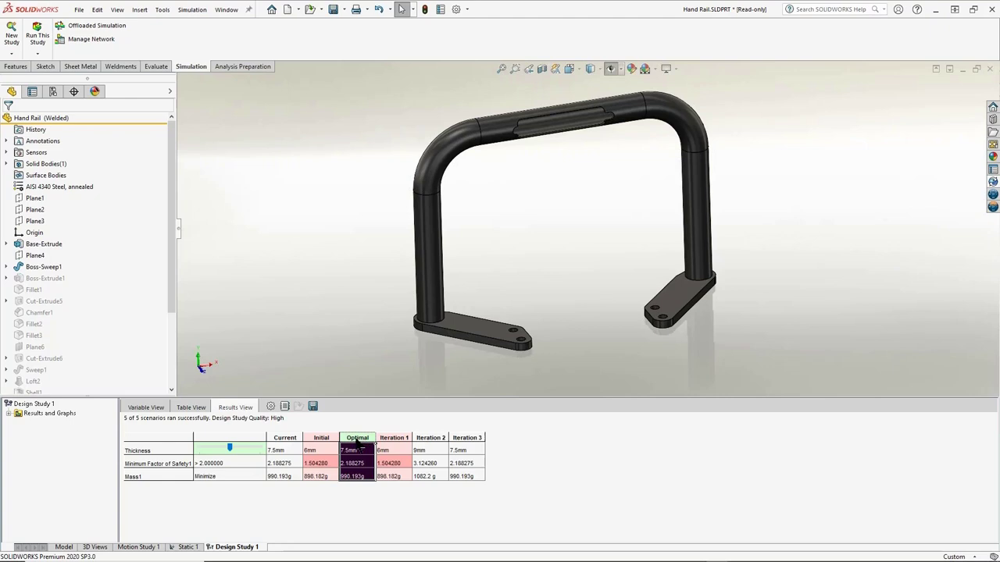
pyautogui.moveTo(304, 316)
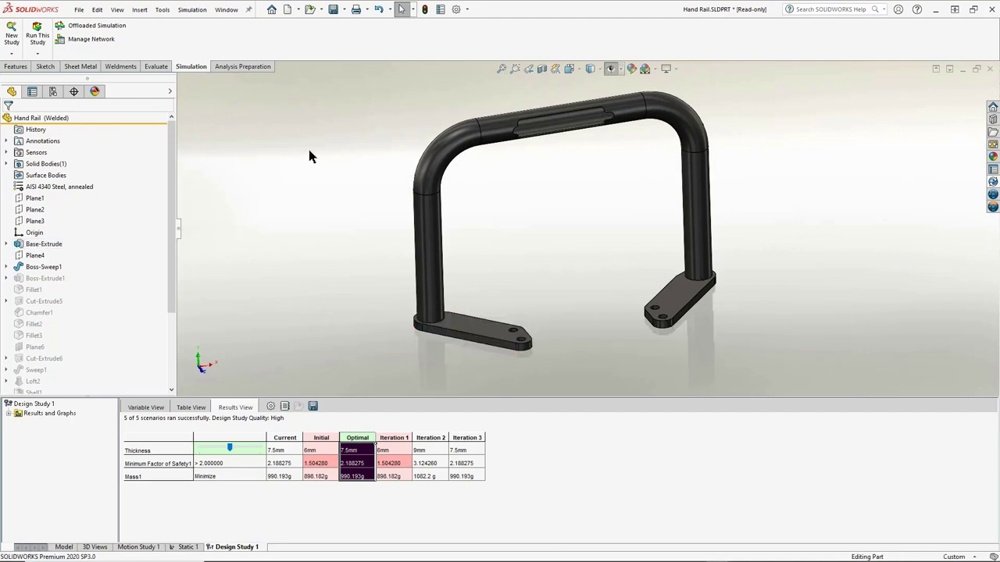
# Show the Static 1 Stress1 von Mises plot with Mesh boundary display over the handrail.
pyautogui.click(188, 547)
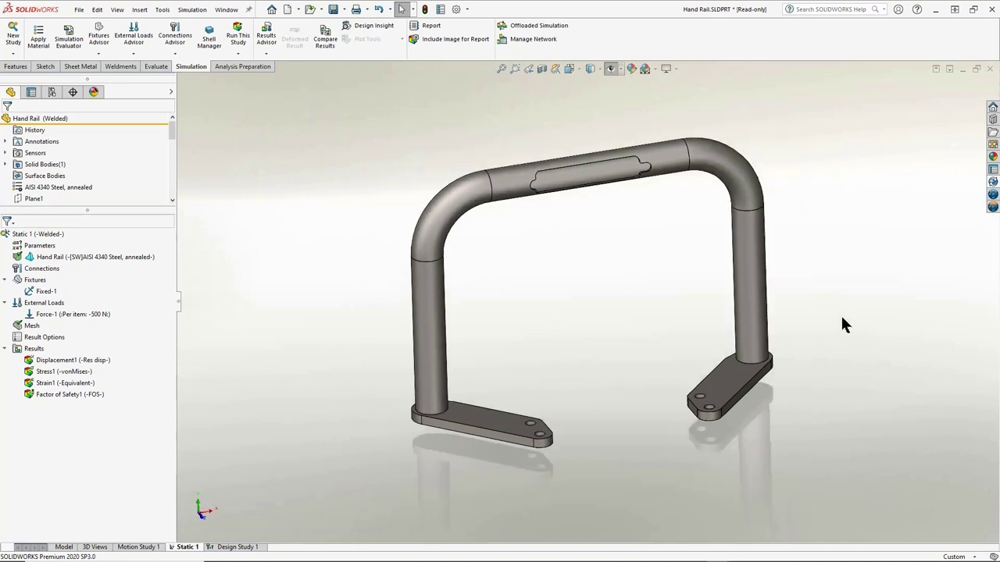
pyautogui.click(64, 372)
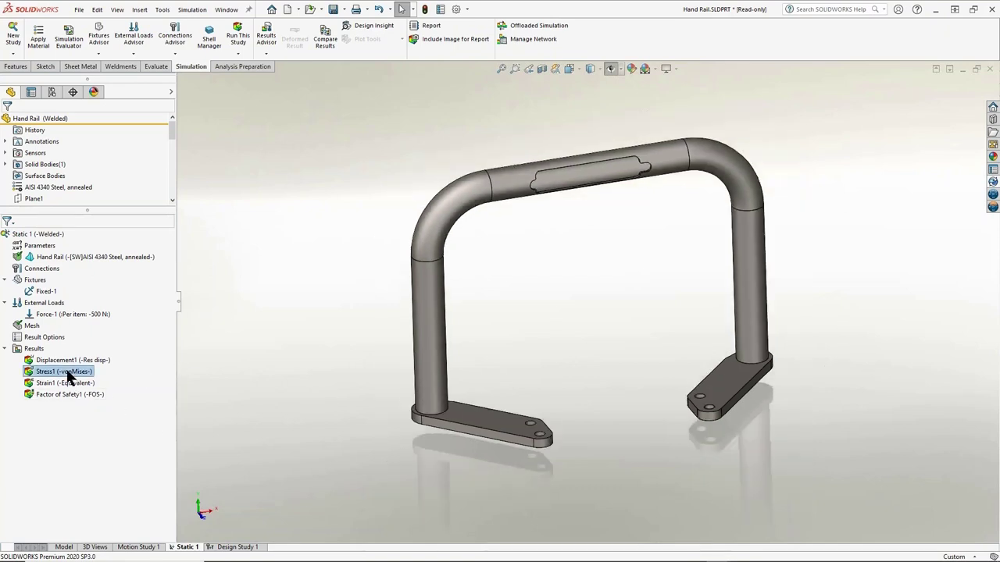
pyautogui.rightClick(63, 372)
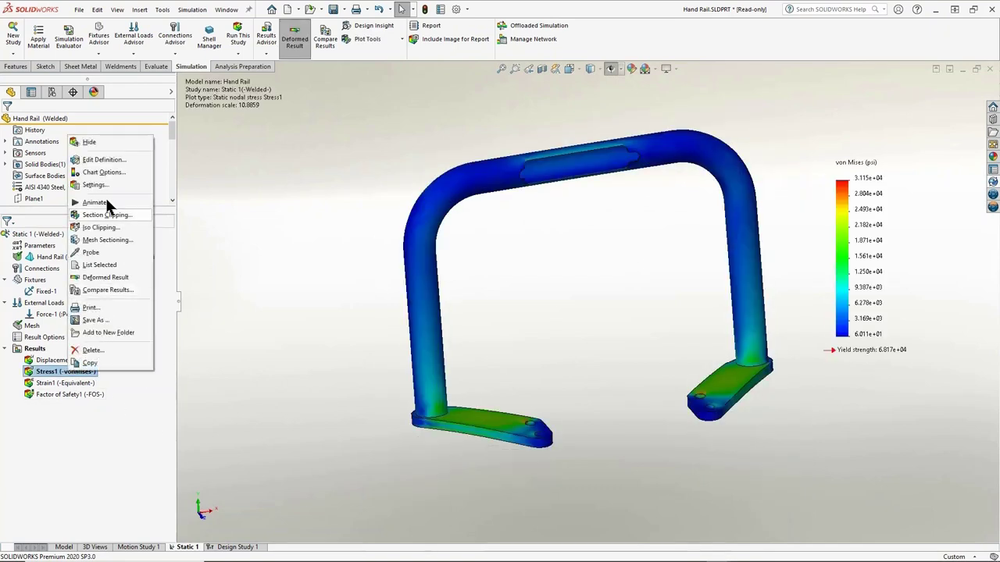
pyautogui.click(122, 164)
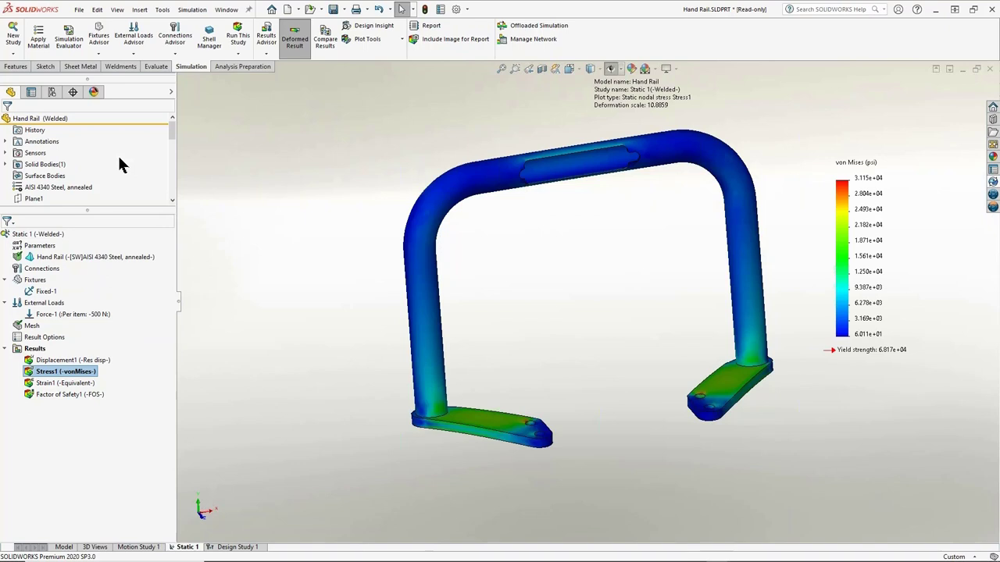
pyautogui.doubleClick(66, 371)
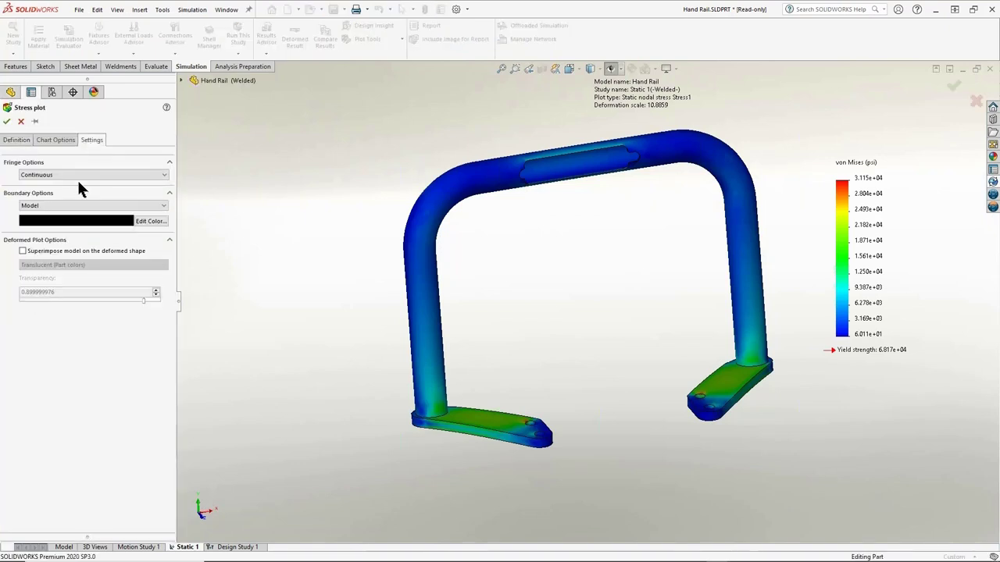
pyautogui.click(94, 206)
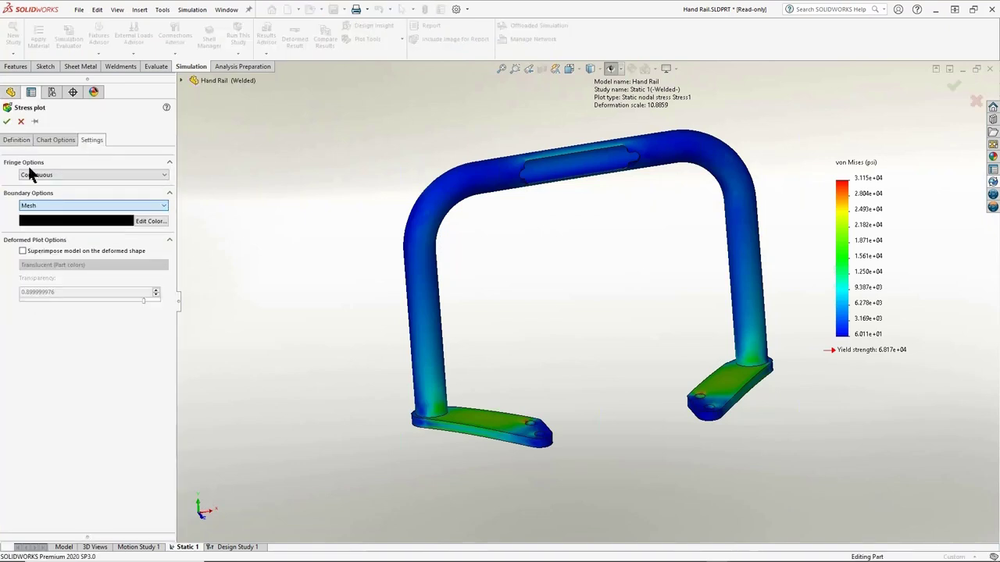
pyautogui.click(6, 122)
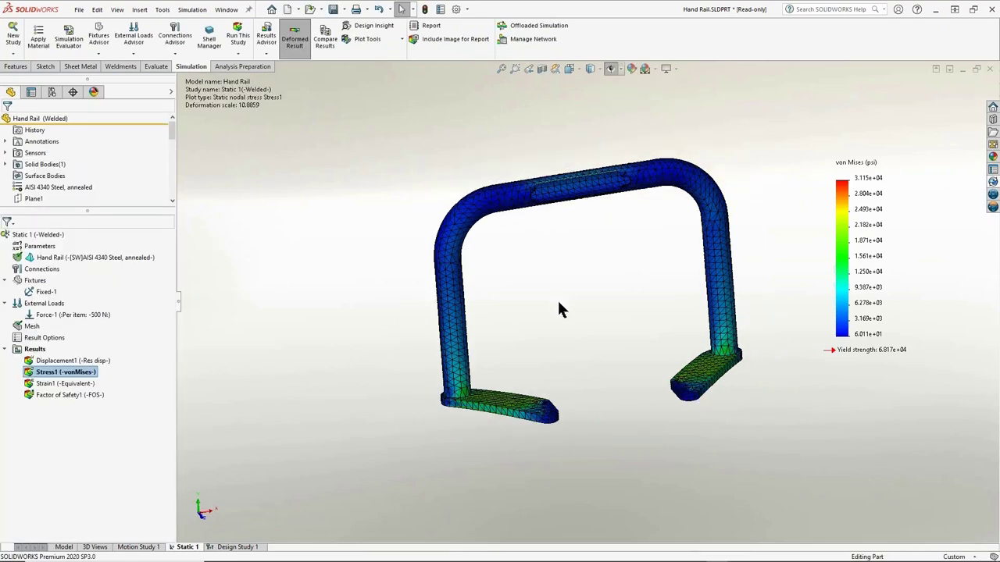
pyautogui.moveTo(562, 309); pyautogui.dragTo(664, 313)
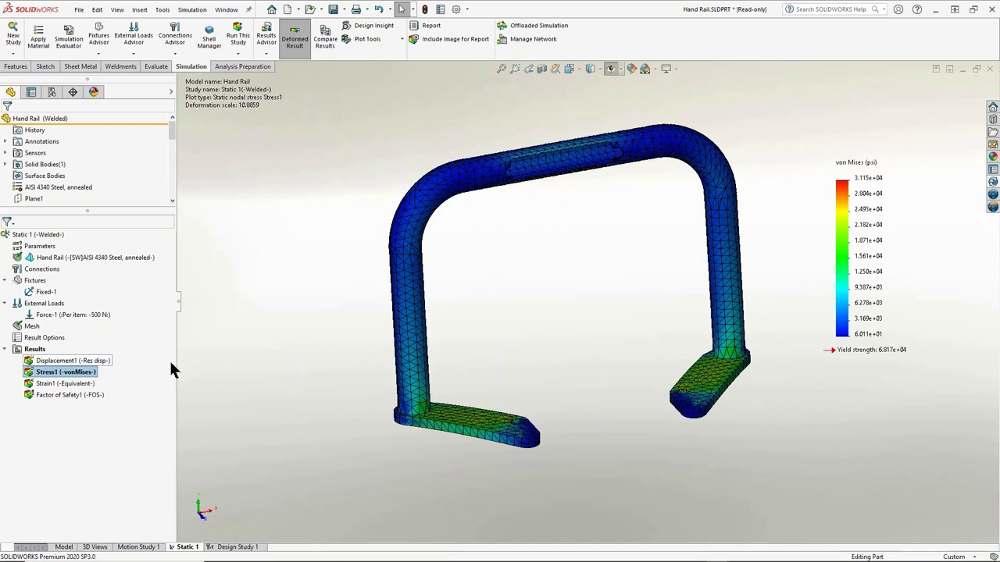
# Iso-clip the Stress1 plot, raising the stress threshold until only the feet remain, then switch windows.
pyautogui.rightClick(66, 372)
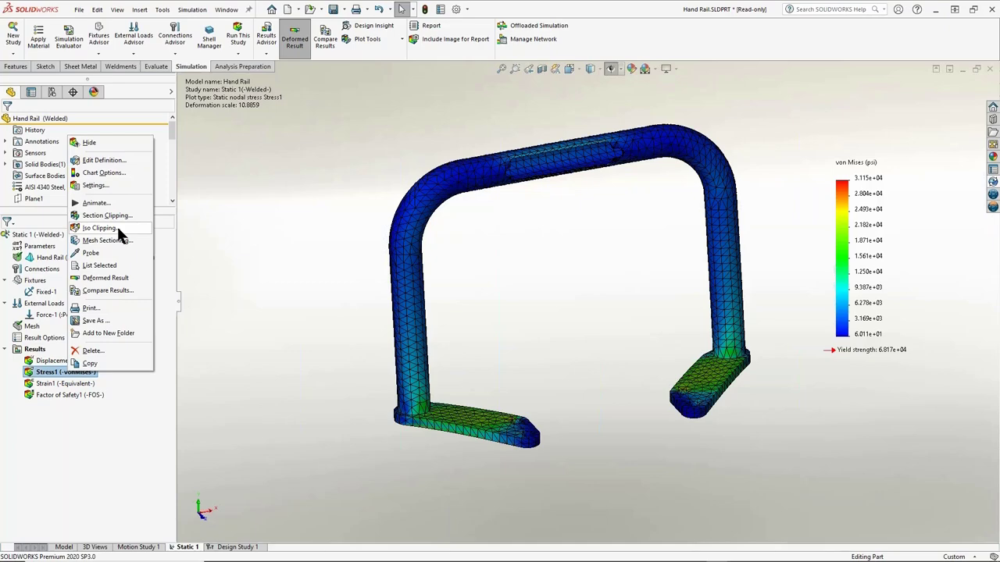
pyautogui.click(100, 228)
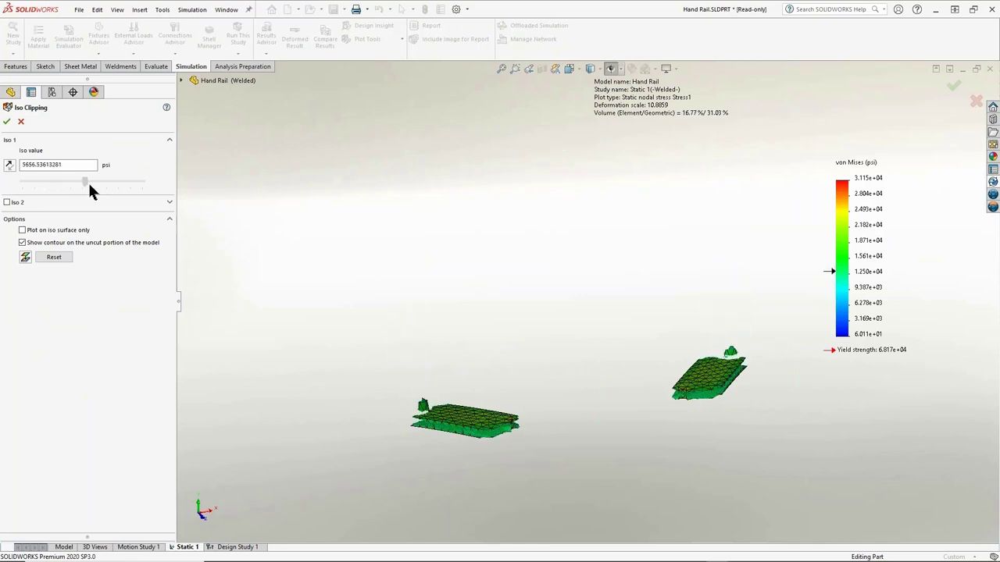
pyautogui.moveTo(84, 181); pyautogui.dragTo(91, 181)
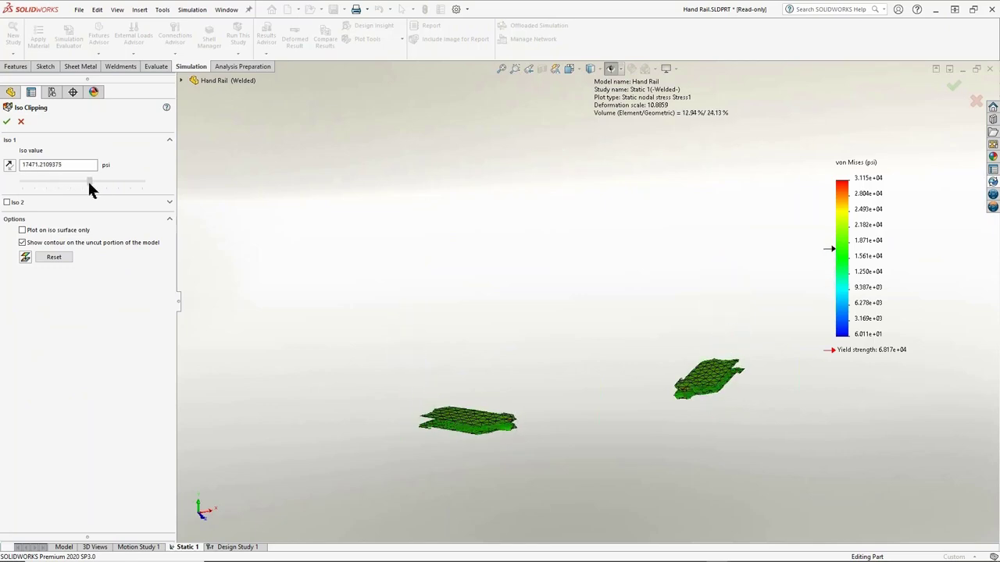
pyautogui.moveTo(90, 181); pyautogui.dragTo(33, 181)
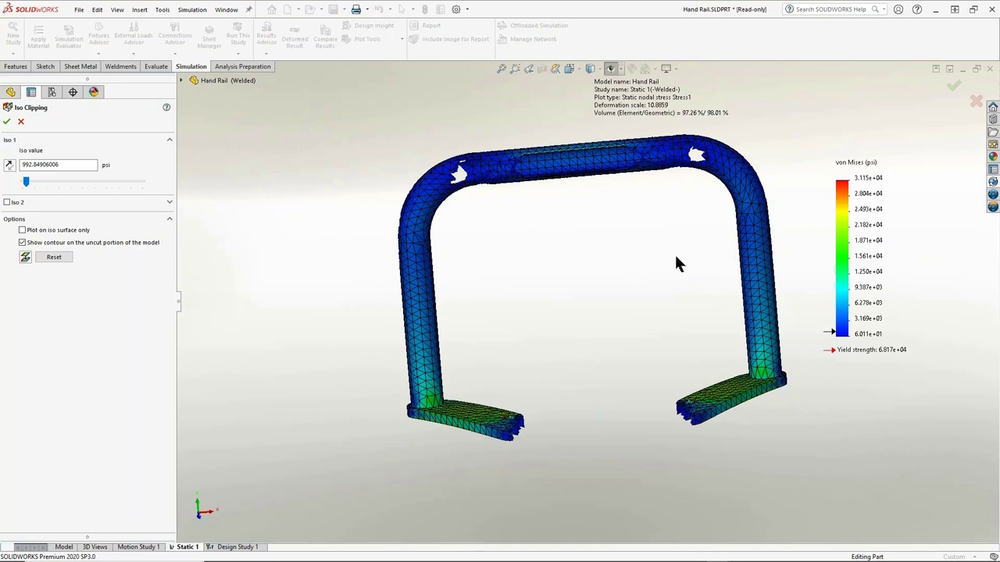
pyautogui.moveTo(639, 247)
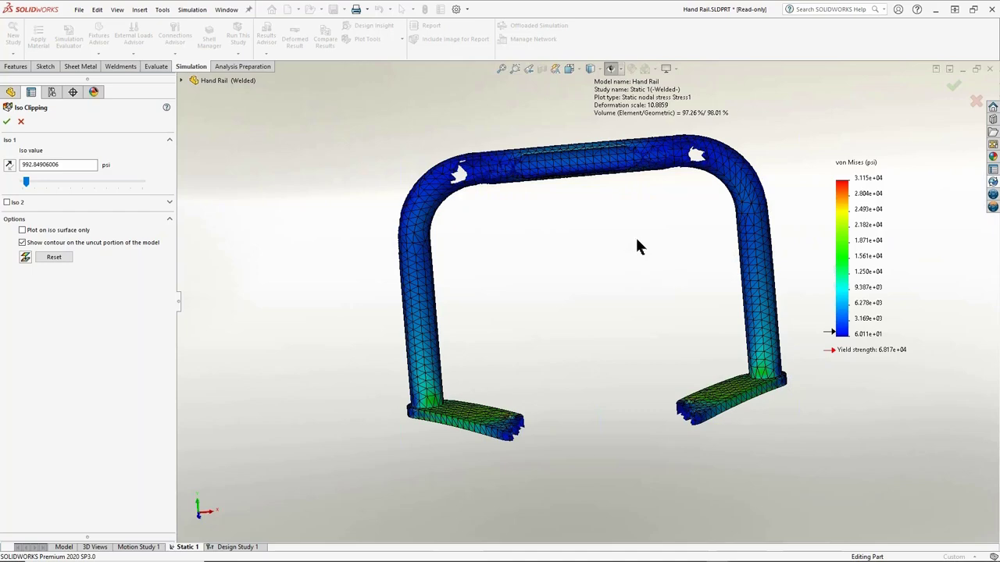
pyautogui.moveTo(639, 247); pyautogui.dragTo(639, 222)
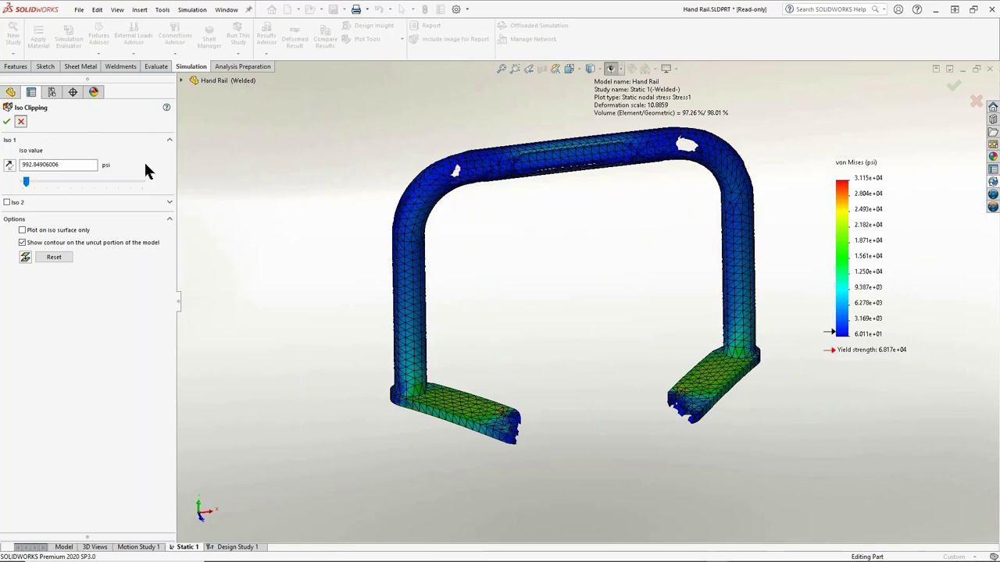
pyautogui.press('alt+tab')
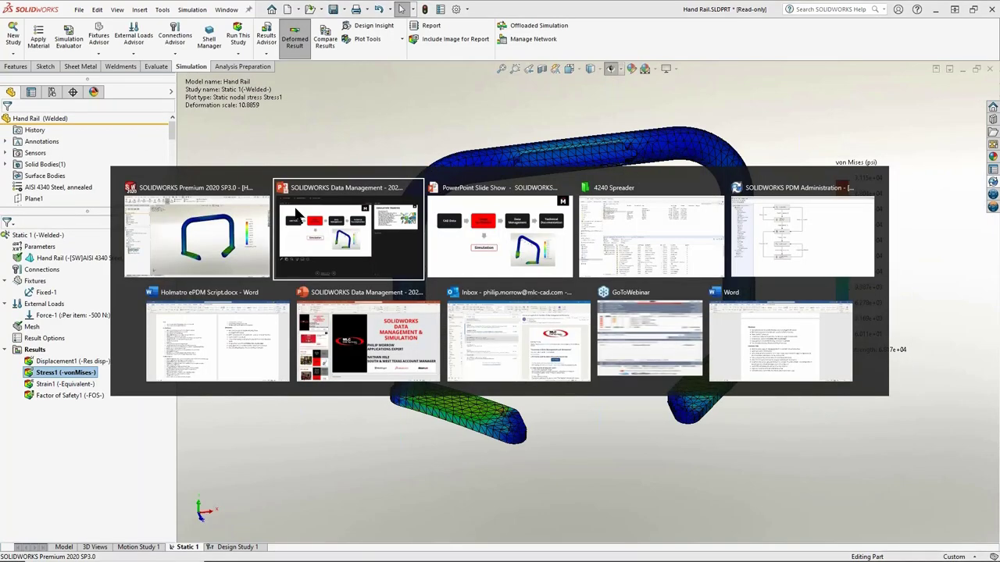